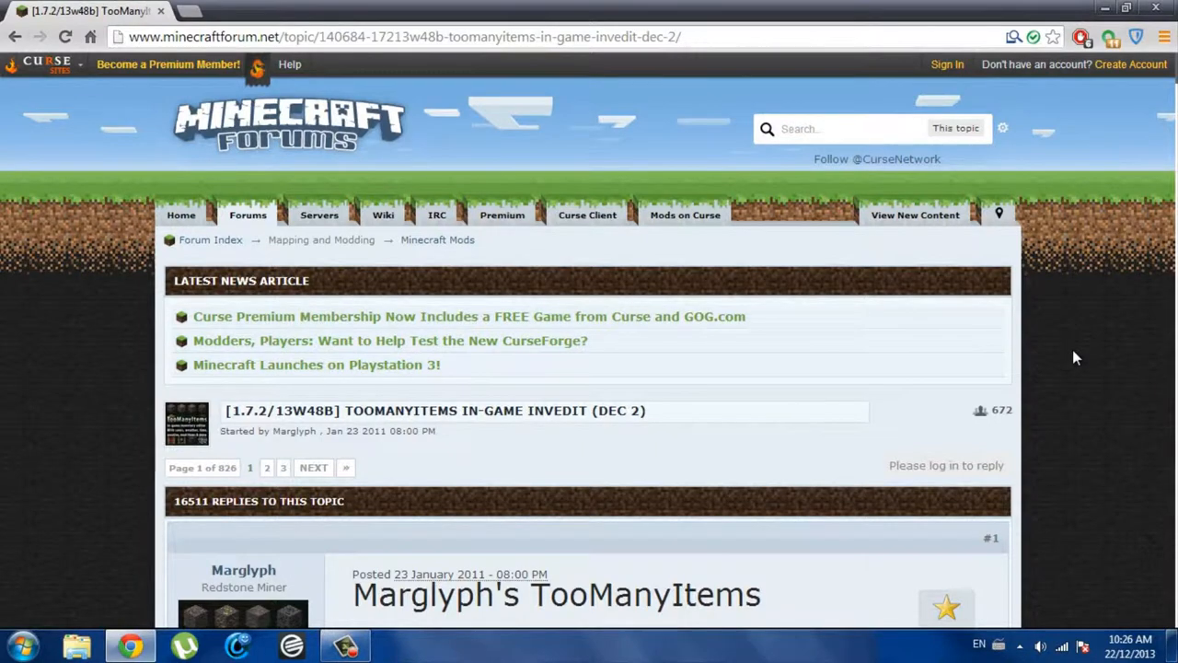
Step: Scroll the TooManyItems forum thread down to its Downloads section of version links
scroll(down, 3)
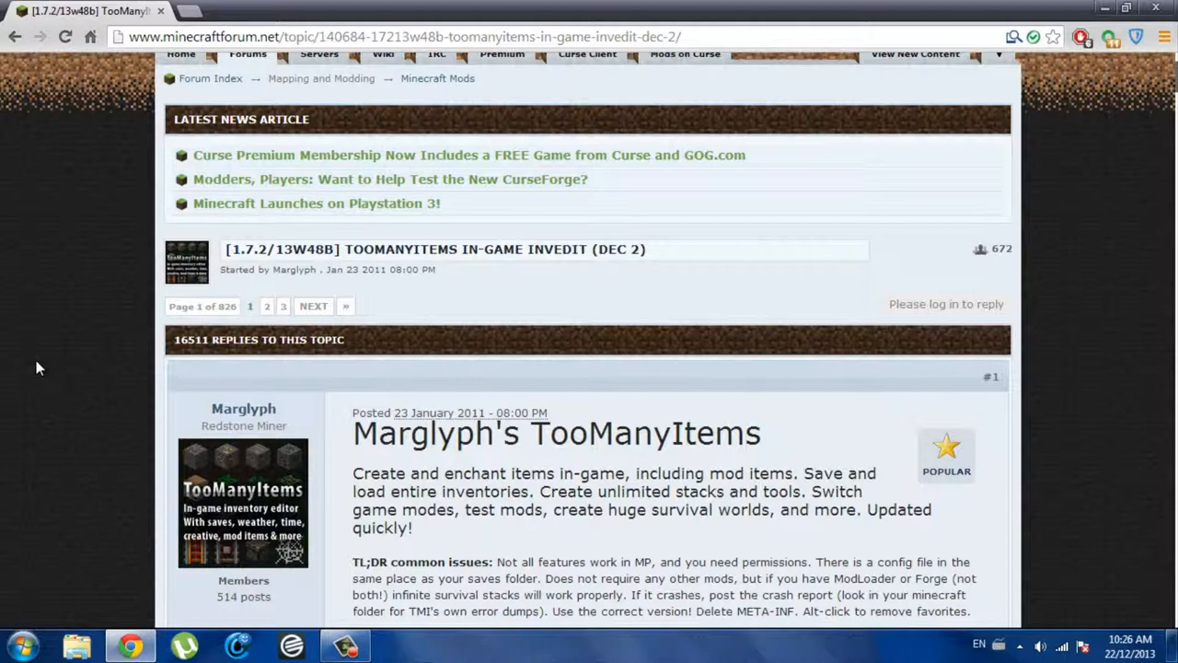
mouse_move(64, 354)
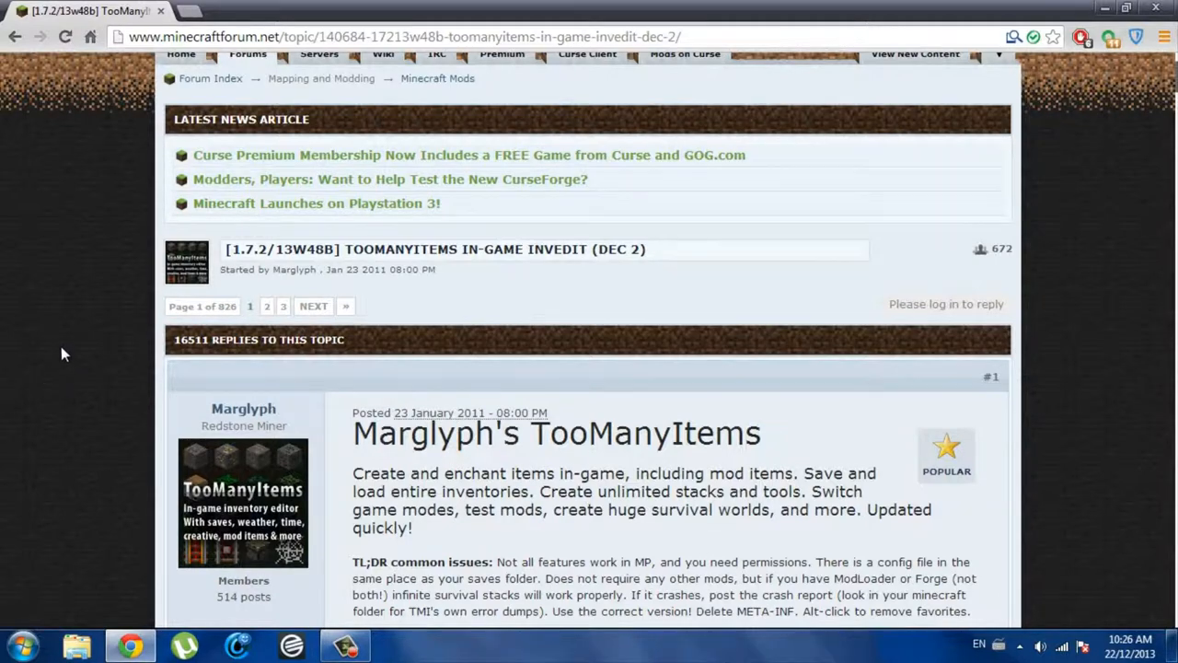
scroll(down, 3)
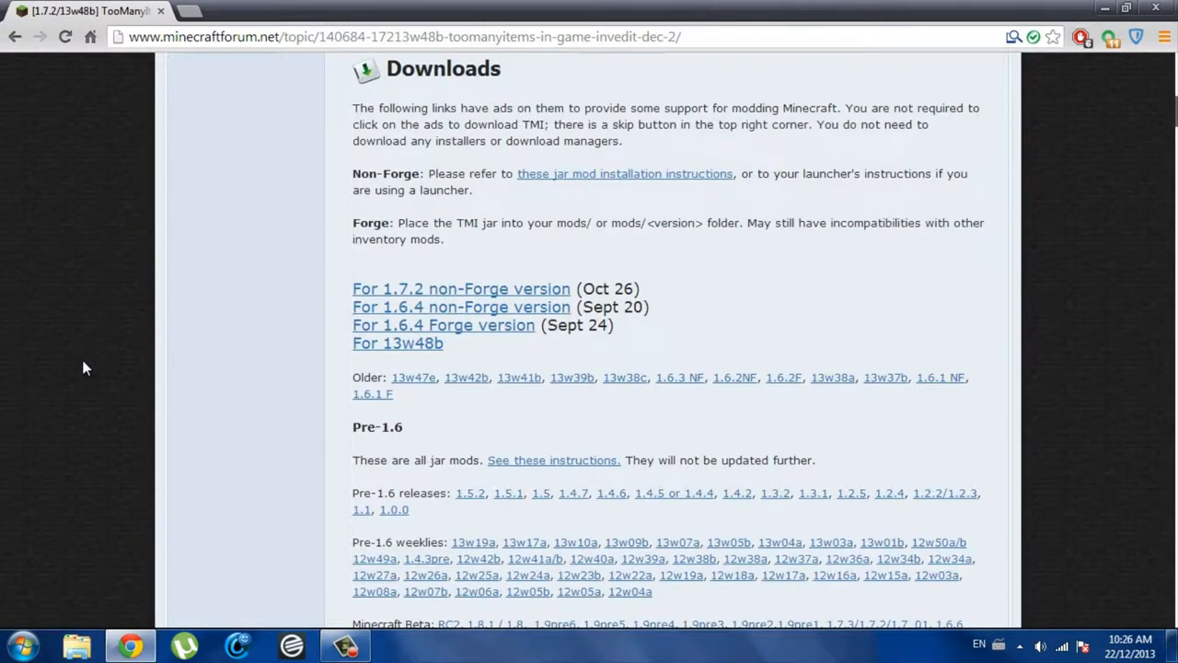
scroll(up, 3)
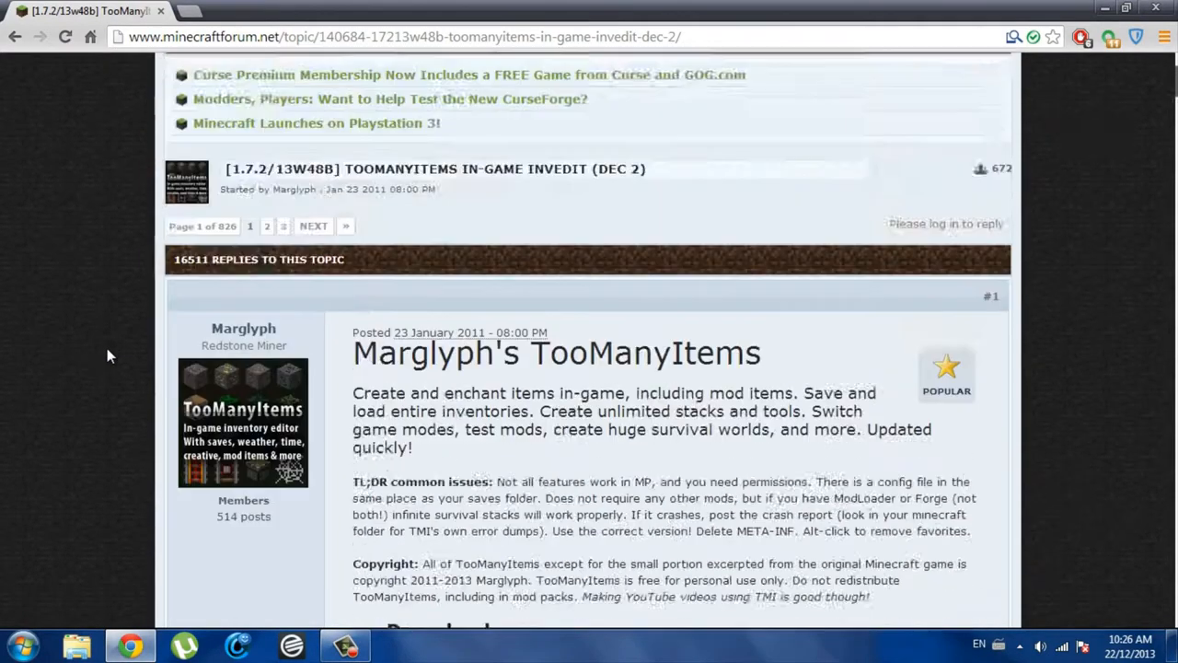
scroll(down, 3)
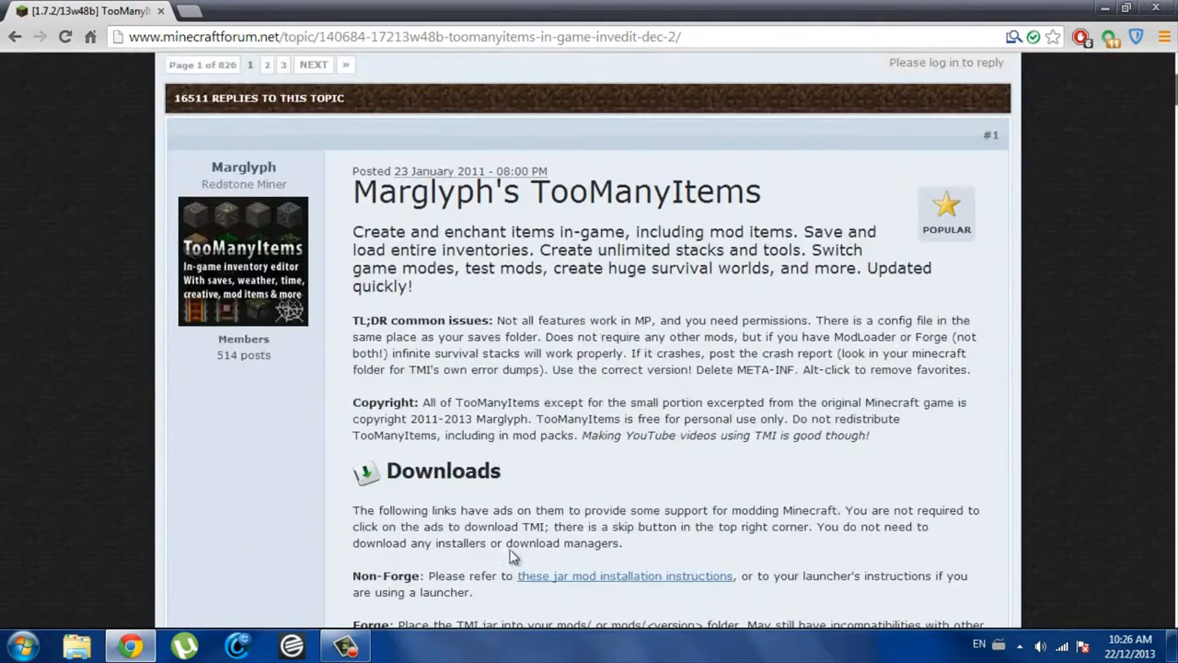
mouse_move(469, 415)
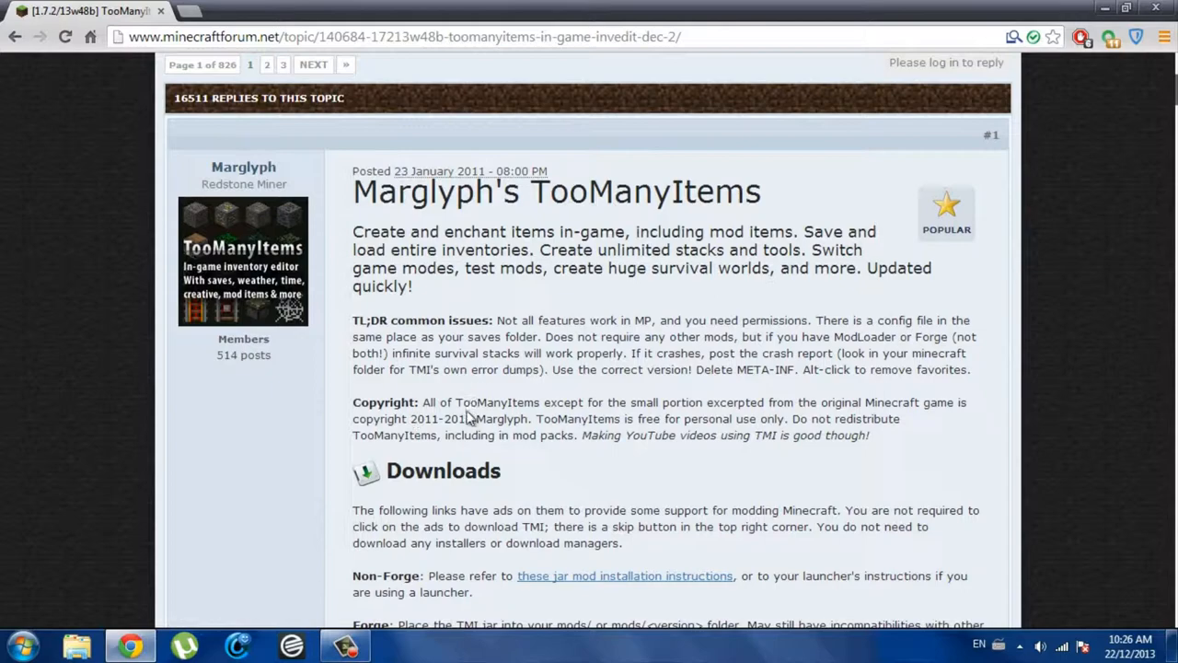
mouse_move(74, 342)
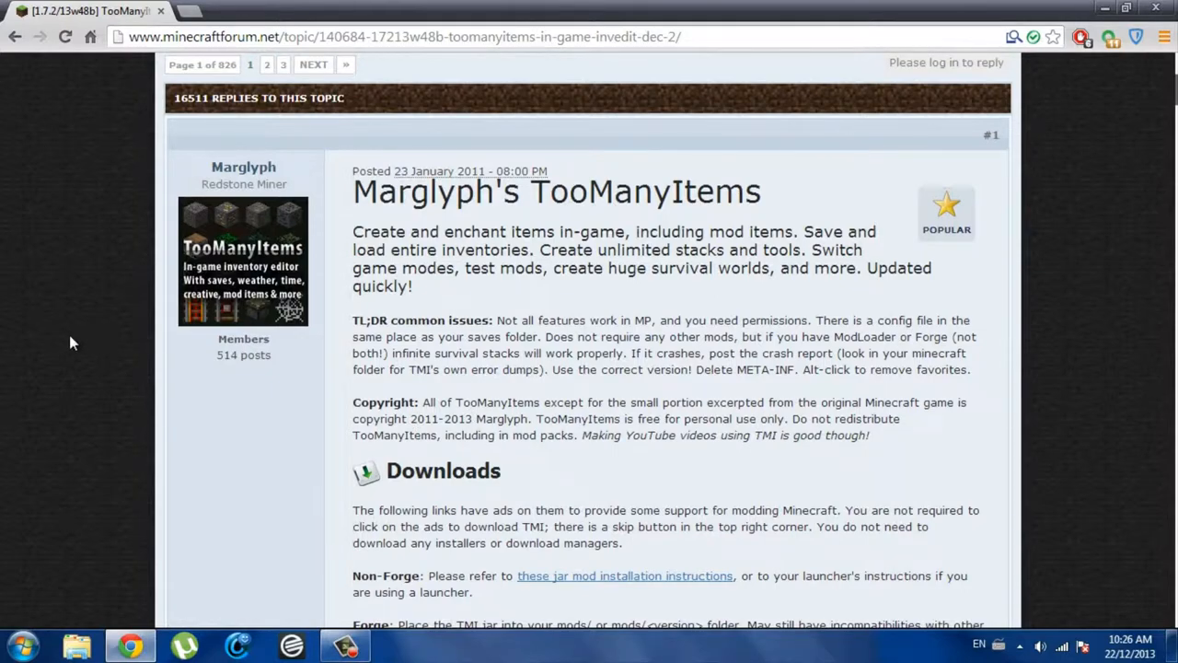
scroll(down, 3)
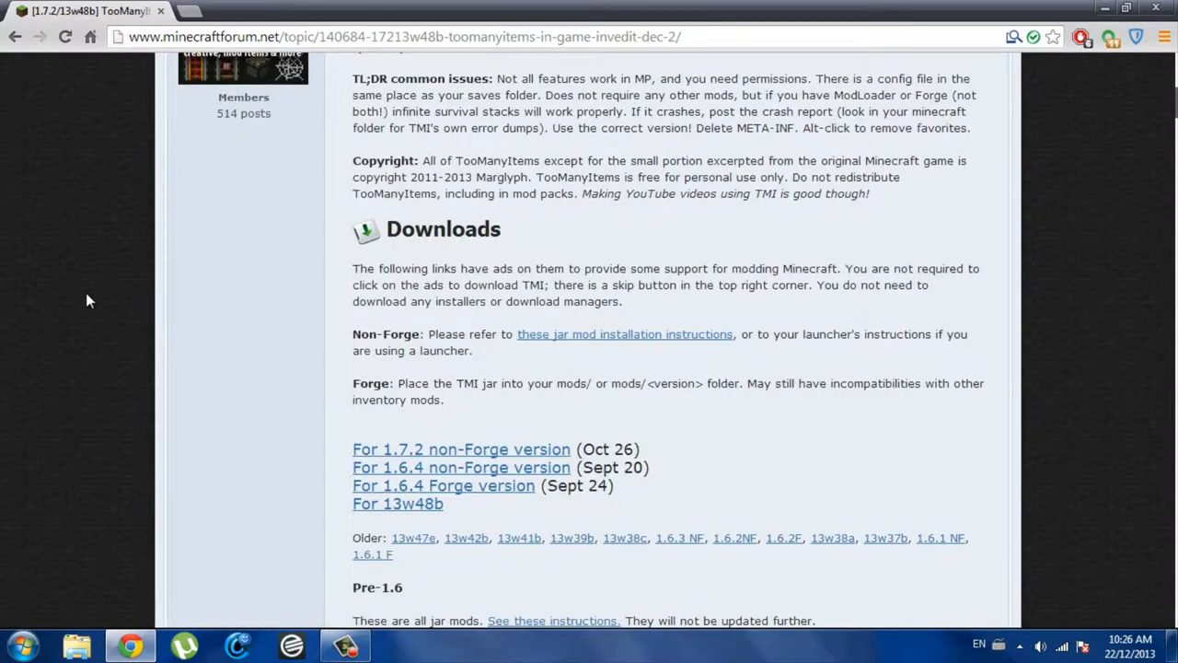
scroll(up, 3)
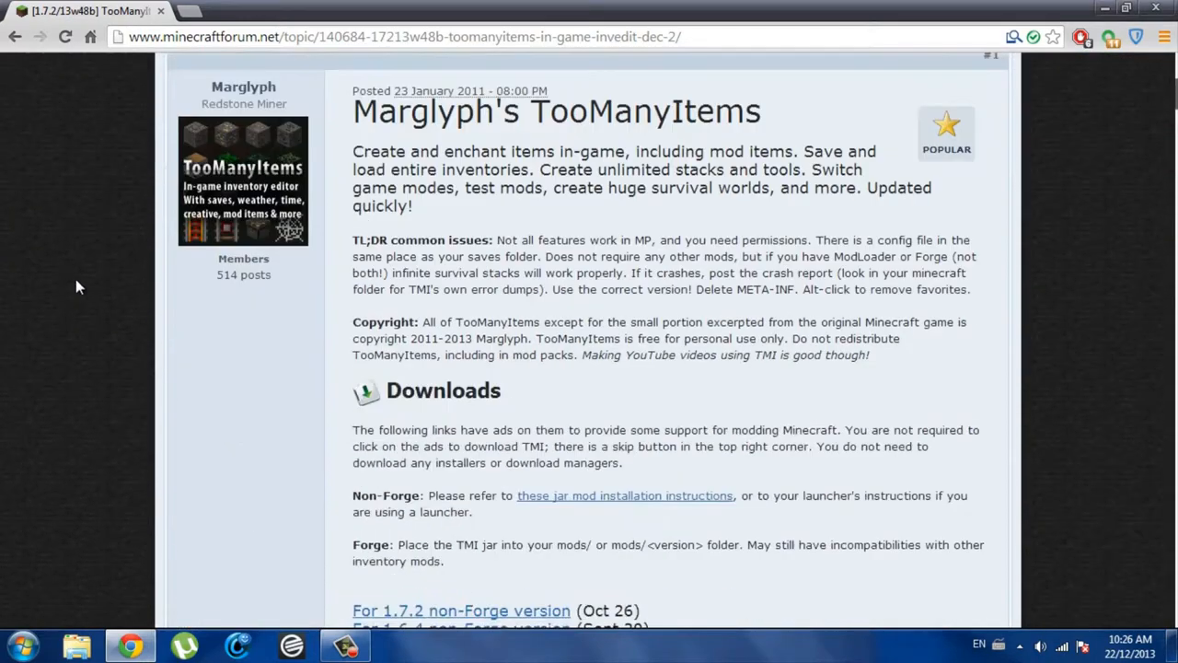
mouse_move(99, 279)
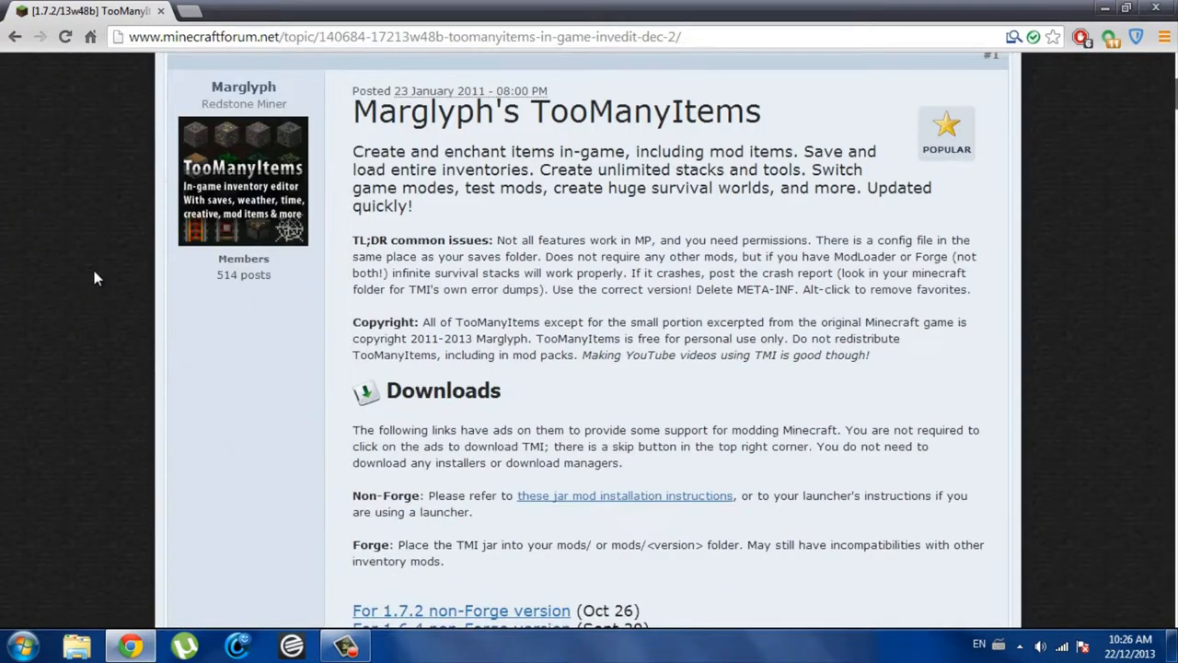
scroll(down, 3)
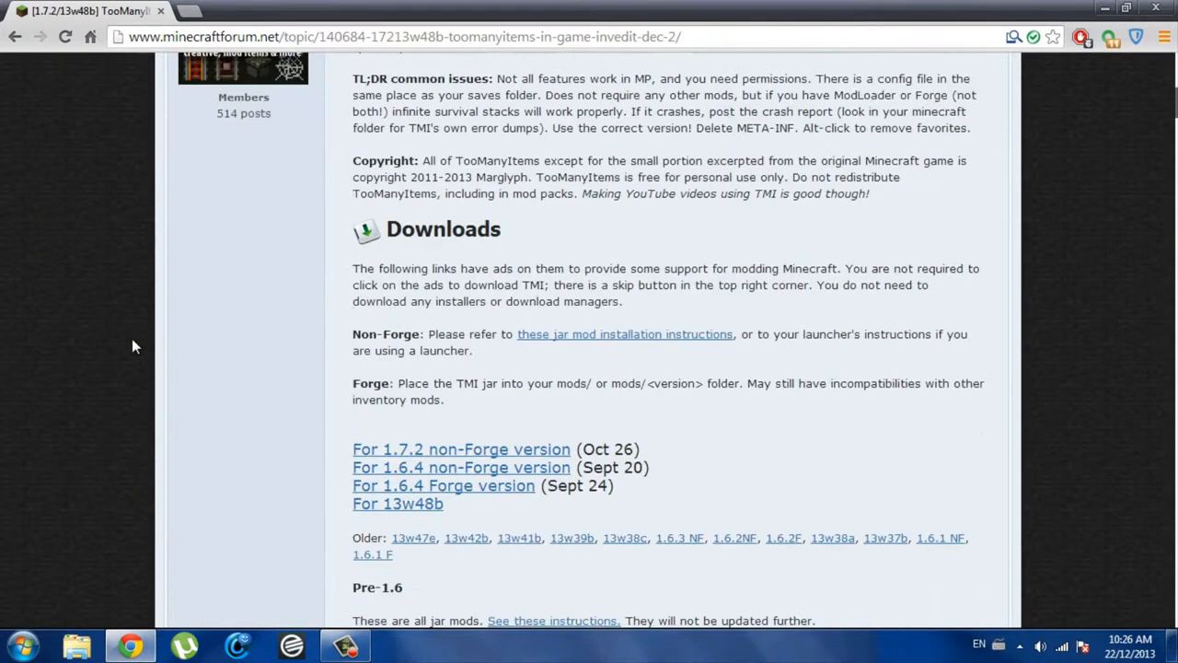
mouse_move(736, 124)
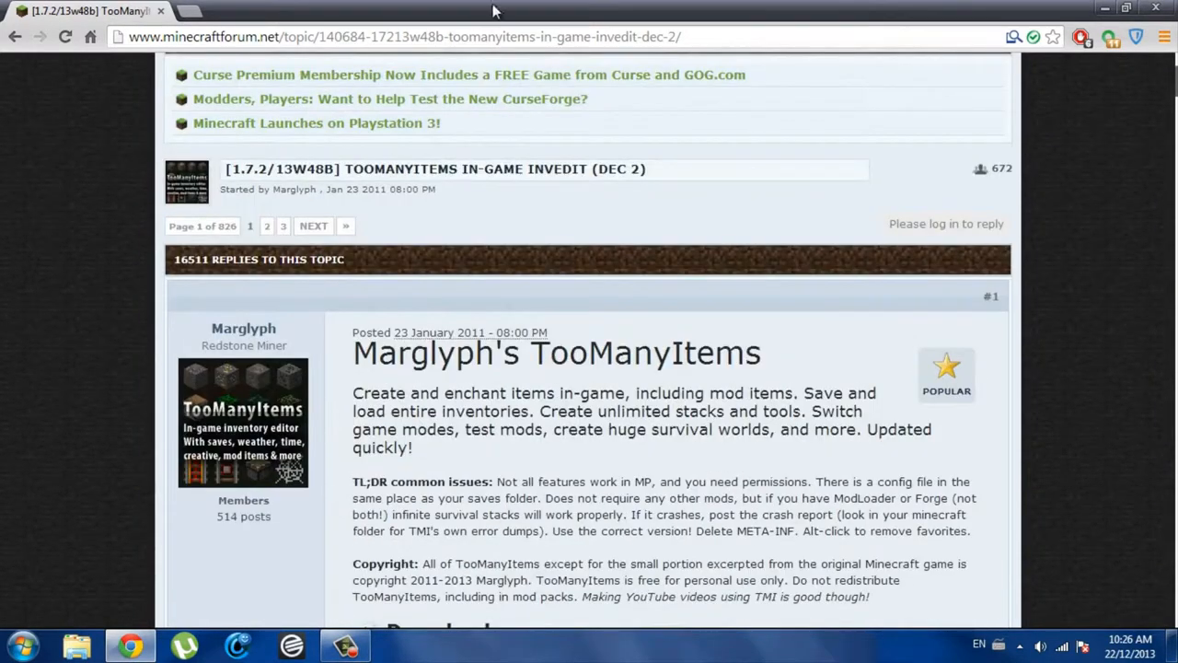
scroll(down, 3)
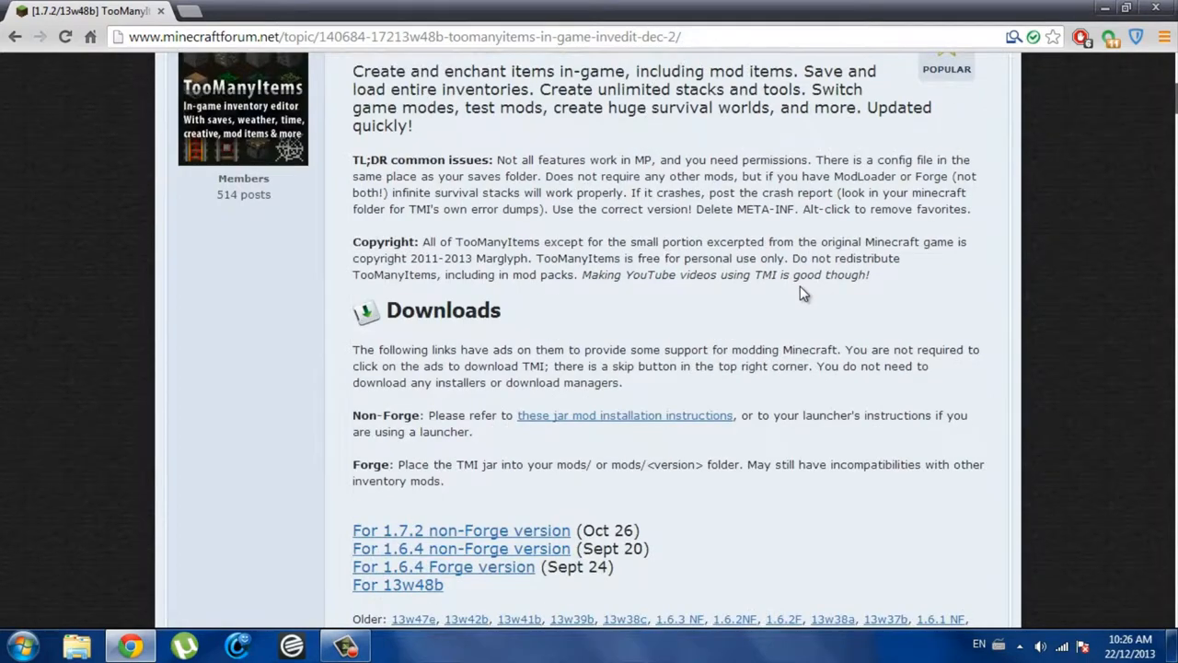
scroll(down, 3)
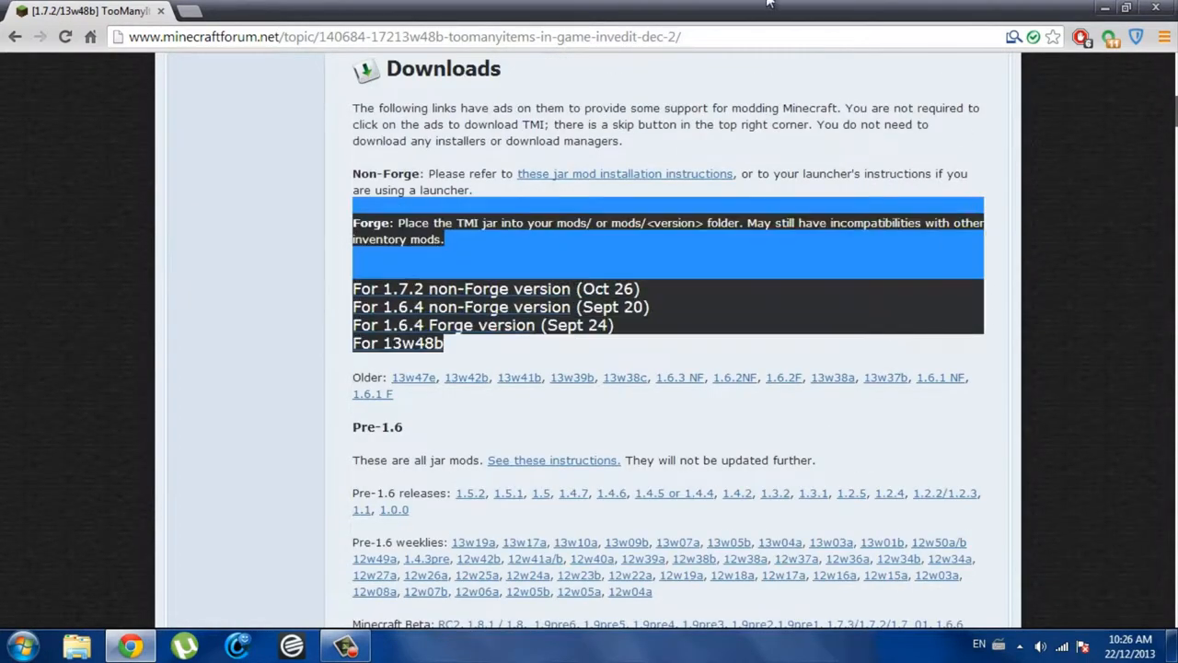
Step: Download the 1.7.2 non-Forge TooManyItems zip and save it to the Desktop
click(382, 262)
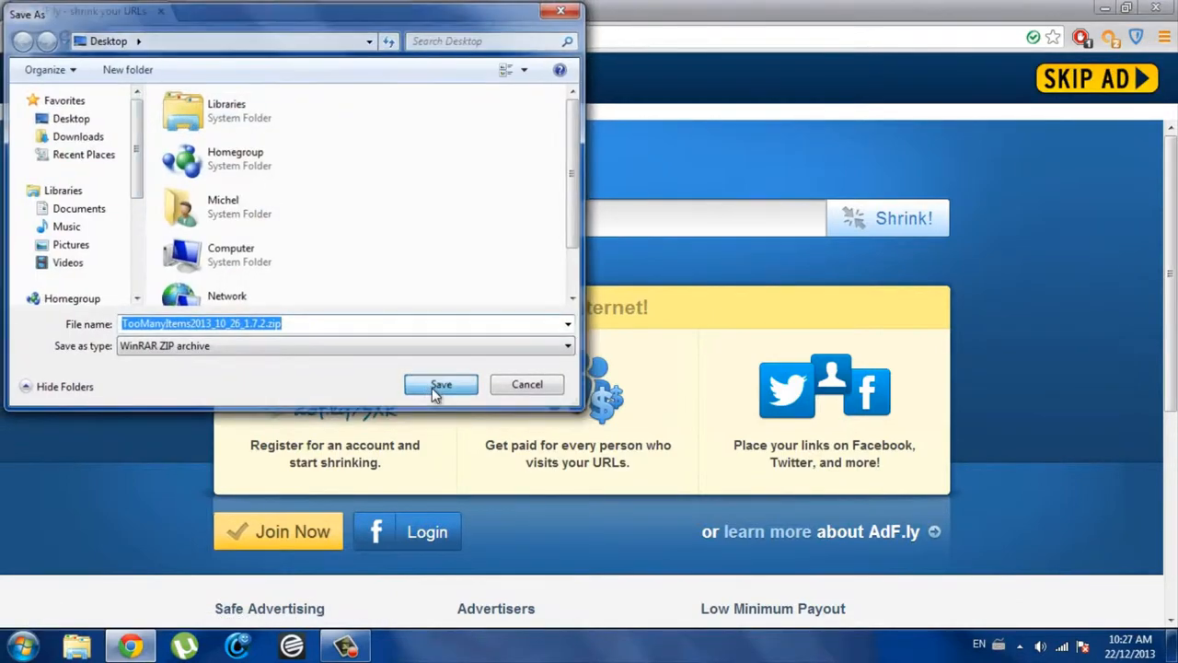
click(440, 384)
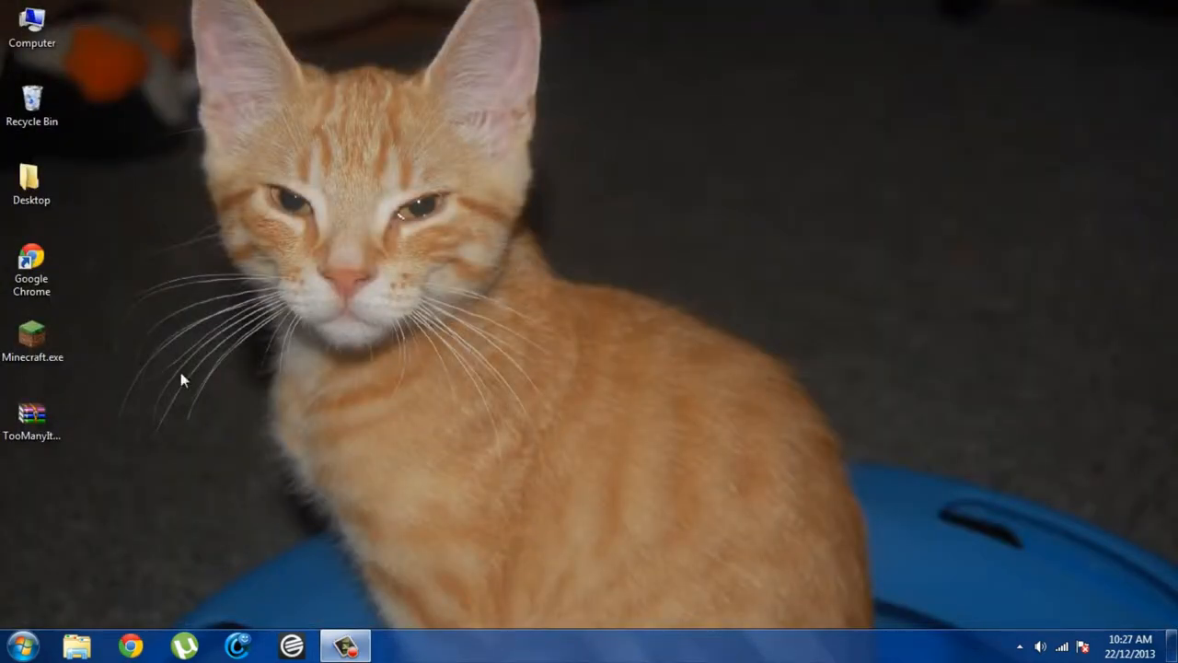
double_click(33, 413)
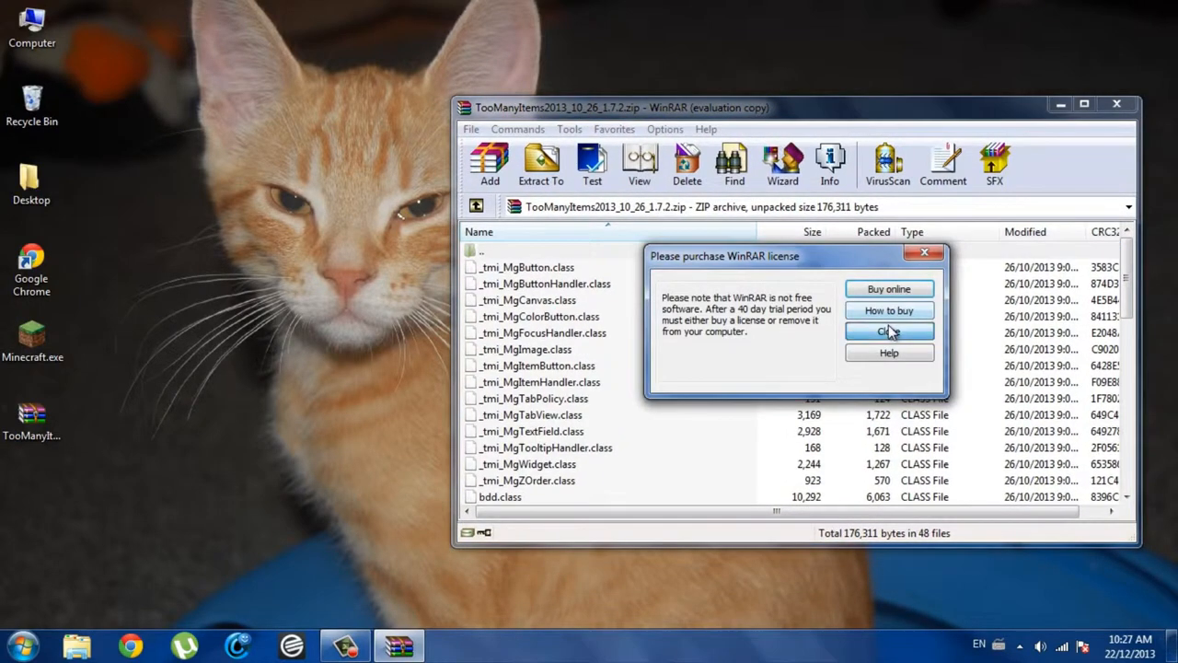
click(888, 331)
text(%appdata%)
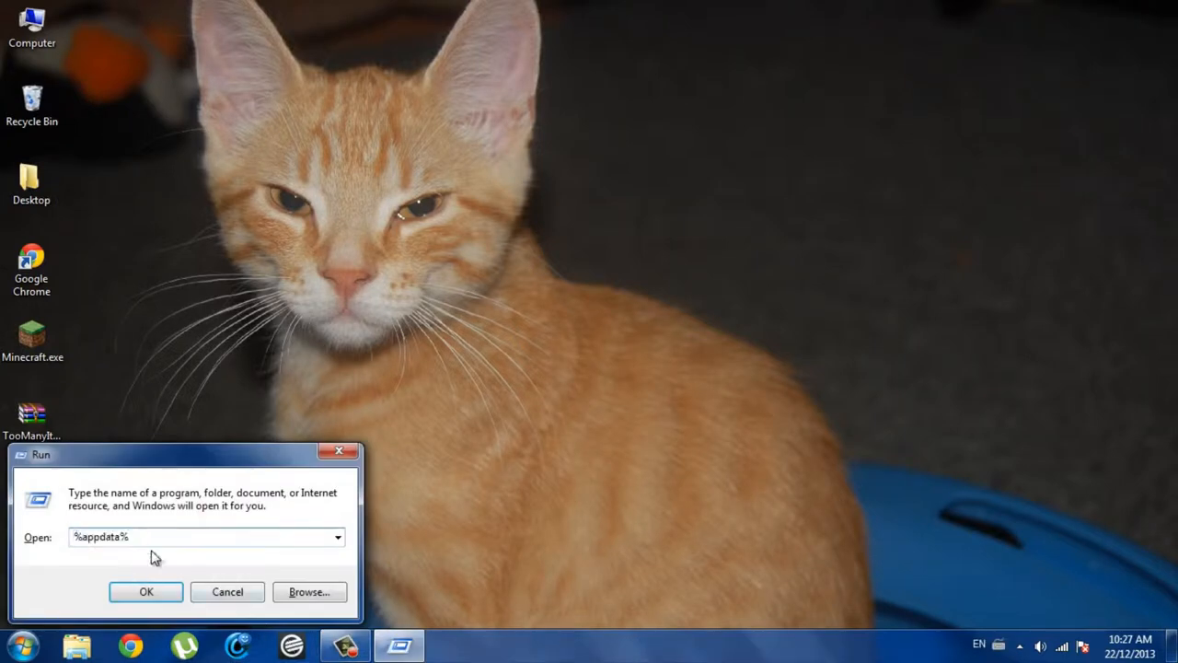
Step: Go to AppData Roaming > .minecraft > versions, check 1.6.4, and select 1.7.2
click(146, 591)
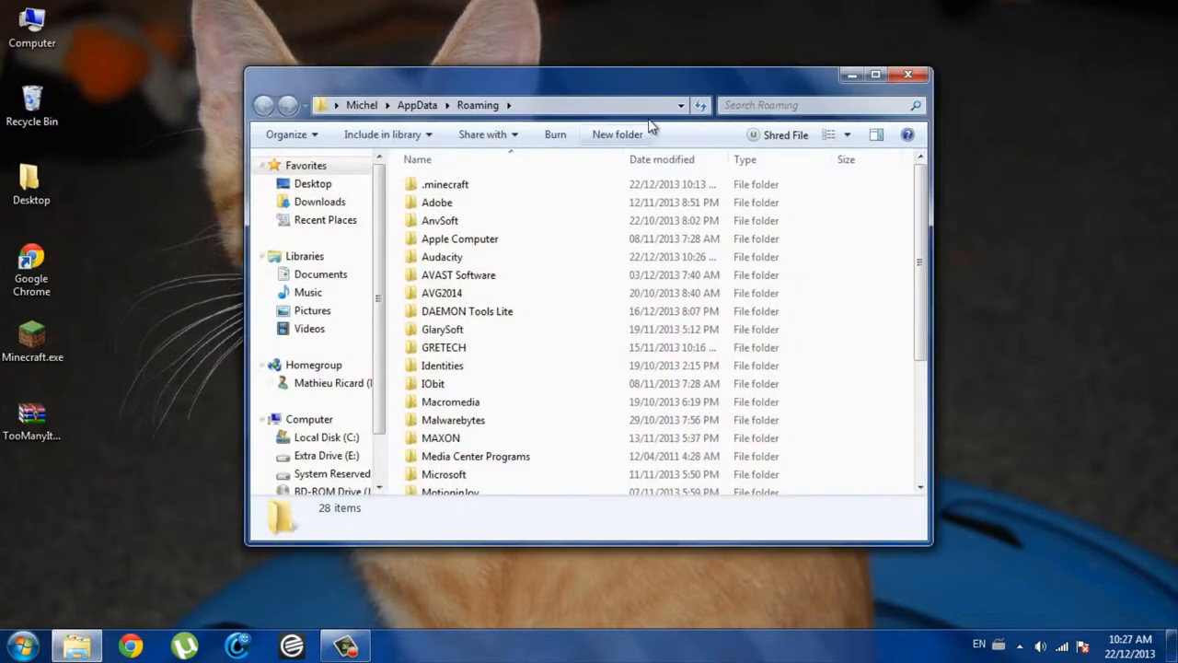
double_click(444, 184)
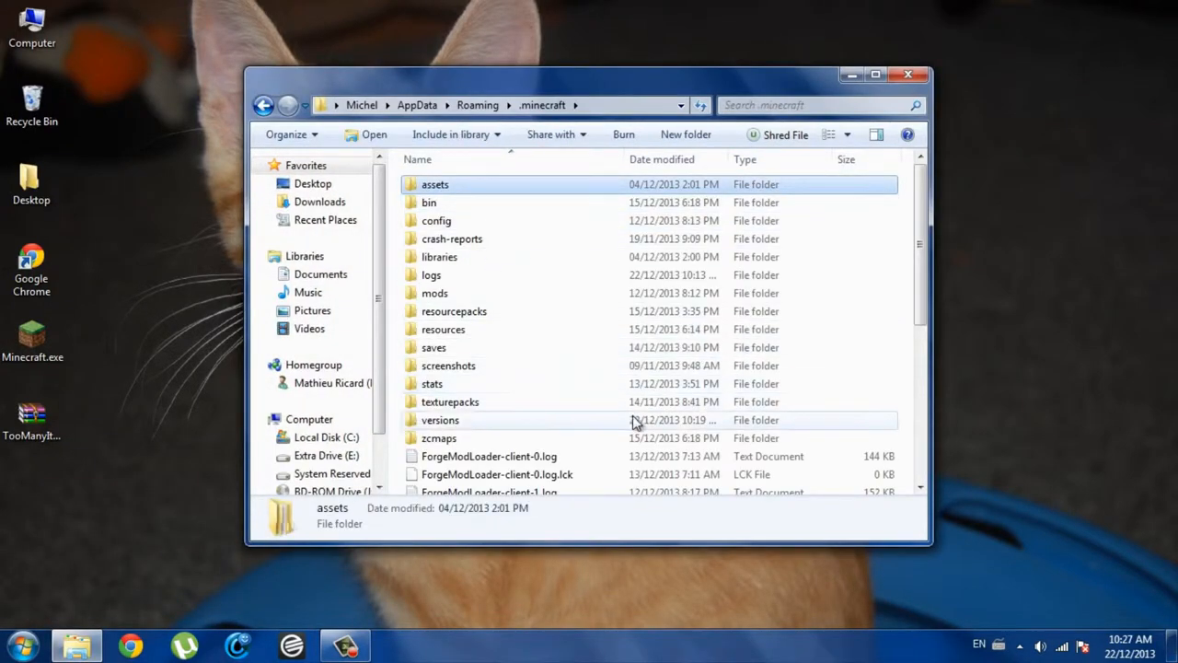
scroll(down, 3)
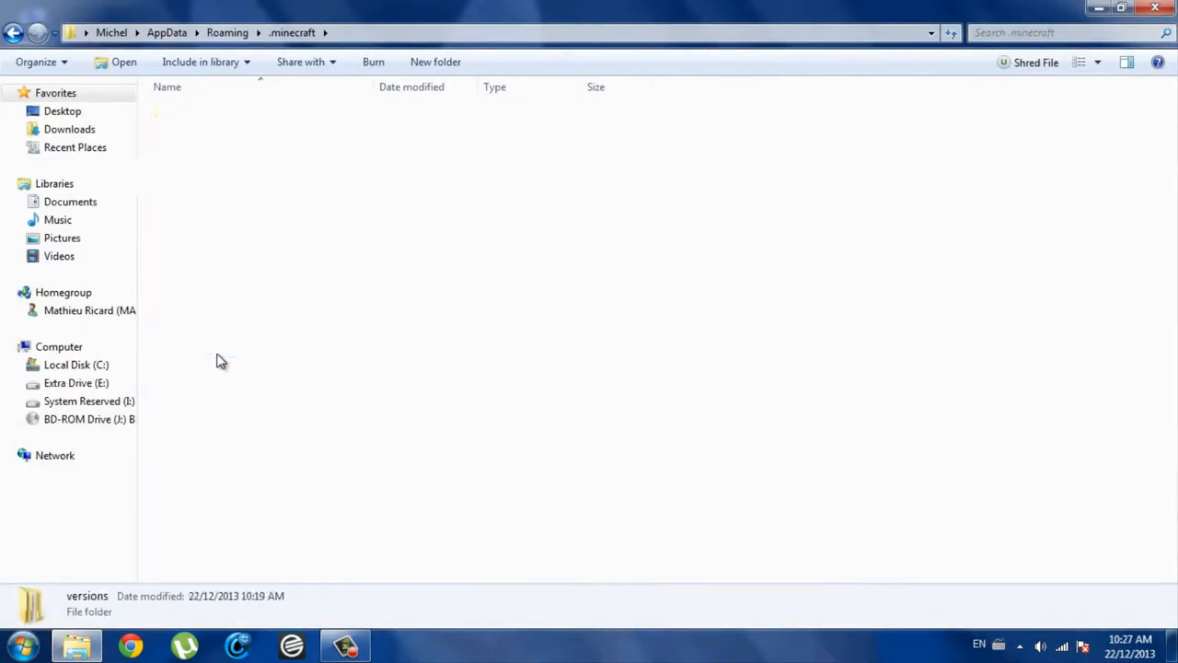
double_click(88, 603)
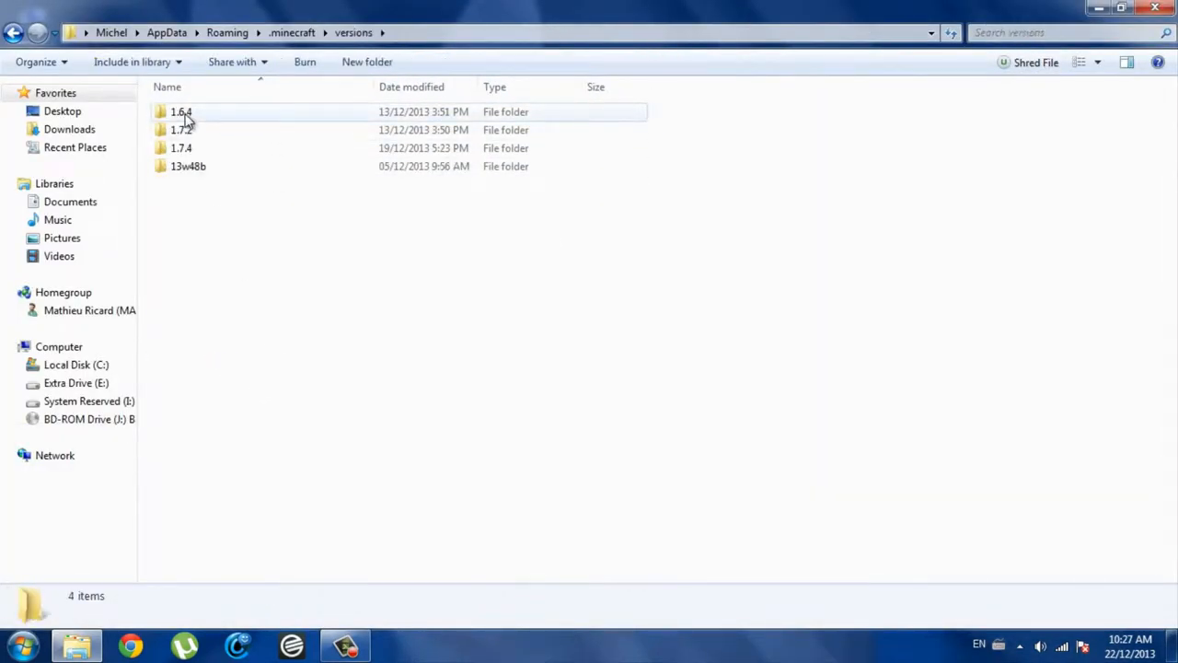
double_click(180, 111)
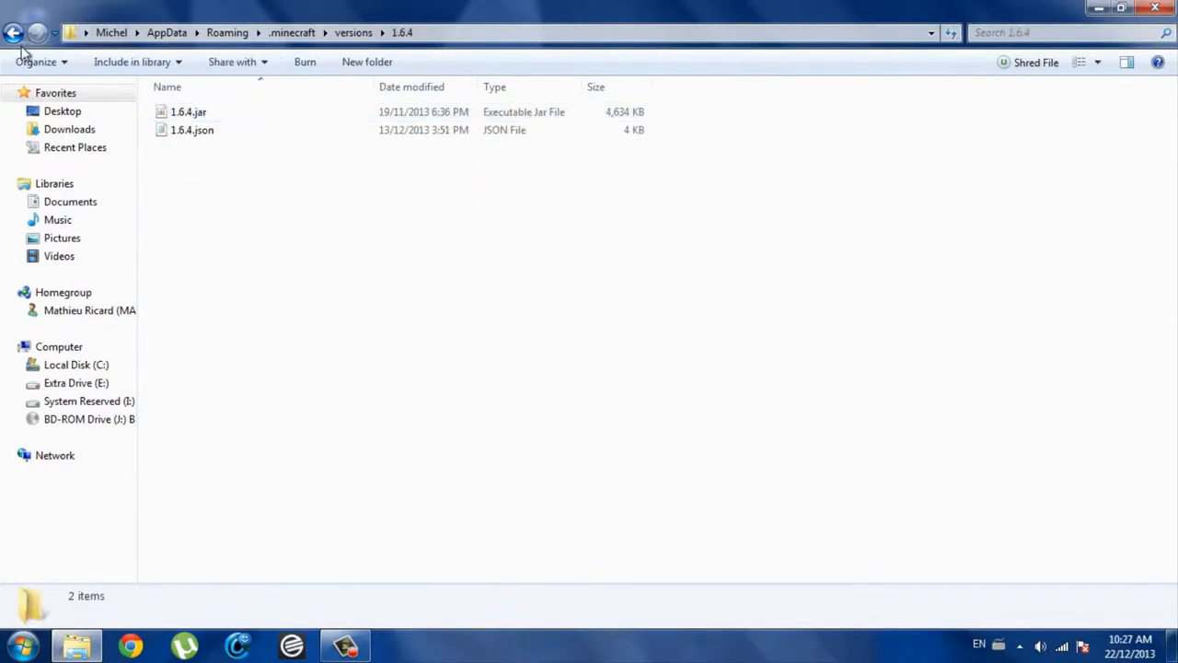
click(13, 32)
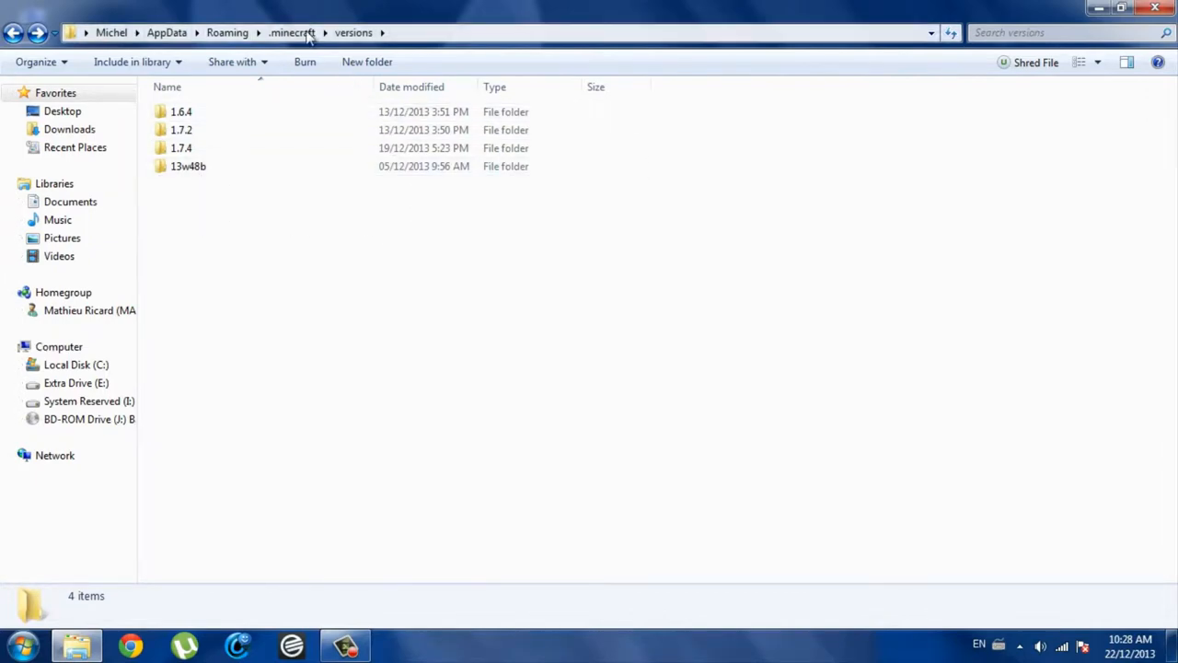
click(181, 111)
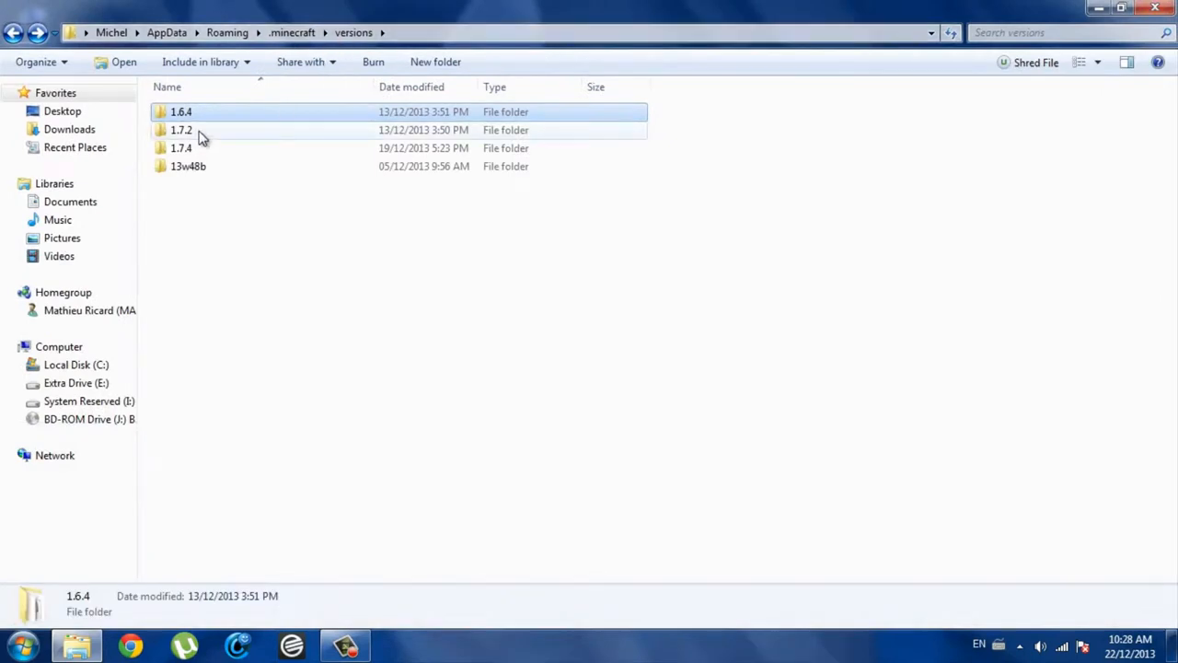
click(182, 130)
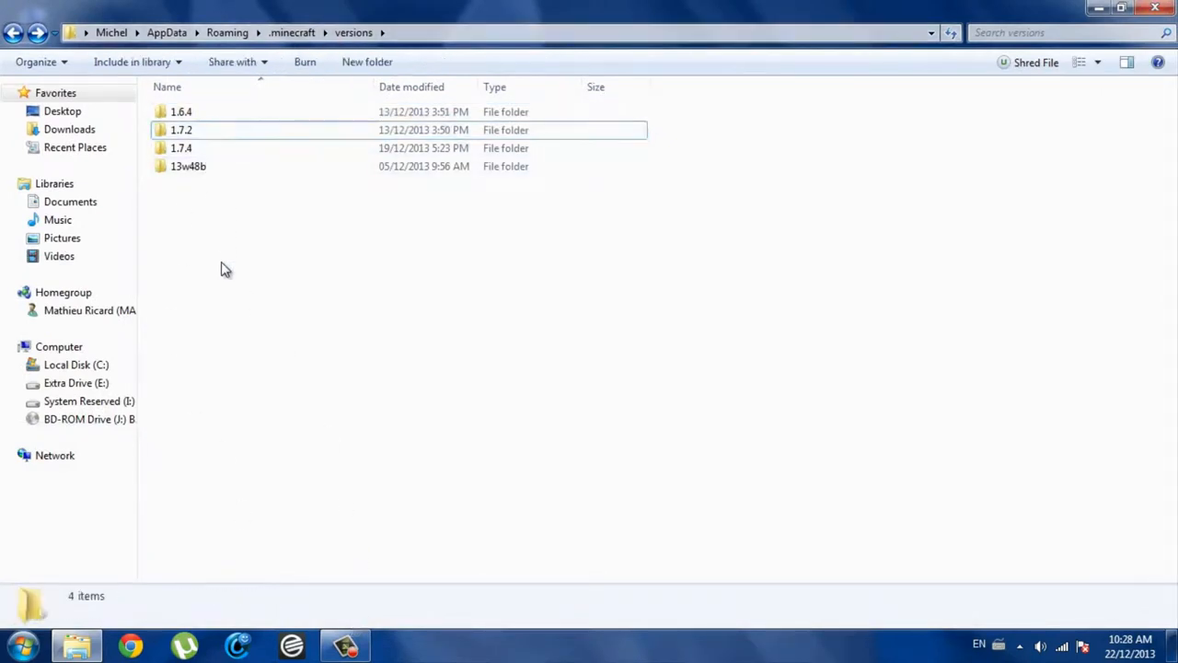
Step: Rename the copied 1.7.2 folder to TMI, open it, and select 1.7.2.jar
right_click(181, 147)
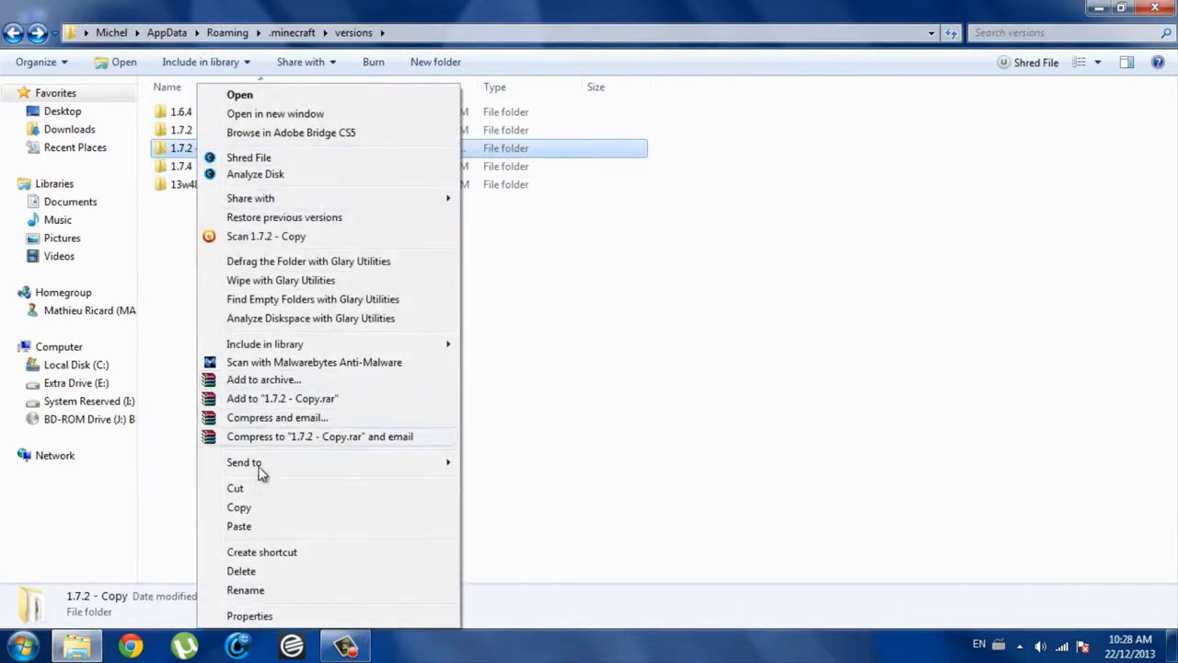
click(245, 589)
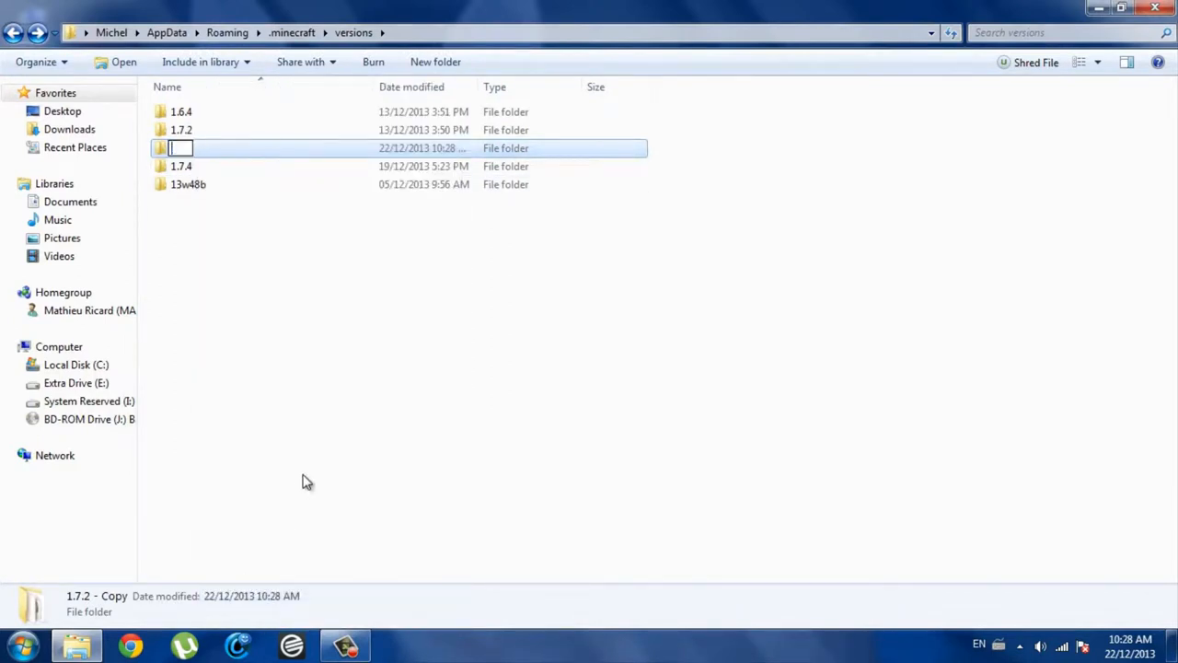
text(TMI)
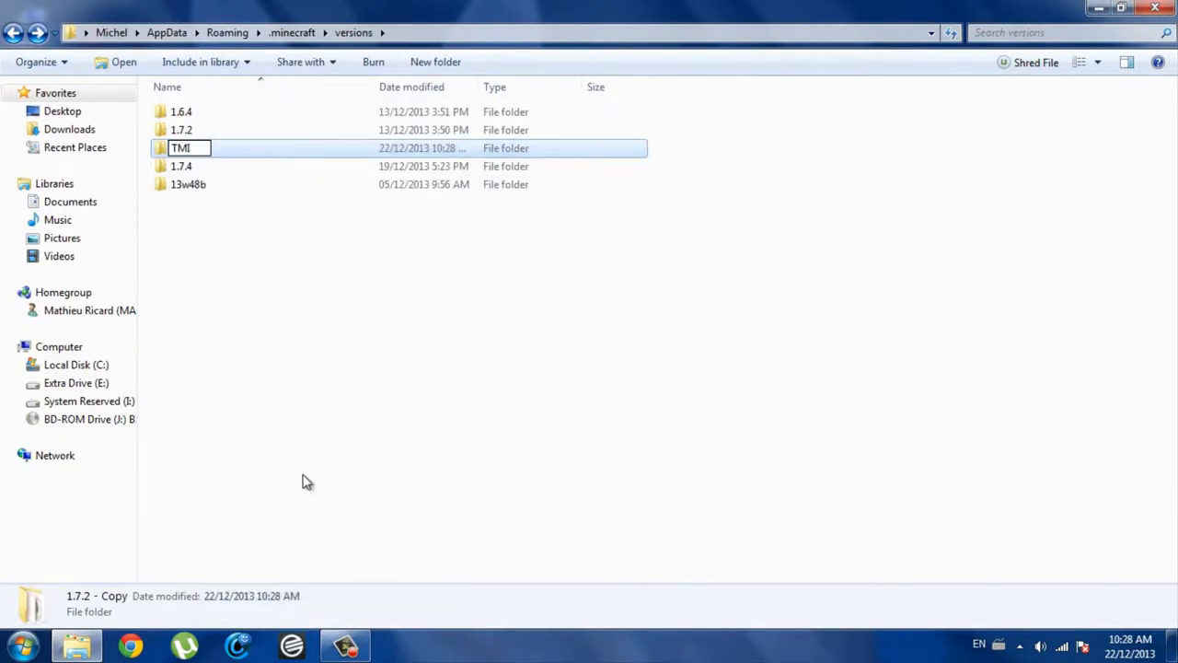
double_click(180, 147)
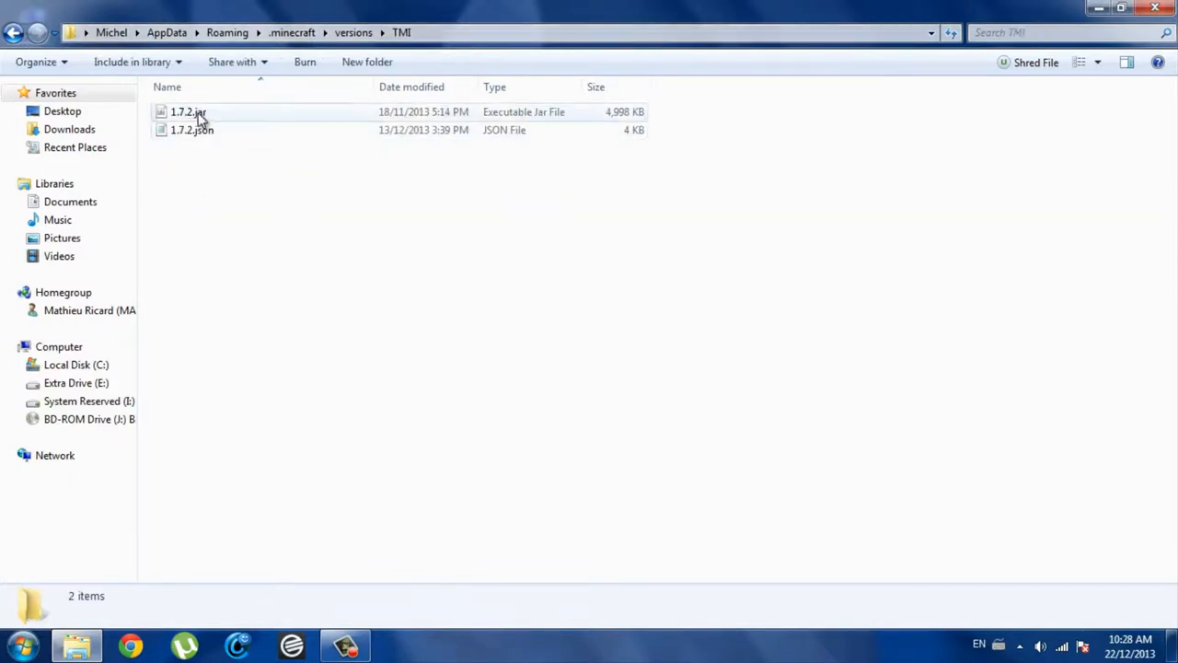
click(188, 111)
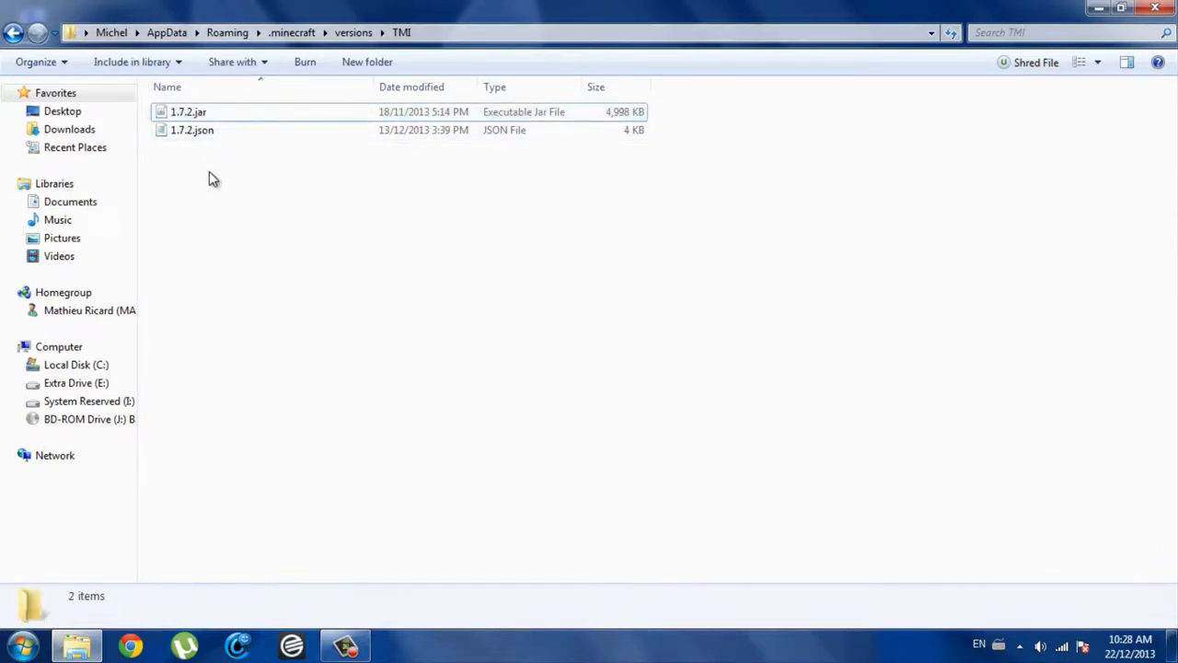
Step: Rename 1.7.2.jar to TMI.jar, next to 1.7.2.json in the TMI folder
right_click(189, 112)
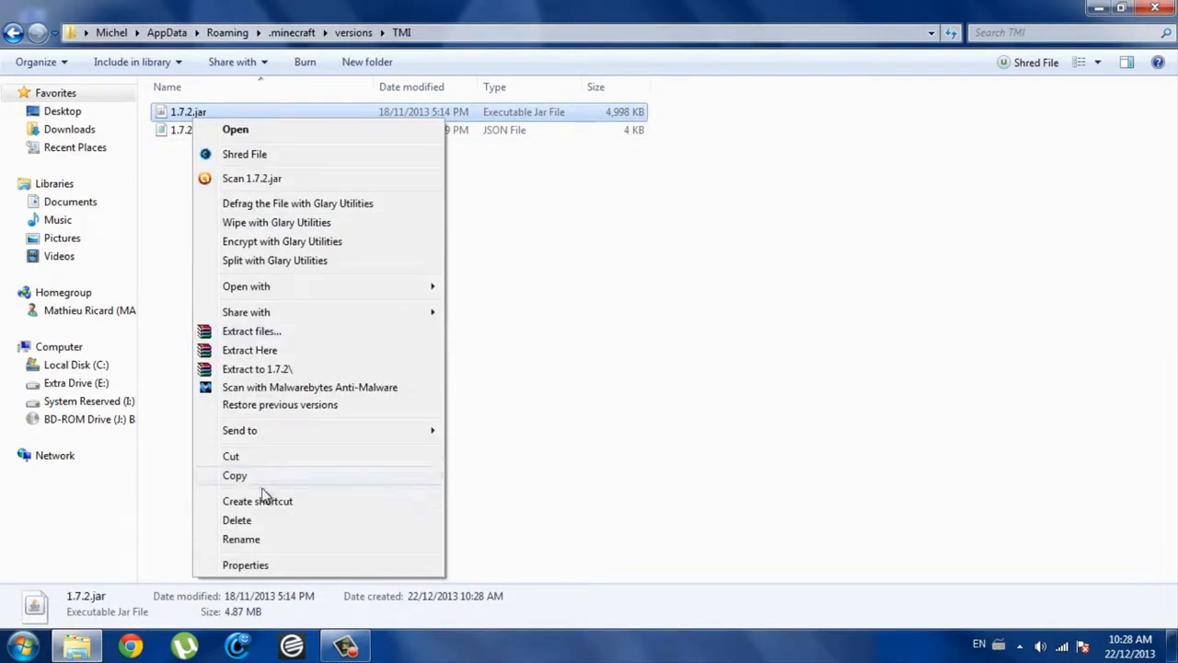
click(241, 538)
text(TMI)
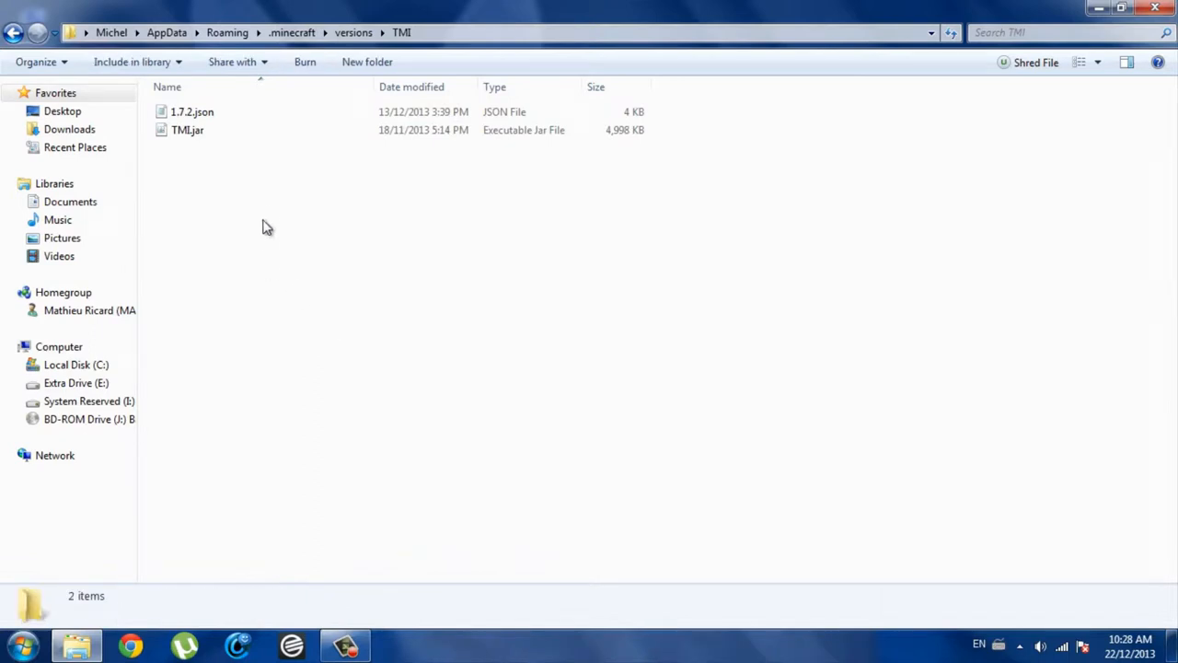
mouse_move(256, 166)
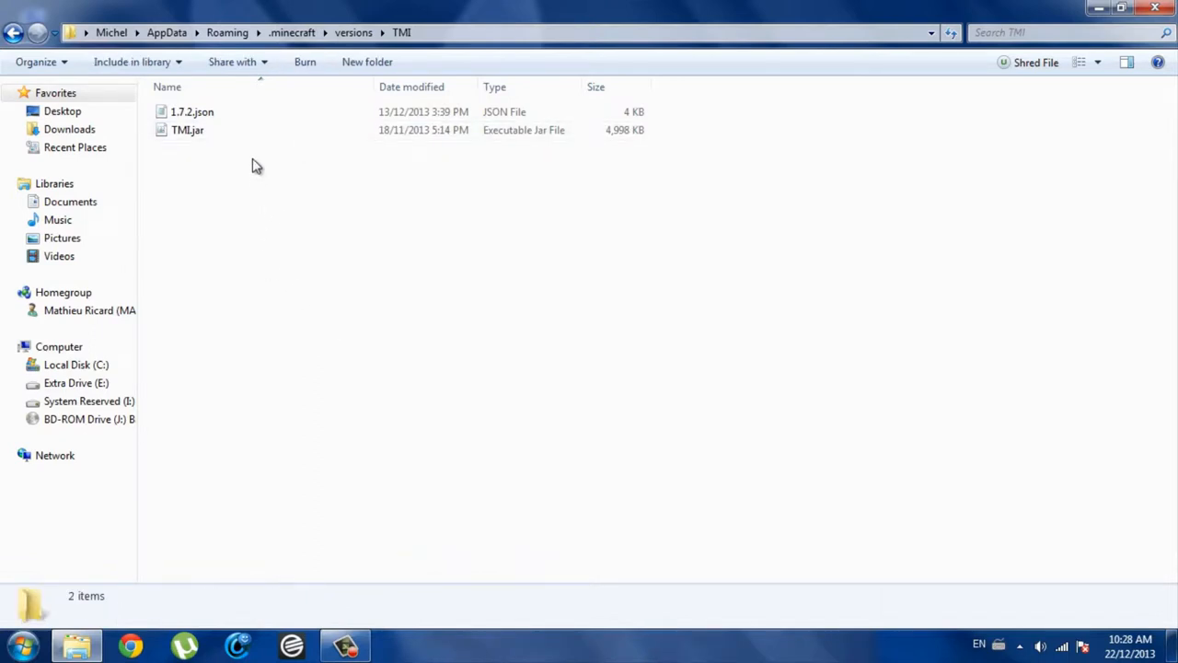
mouse_move(287, 181)
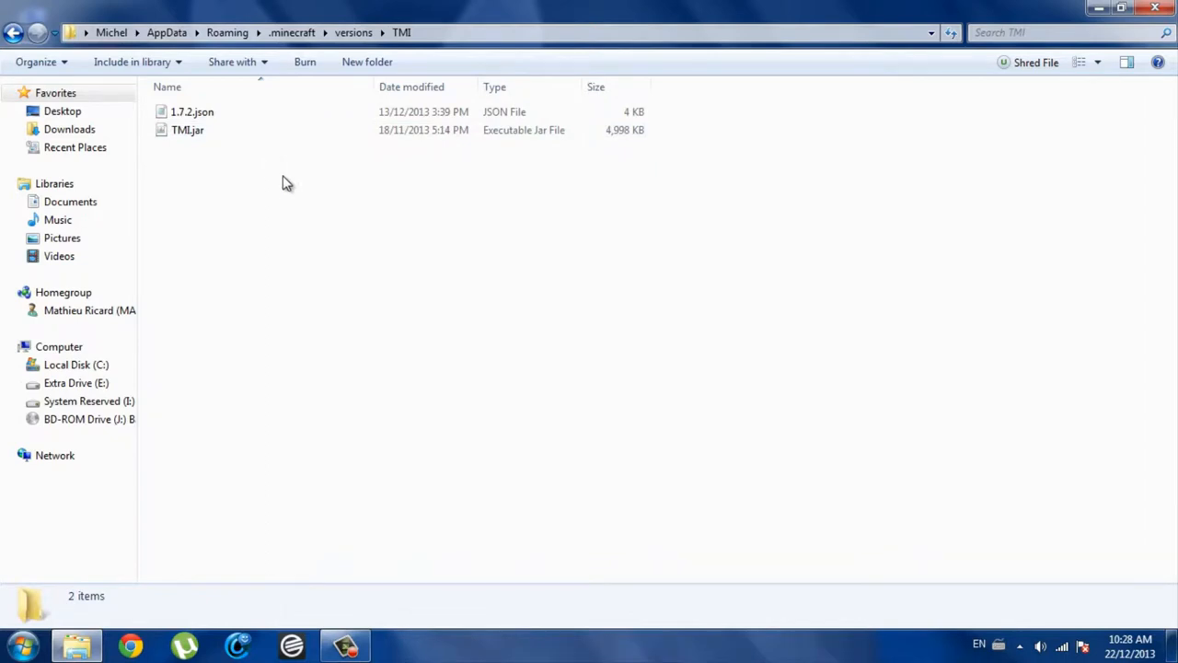
key(alt)
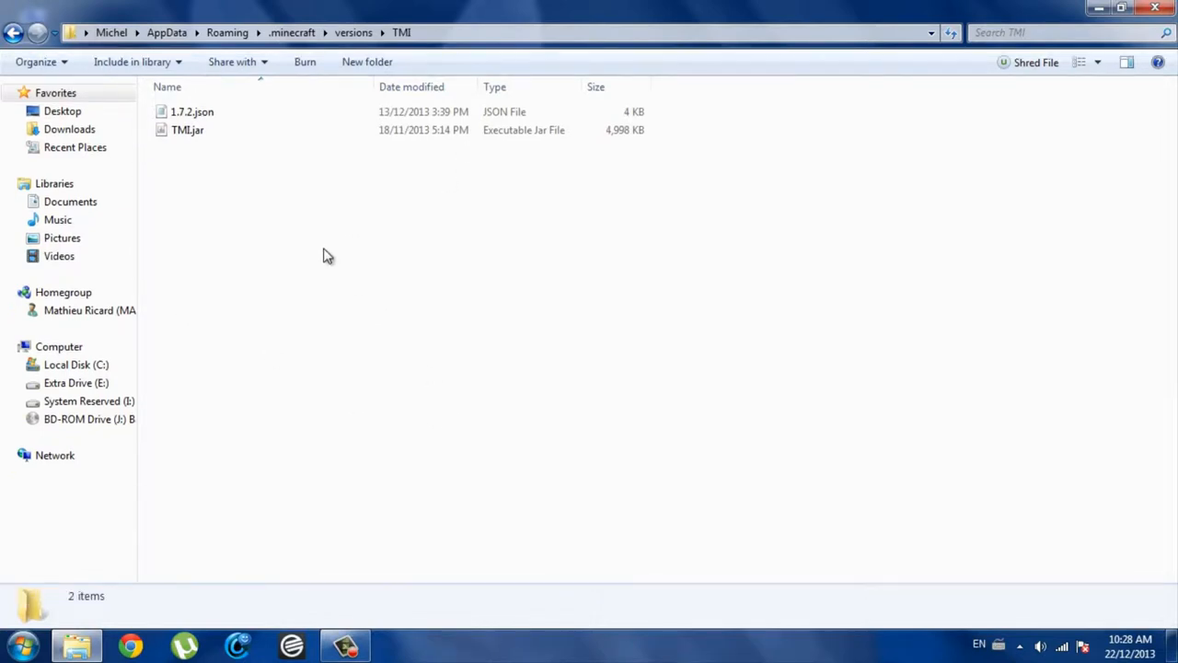
mouse_move(328, 228)
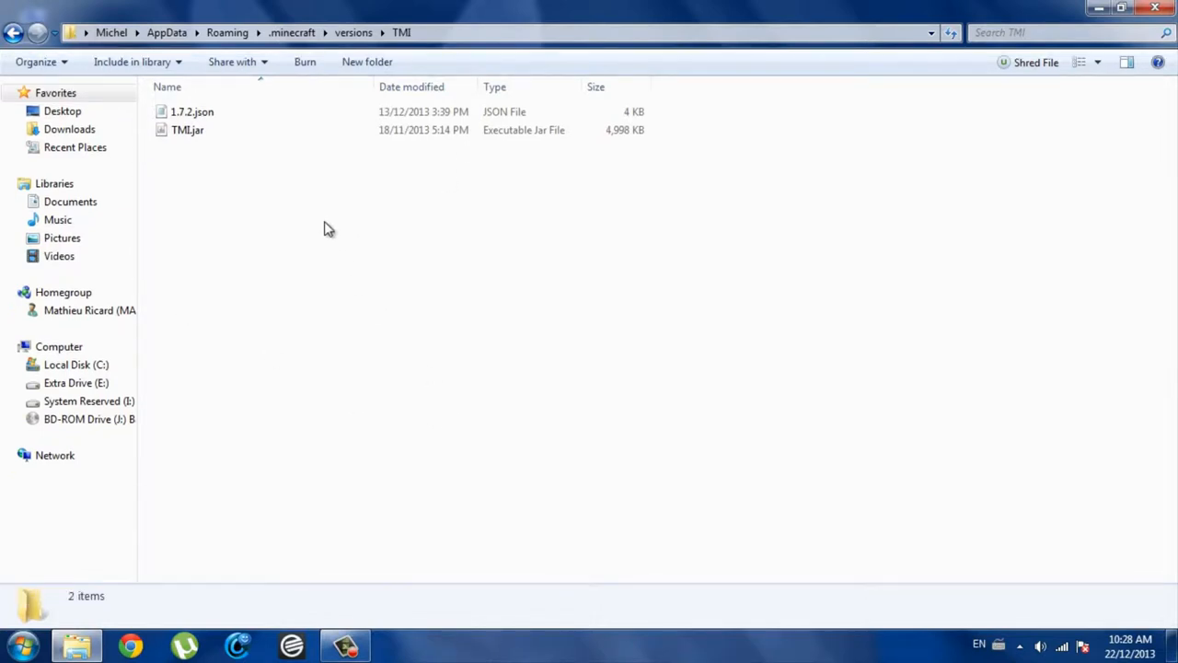
Step: In Folder Options' View settings, uncheck 'Hide extensions for known file types'
click(117, 58)
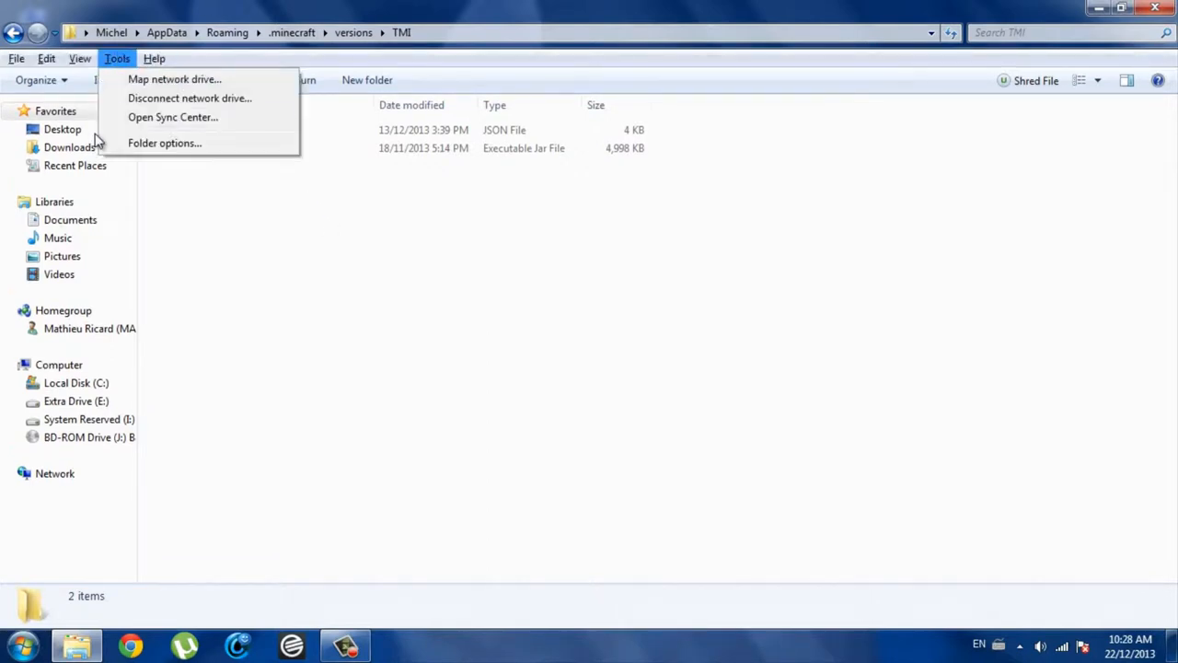
click(164, 142)
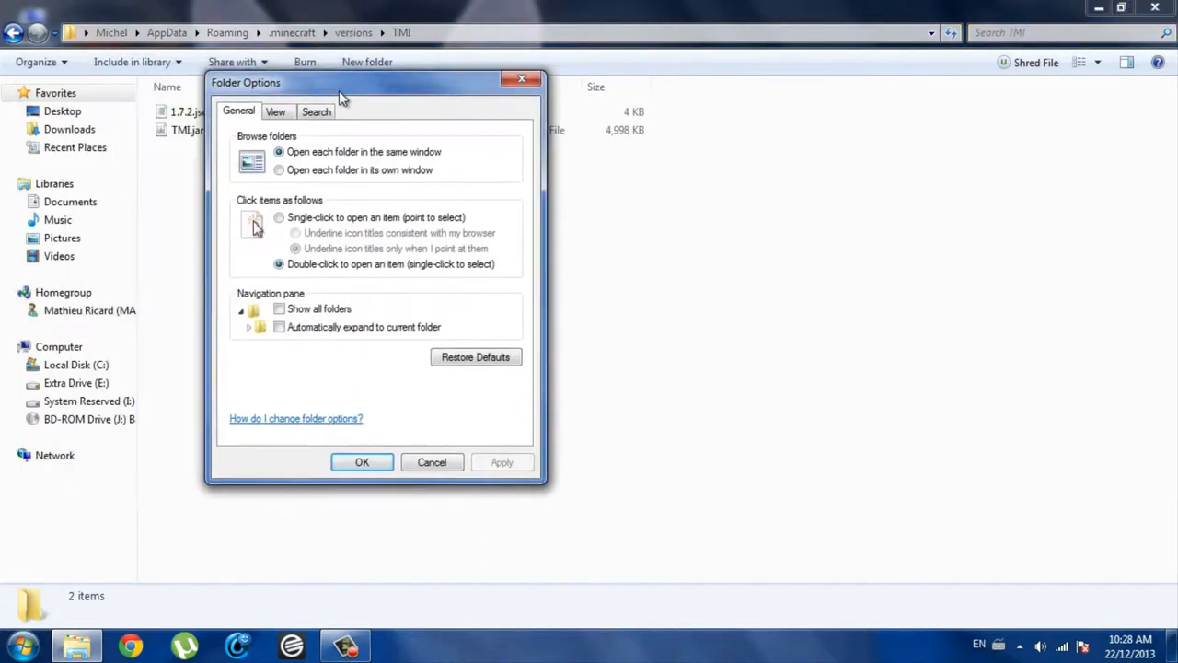
click(275, 111)
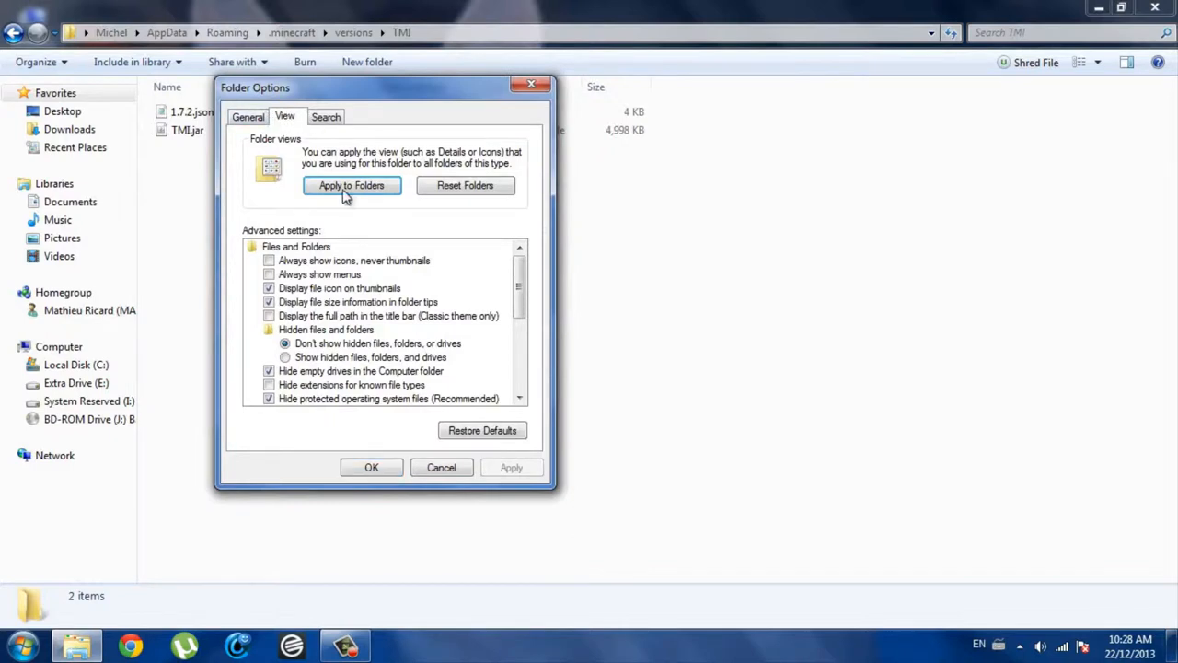
scroll(down, 3)
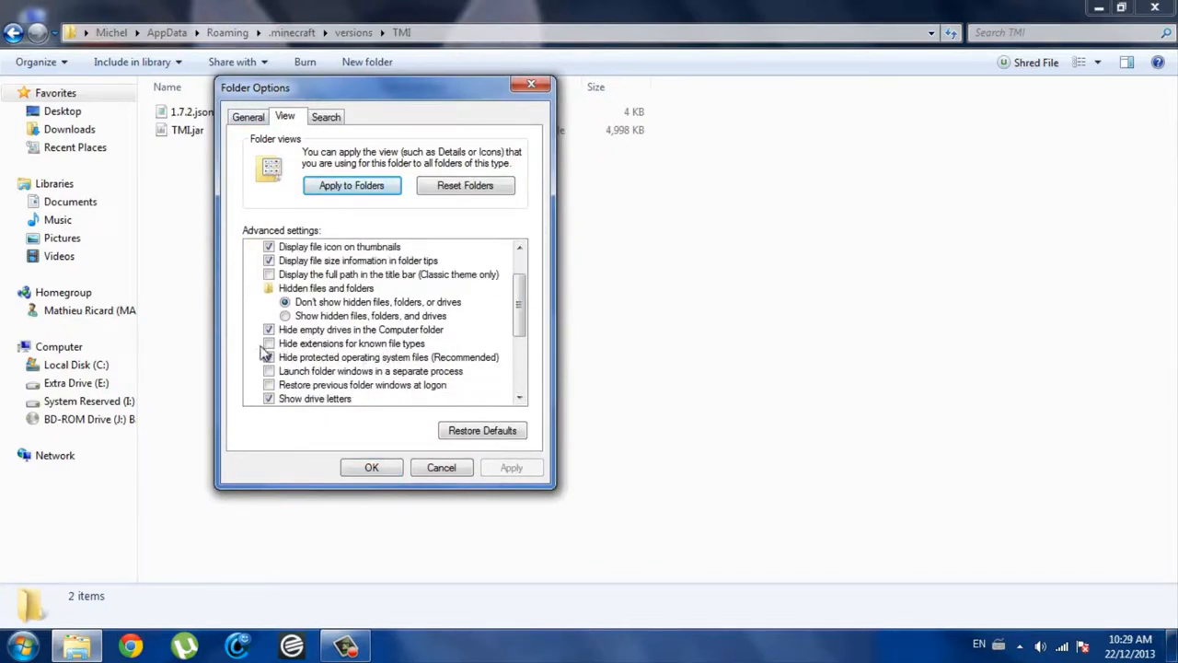
drag(385, 87, 531, 96)
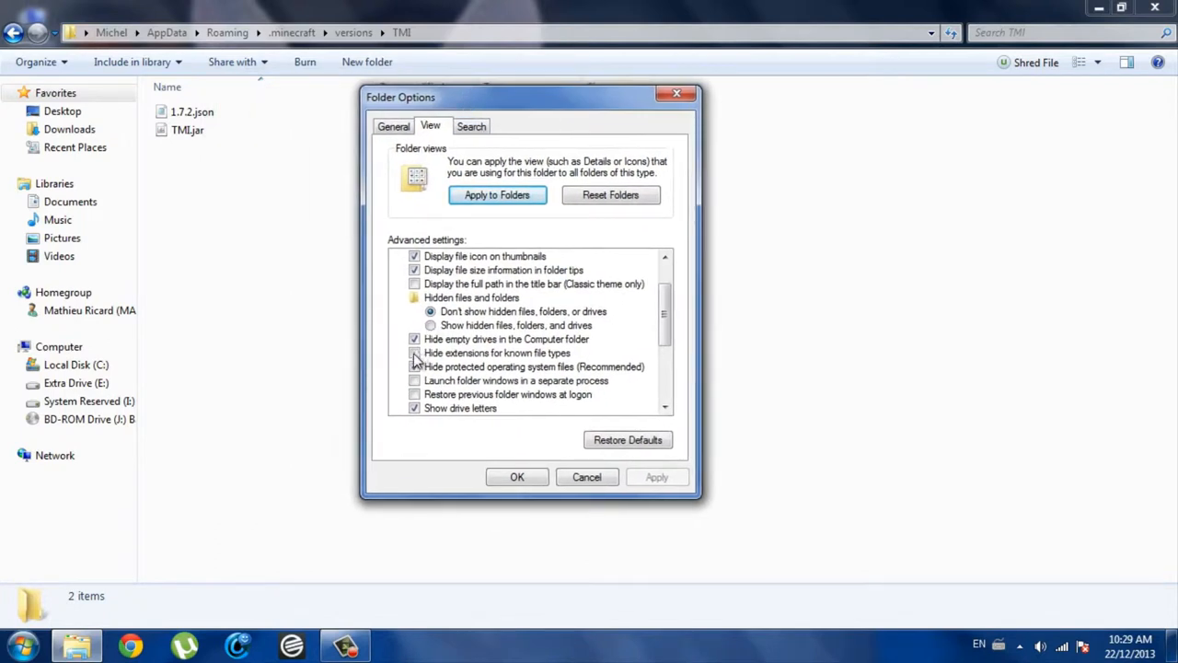
click(414, 353)
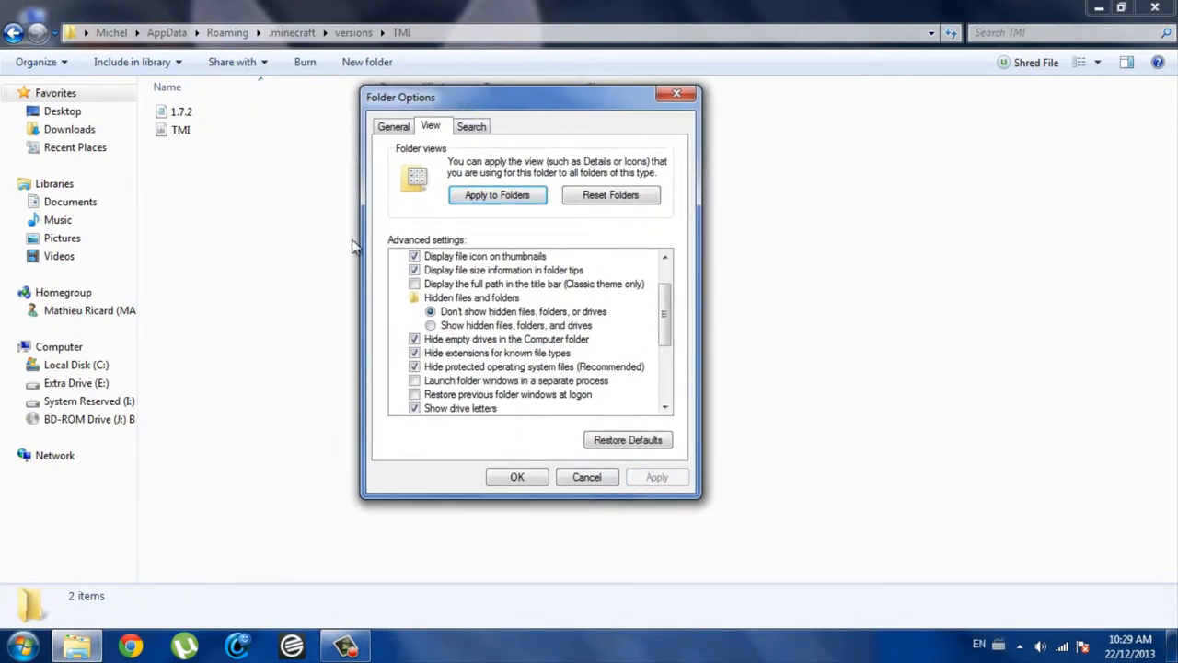
mouse_move(210, 145)
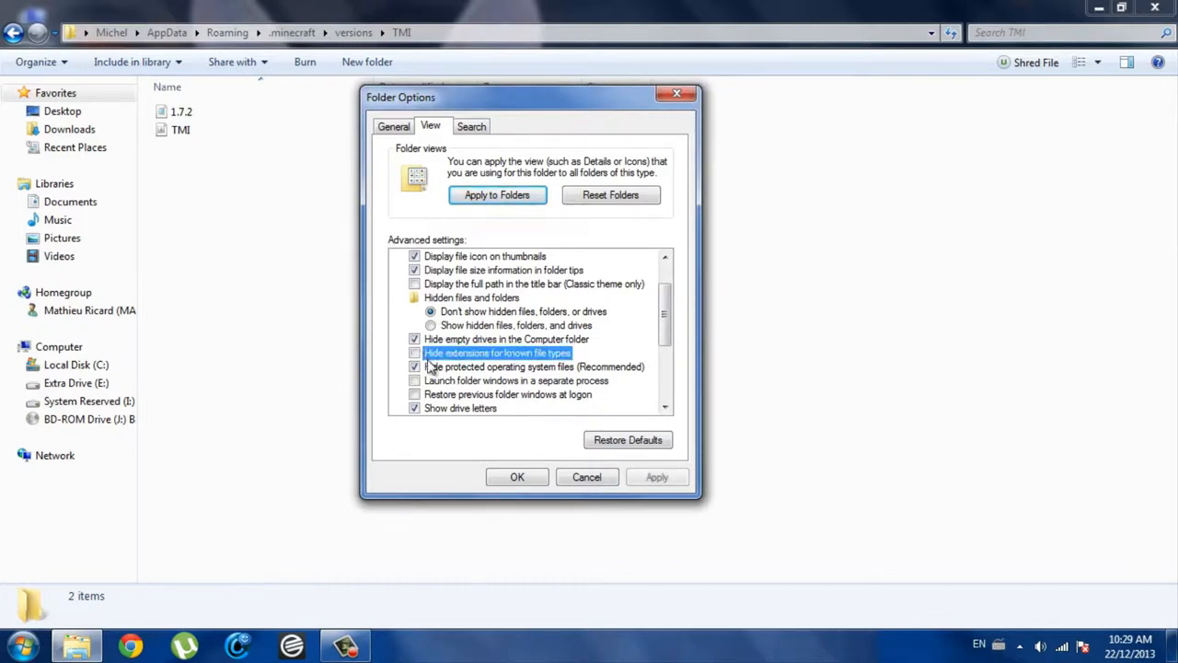
click(415, 353)
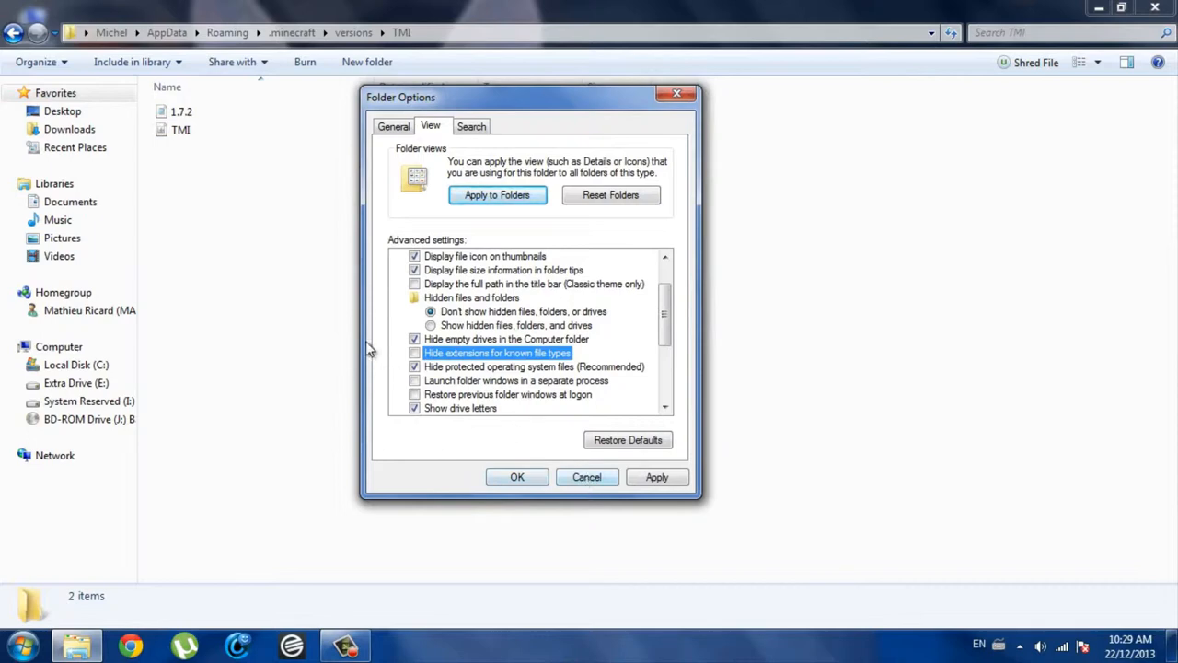
Step: Confirm the visible-extensions setting, then rename 1.7.2.json to TMI.json
click(516, 477)
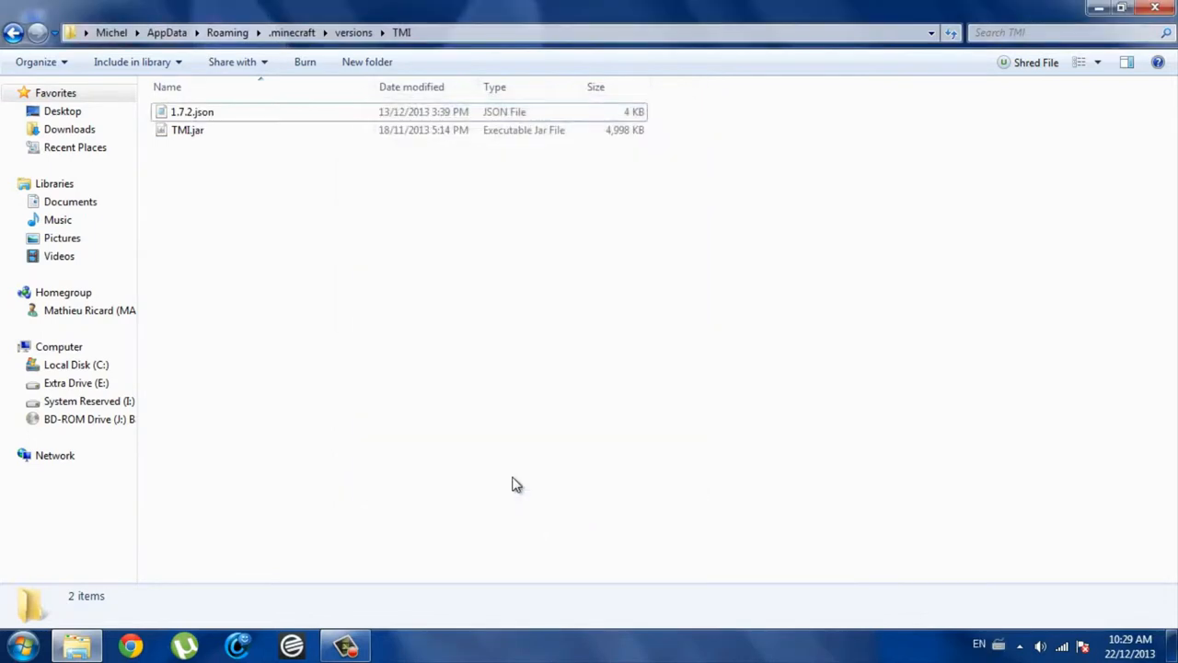
mouse_move(315, 248)
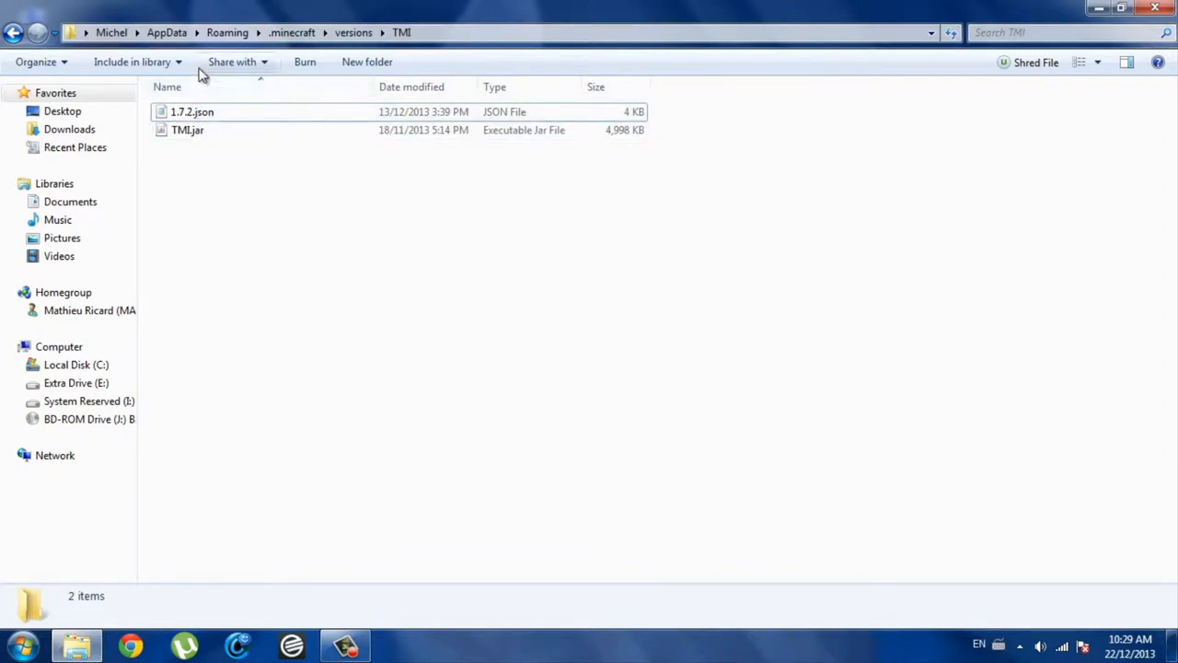
click(188, 130)
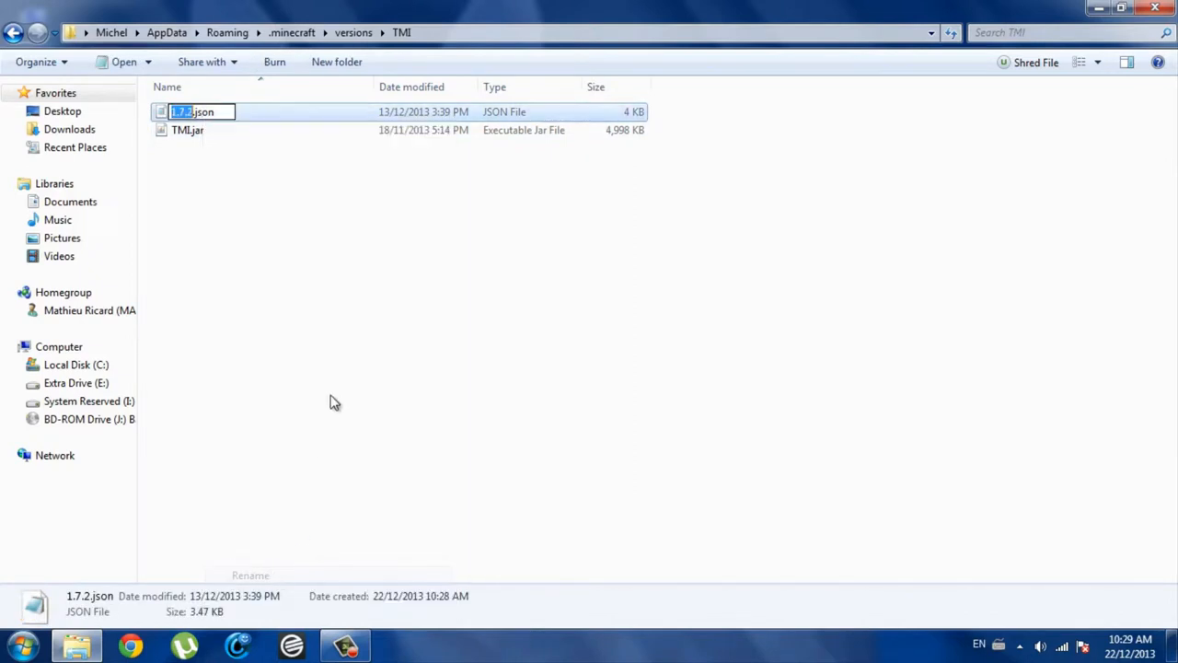
text(TMI)
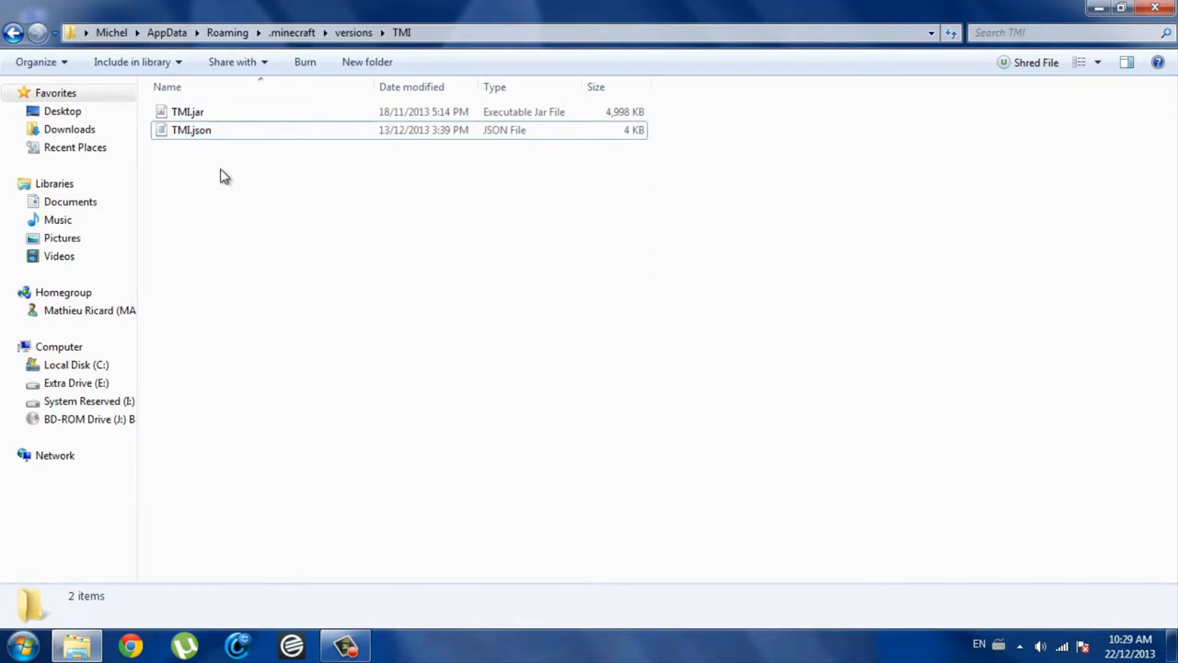
mouse_move(203, 92)
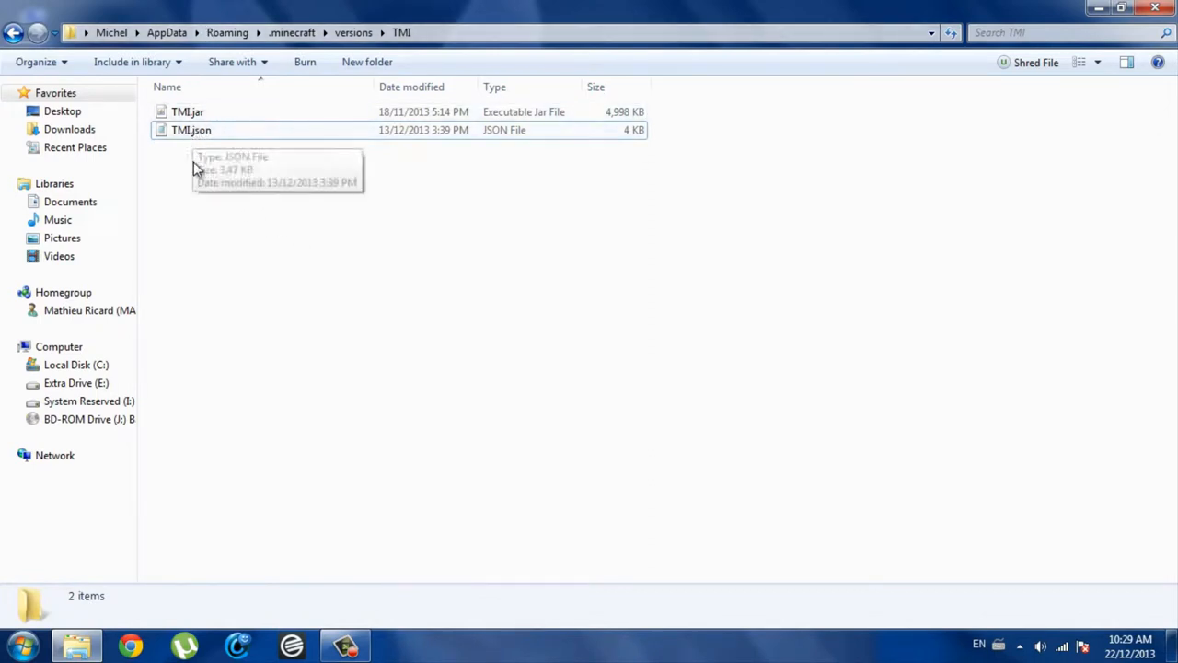
mouse_move(156, 160)
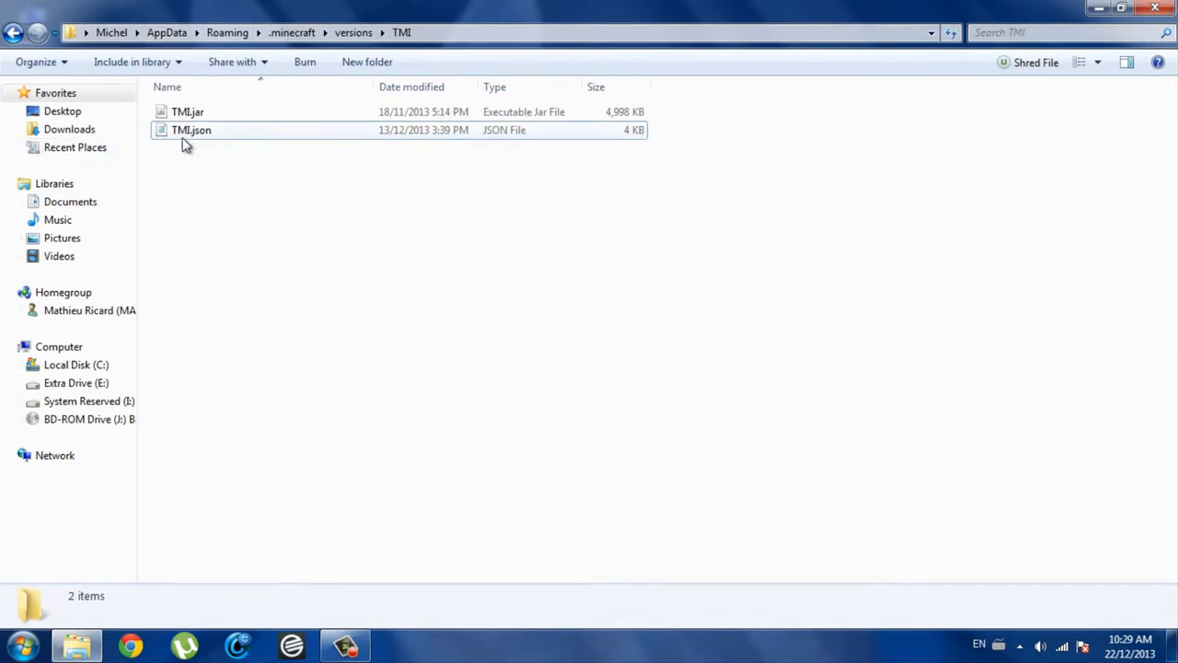
Step: Open TMI.json in Notepad, replace the 1.7.2 id with TMI, and save
double_click(191, 129)
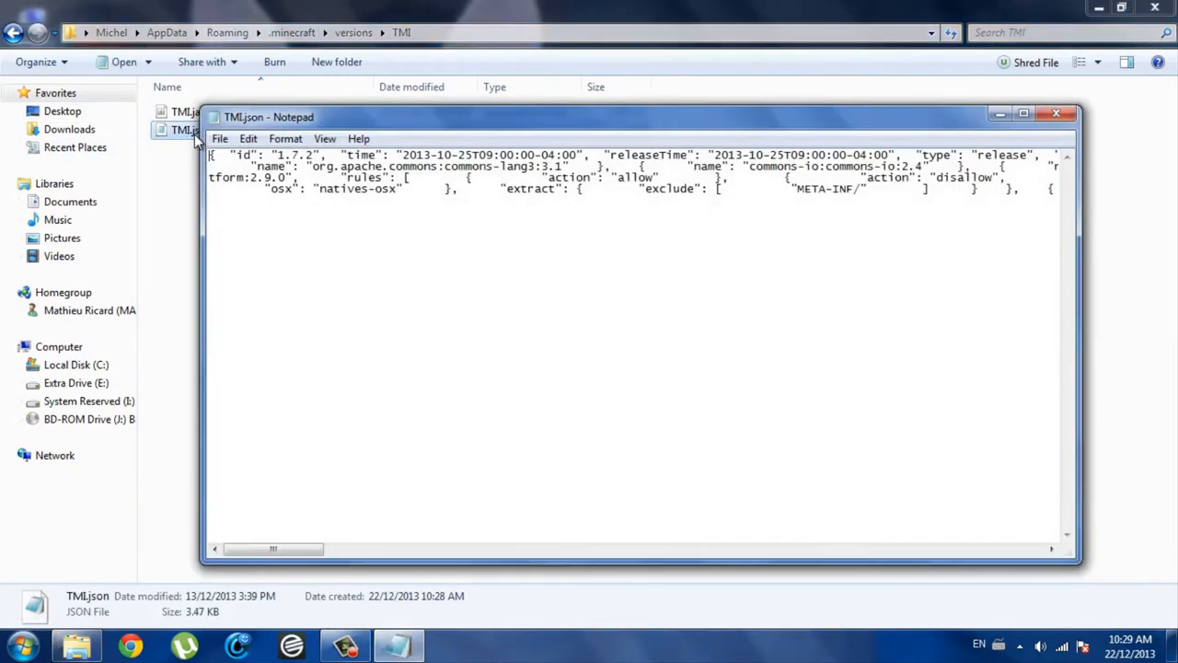
drag(269, 117, 241, 89)
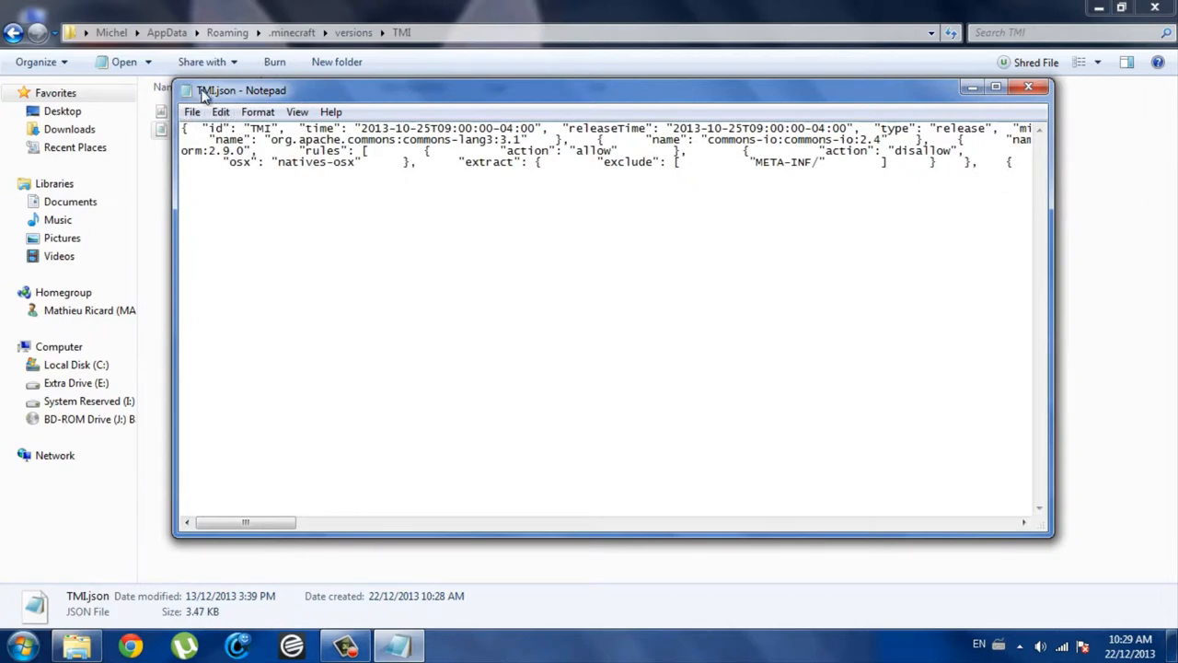
click(262, 103)
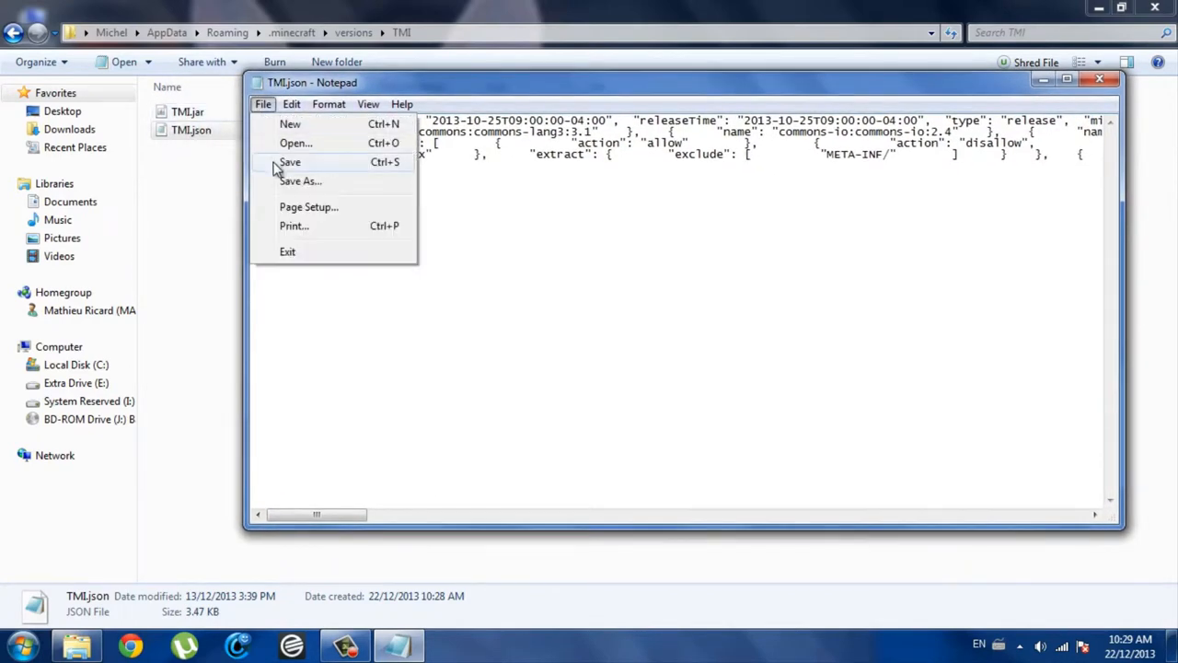
click(289, 161)
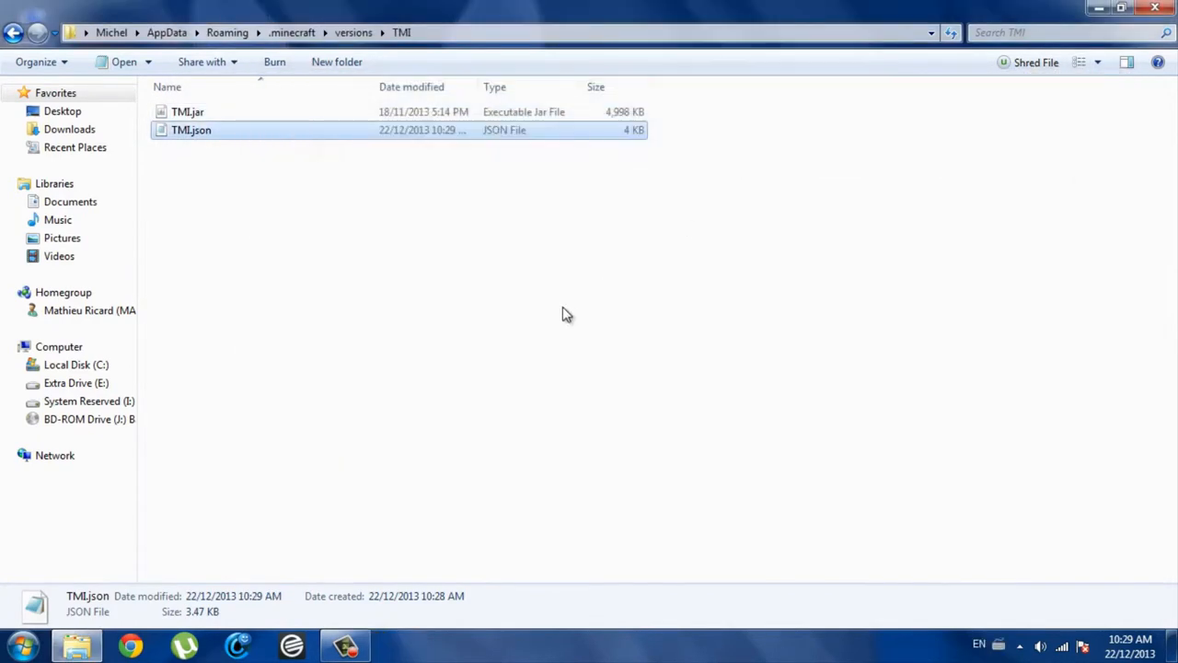
Step: Open TMI.jar in WinRAR and add the 48 TooManyItems files from the zip
right_click(188, 112)
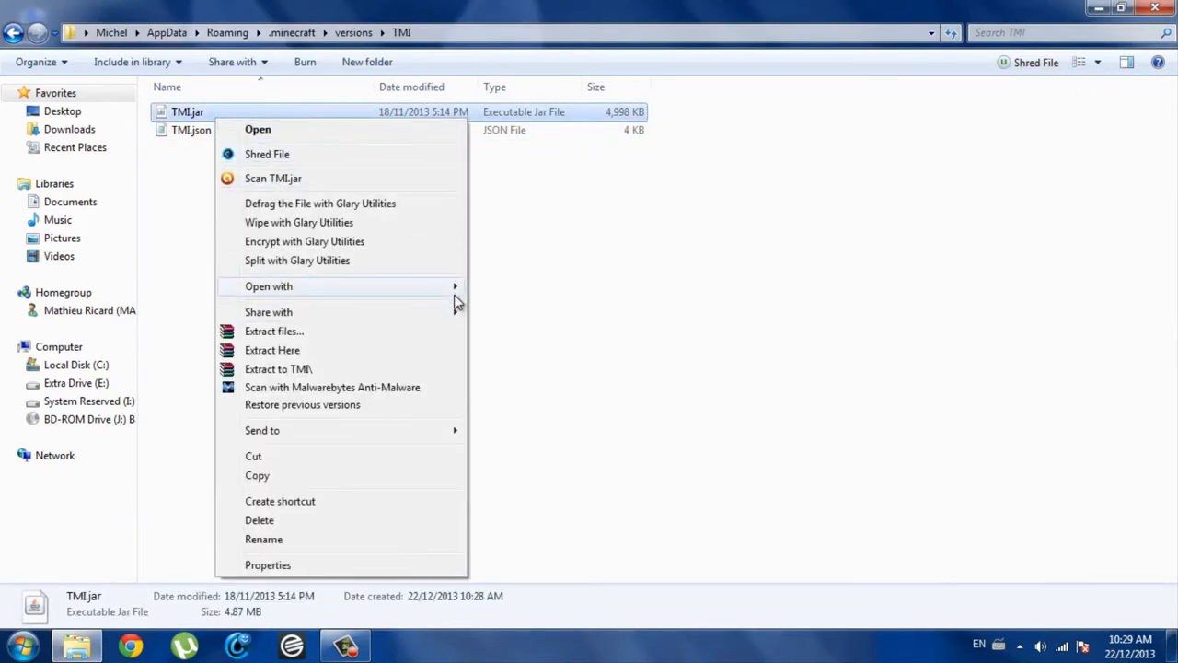
click(269, 286)
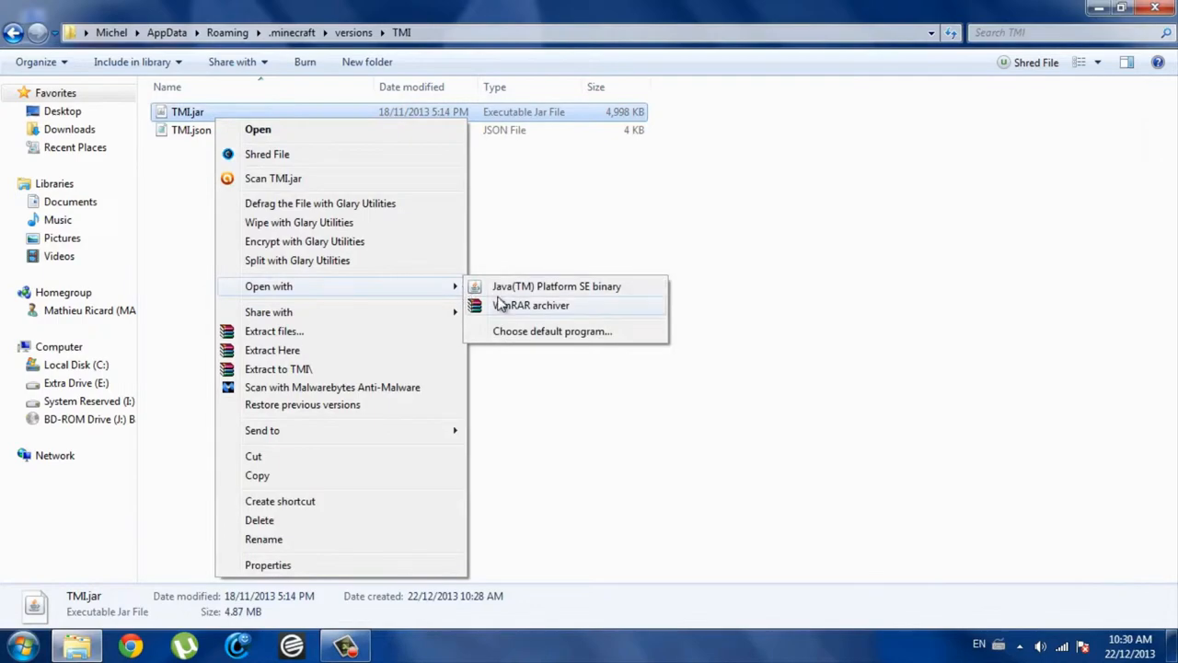
click(530, 305)
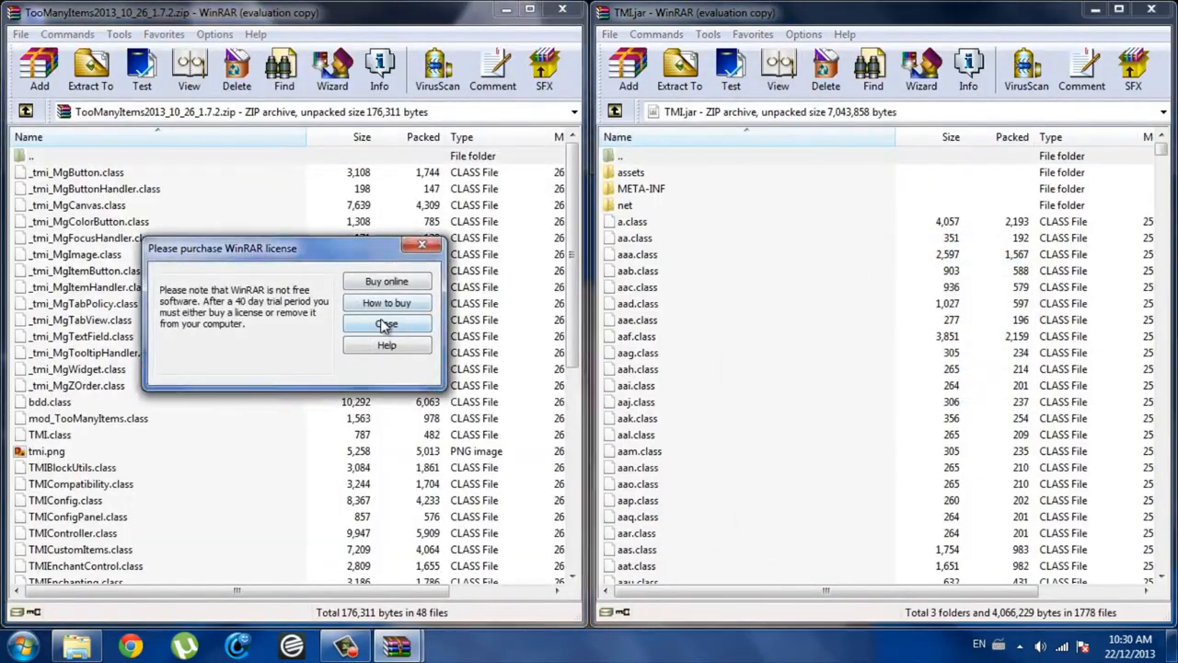
click(386, 323)
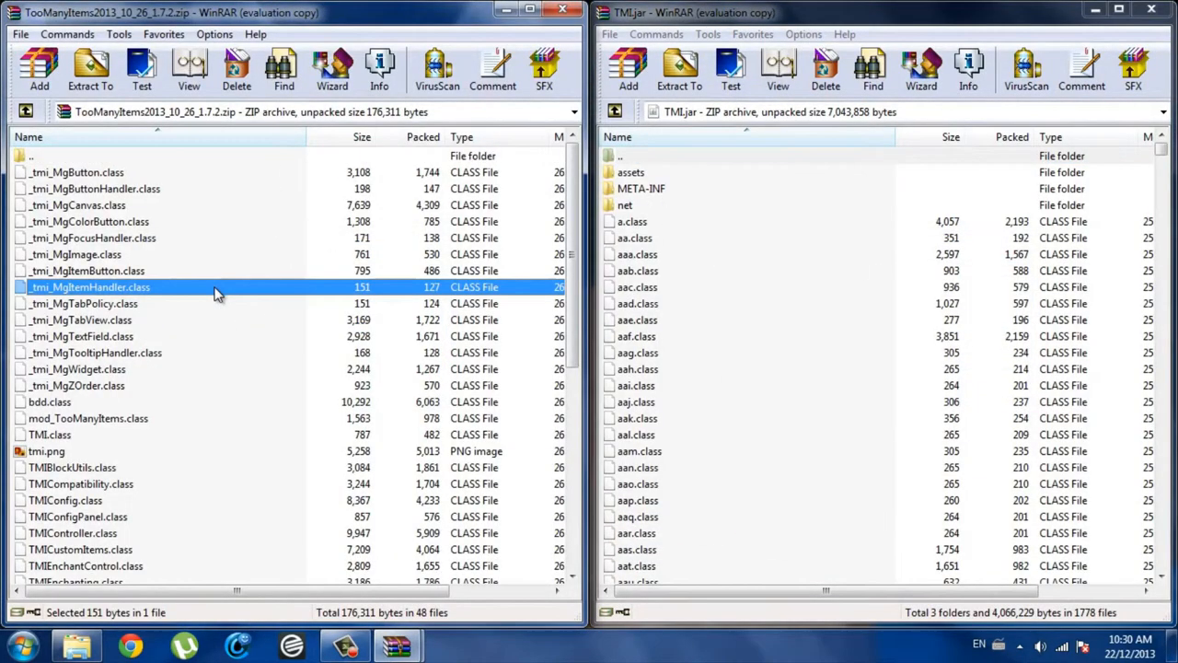
mouse_move(164, 274)
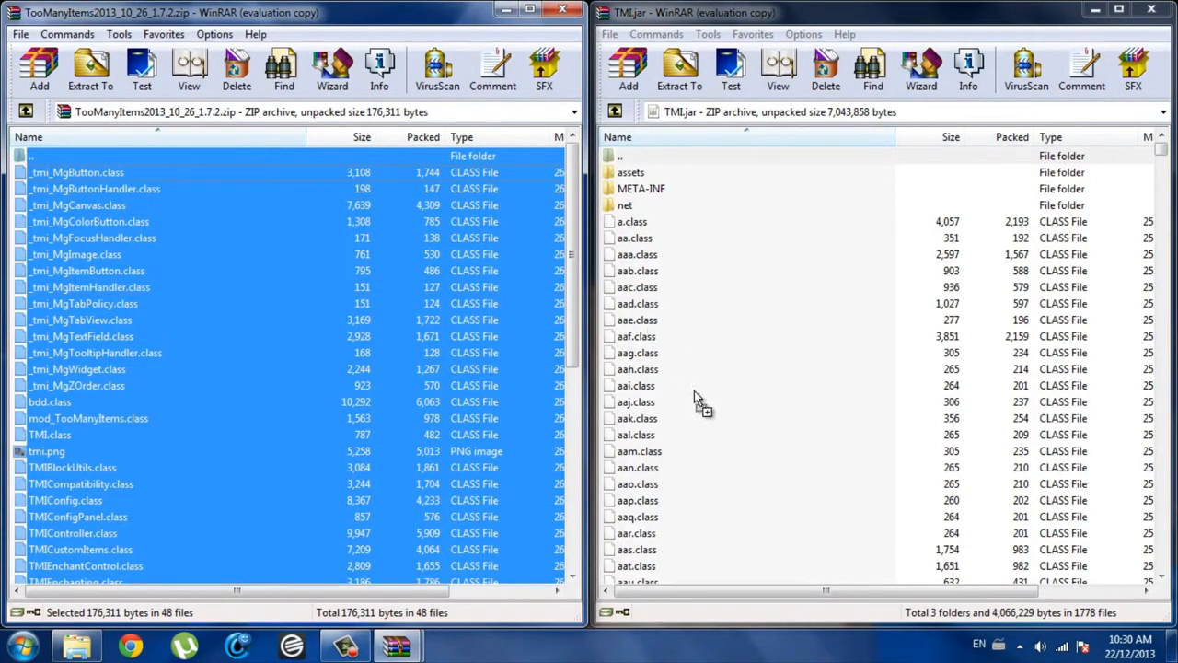
click(628, 69)
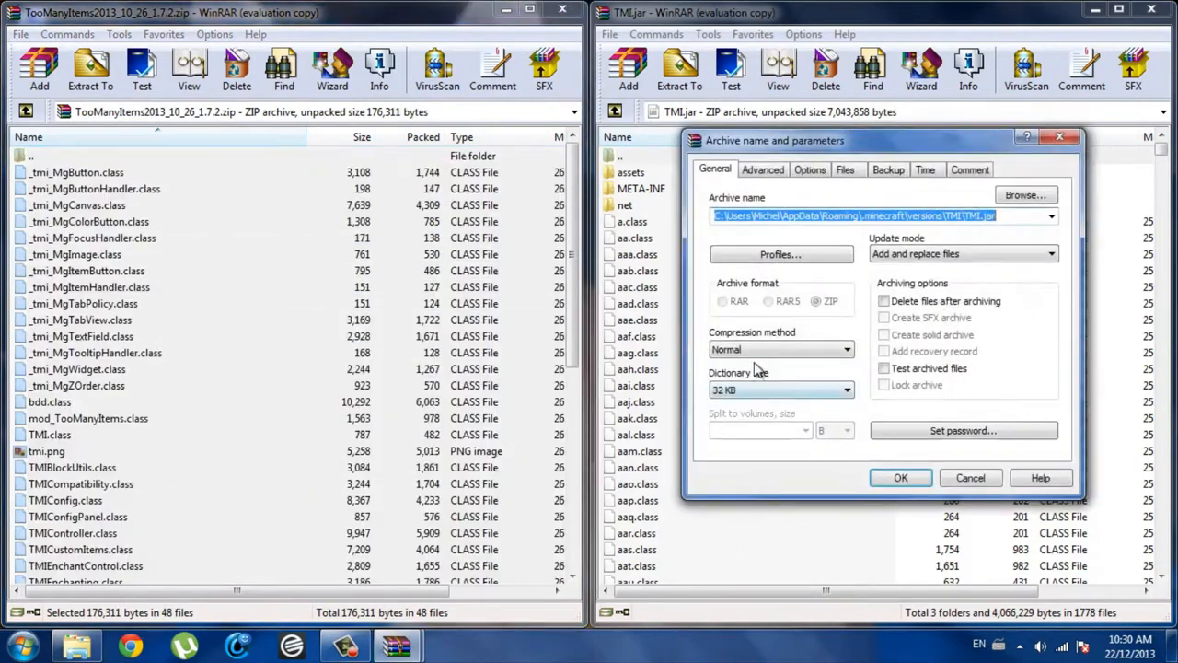
click(900, 477)
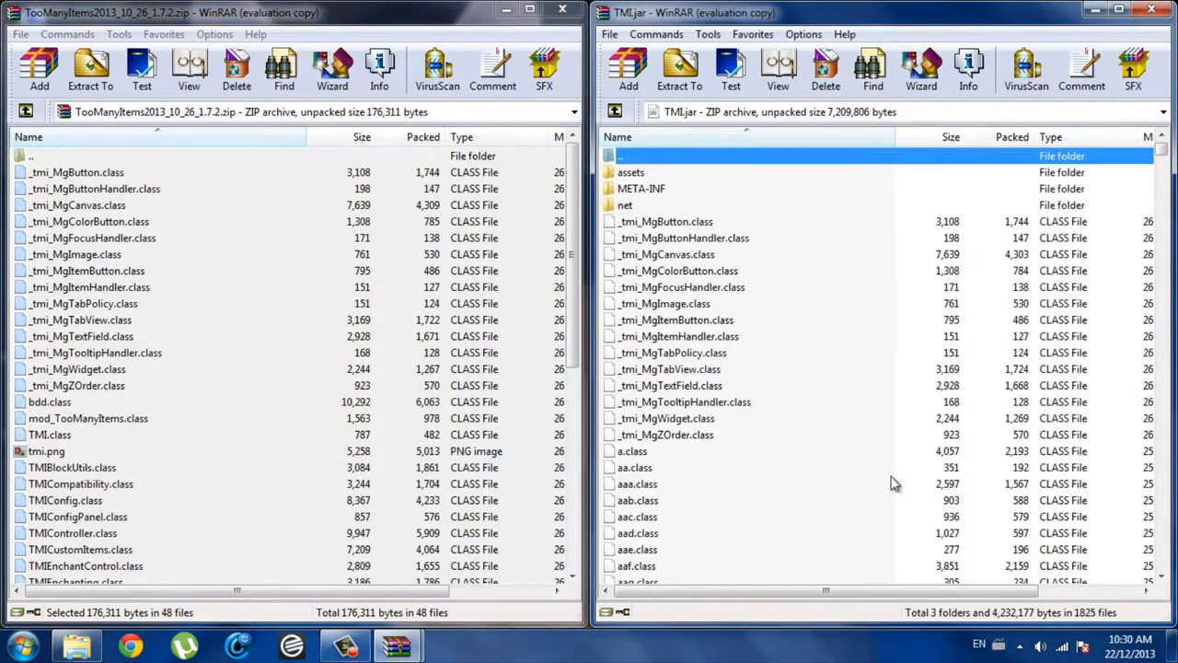
mouse_move(693, 161)
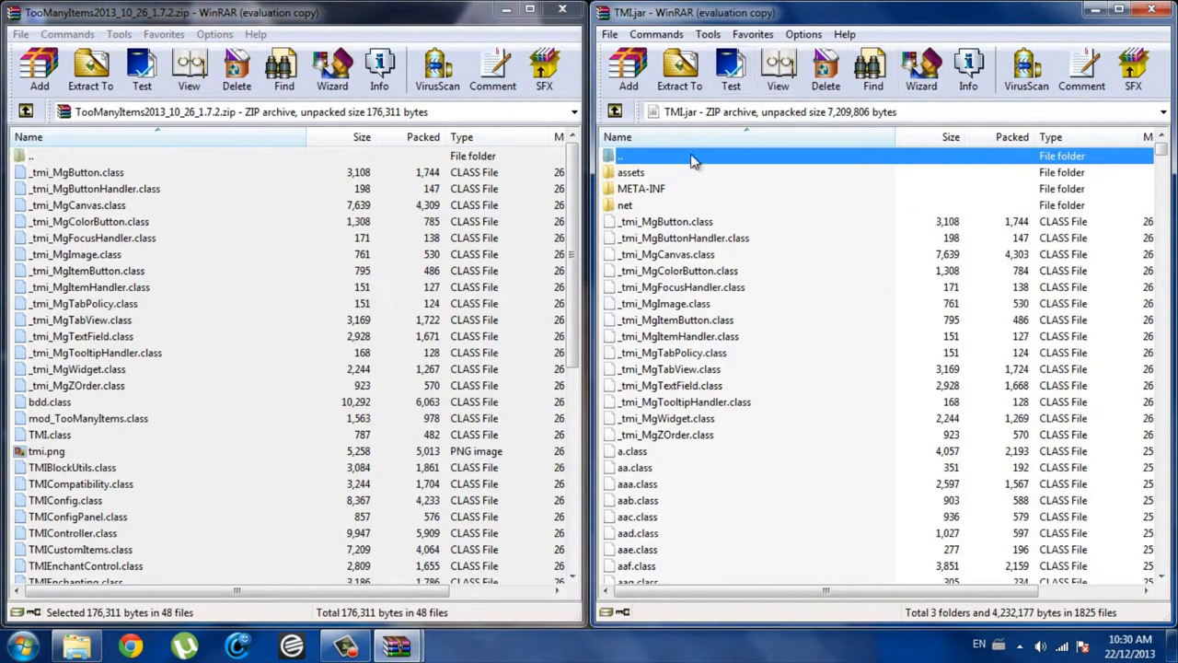
mouse_move(661, 204)
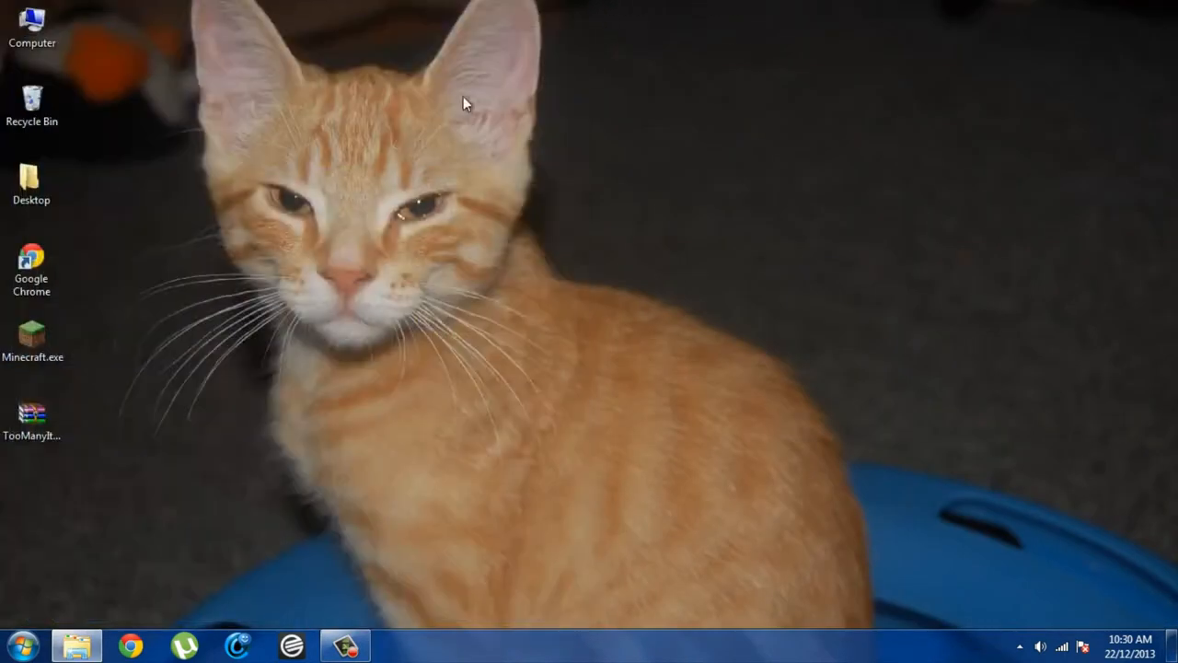
Step: Launch Minecraft Launcher and delete the old TMI profile
click(32, 341)
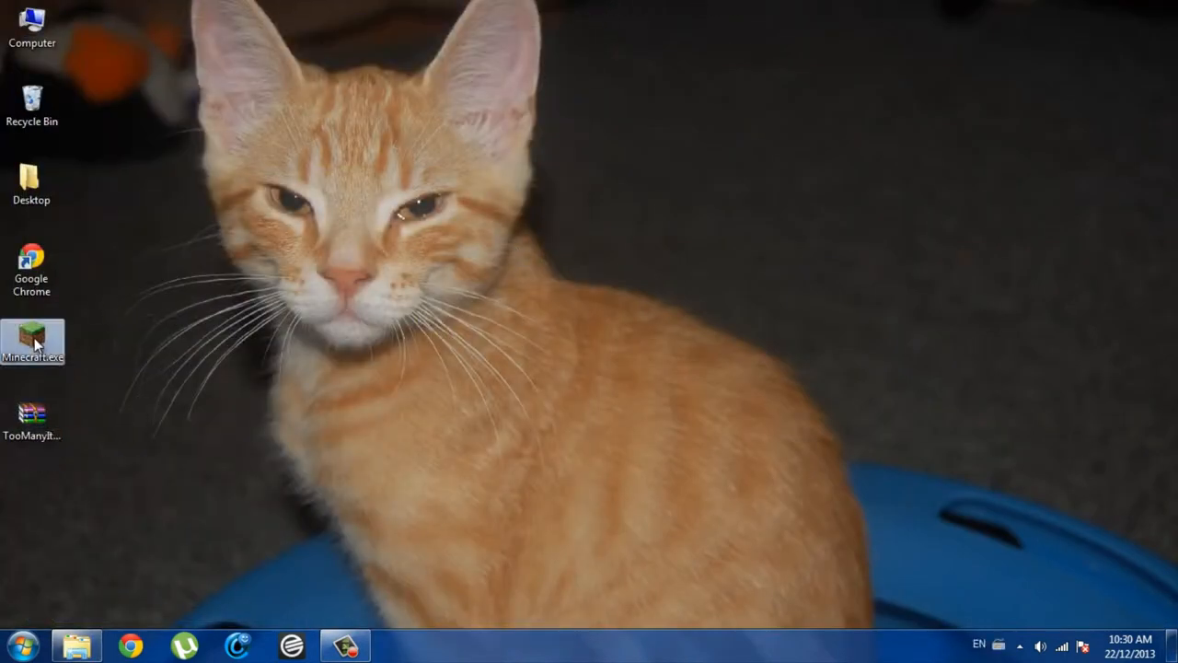
double_click(32, 341)
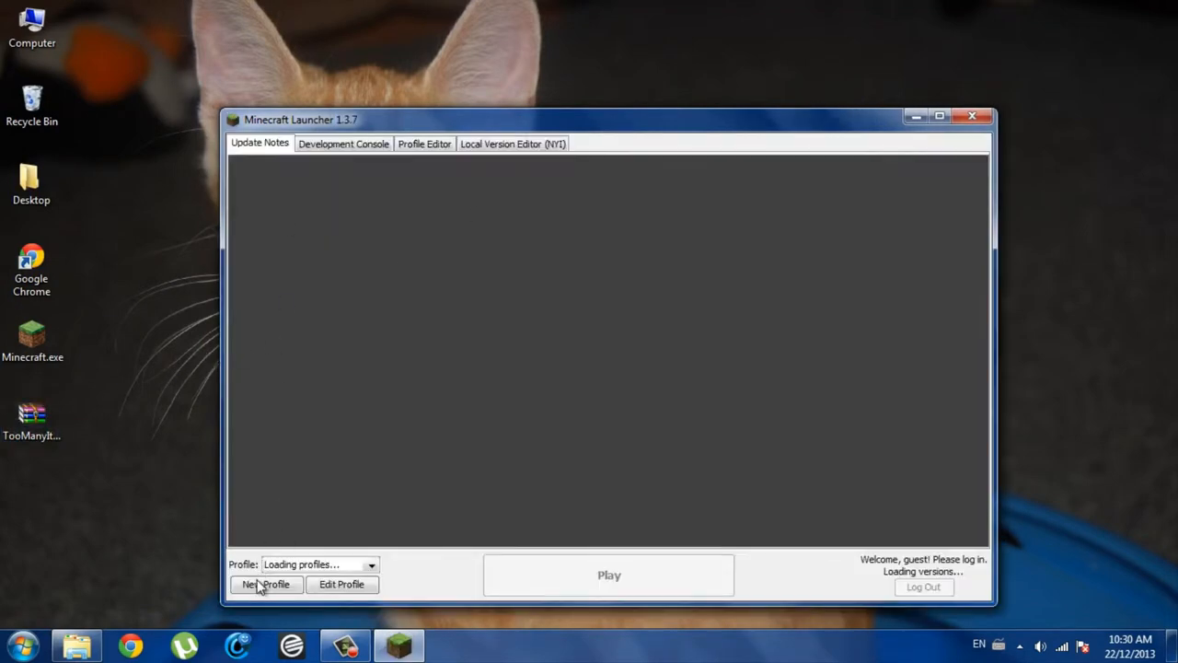
click(266, 584)
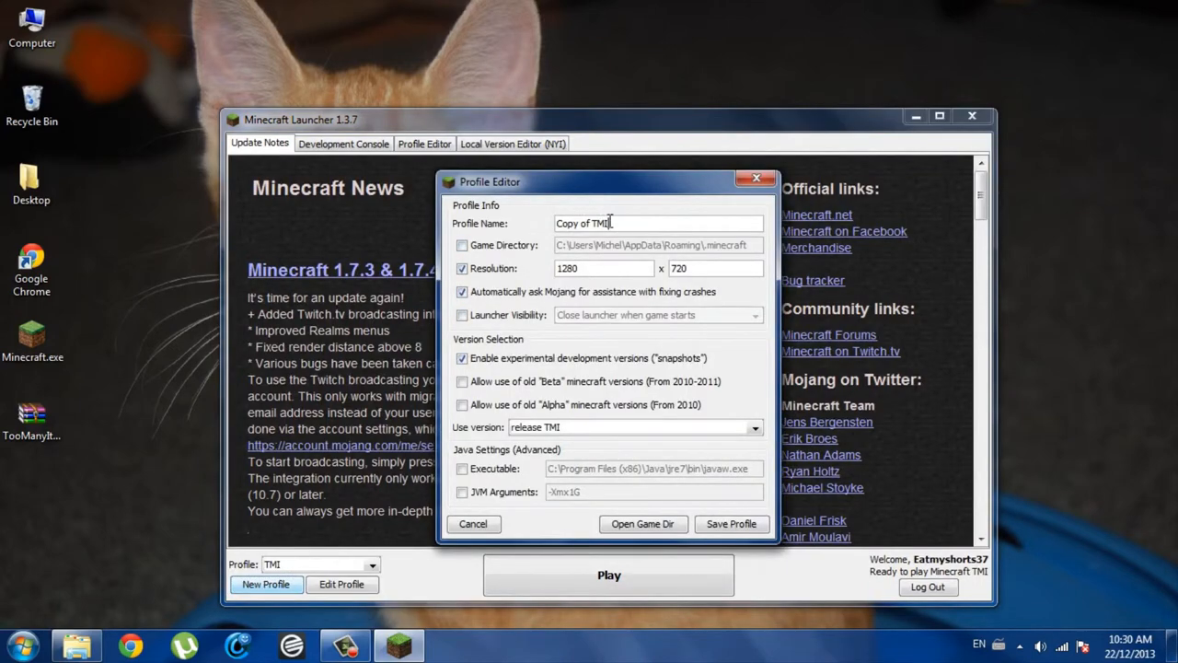
mouse_move(514, 534)
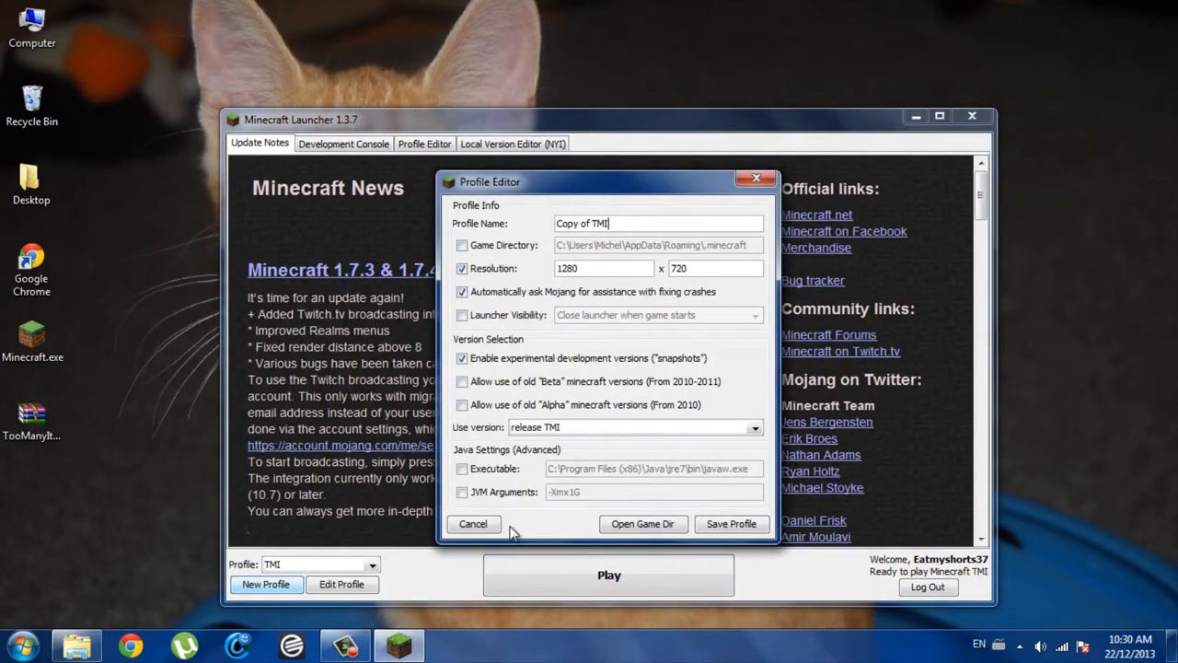
click(473, 523)
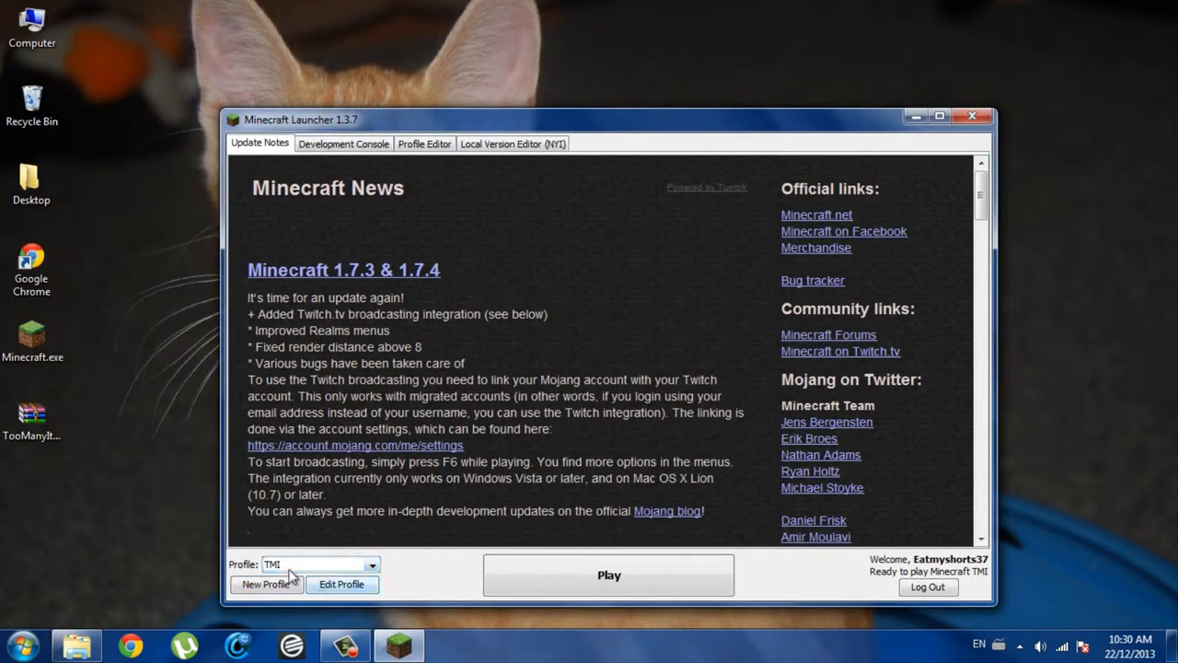
click(424, 144)
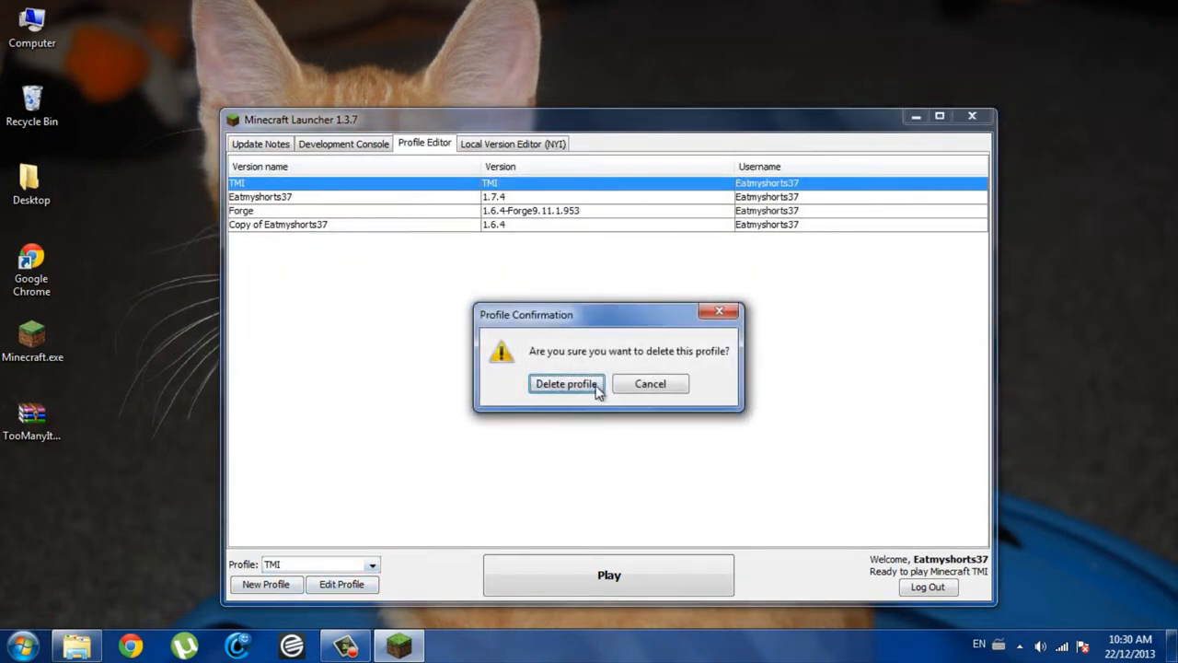
click(566, 384)
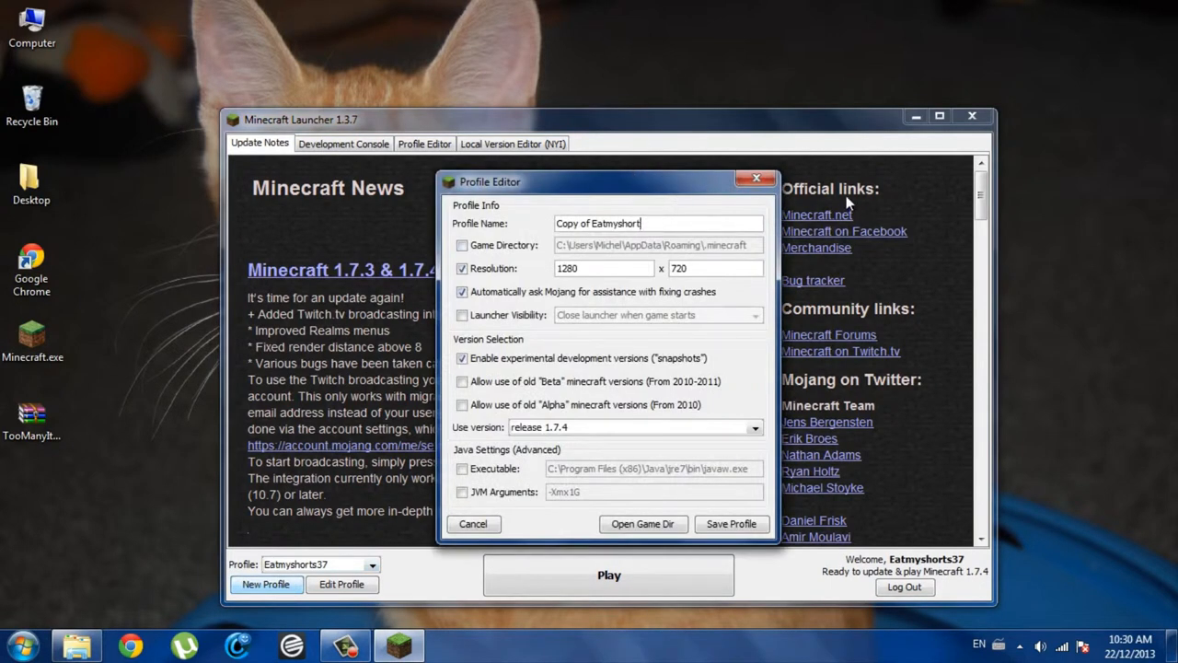
Step: Create a TMI profile using version release TMI, save it, and start the game
text(TMI)
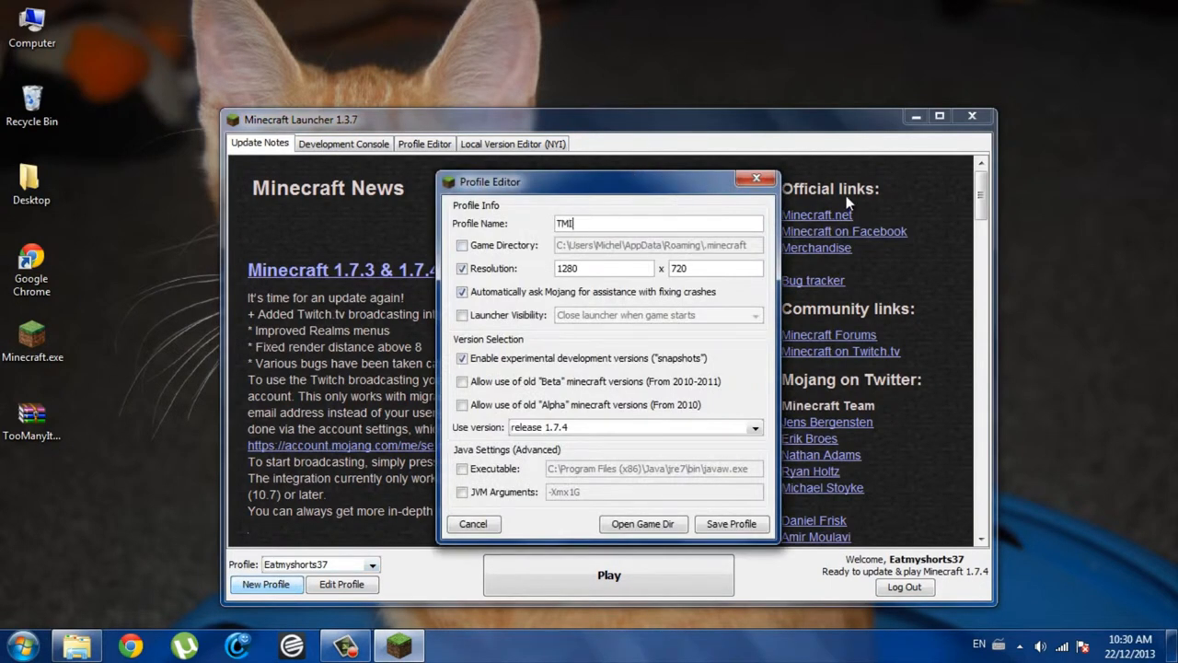
mouse_move(382, 150)
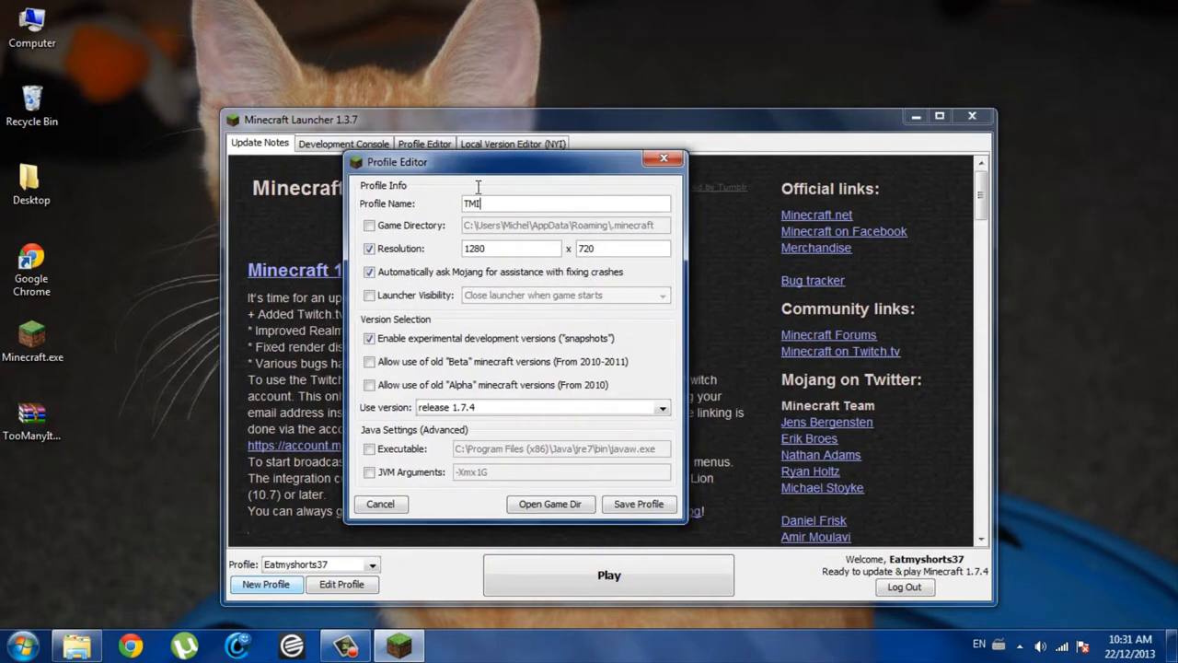
mouse_move(442, 414)
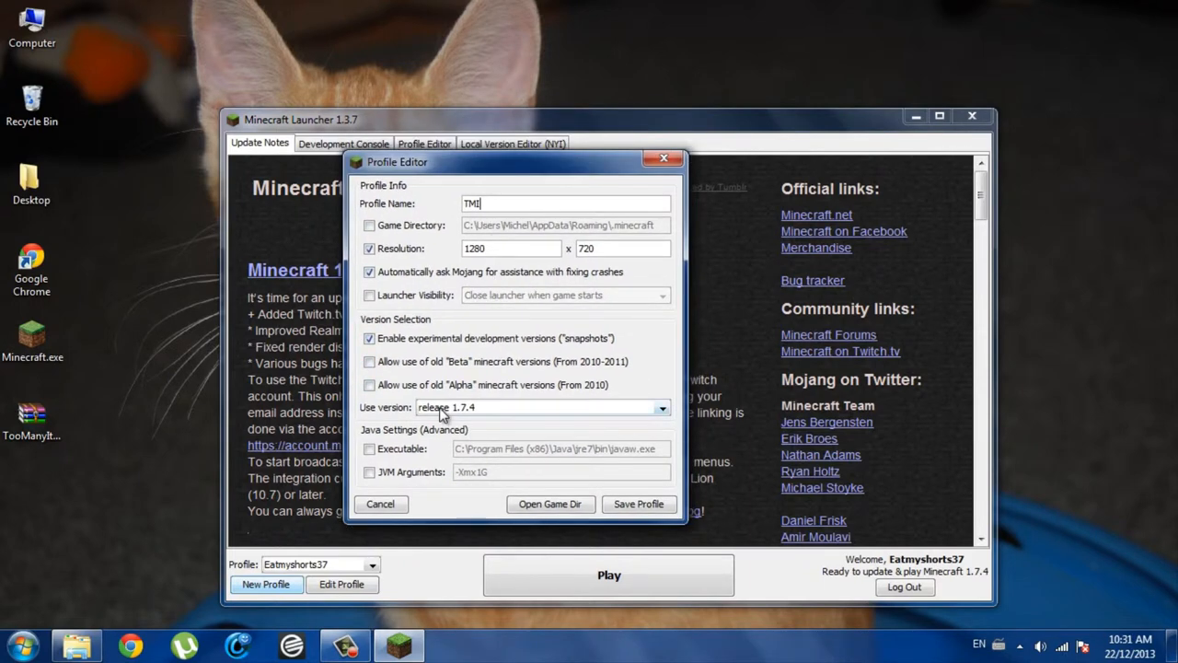
click(662, 407)
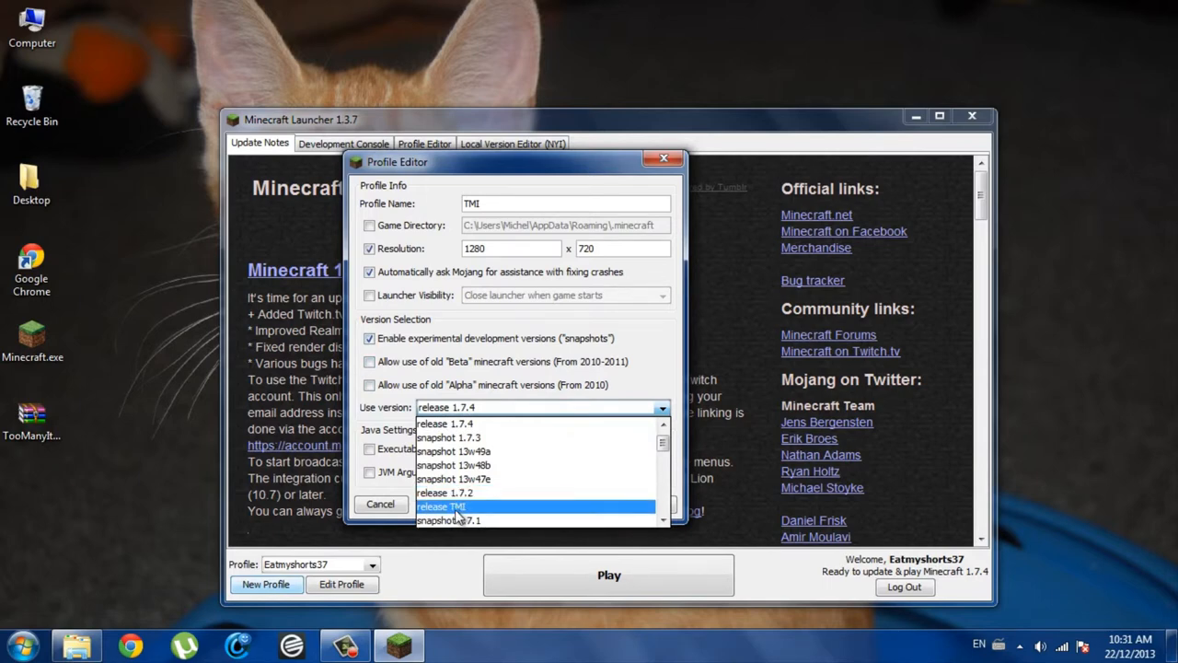
click(442, 507)
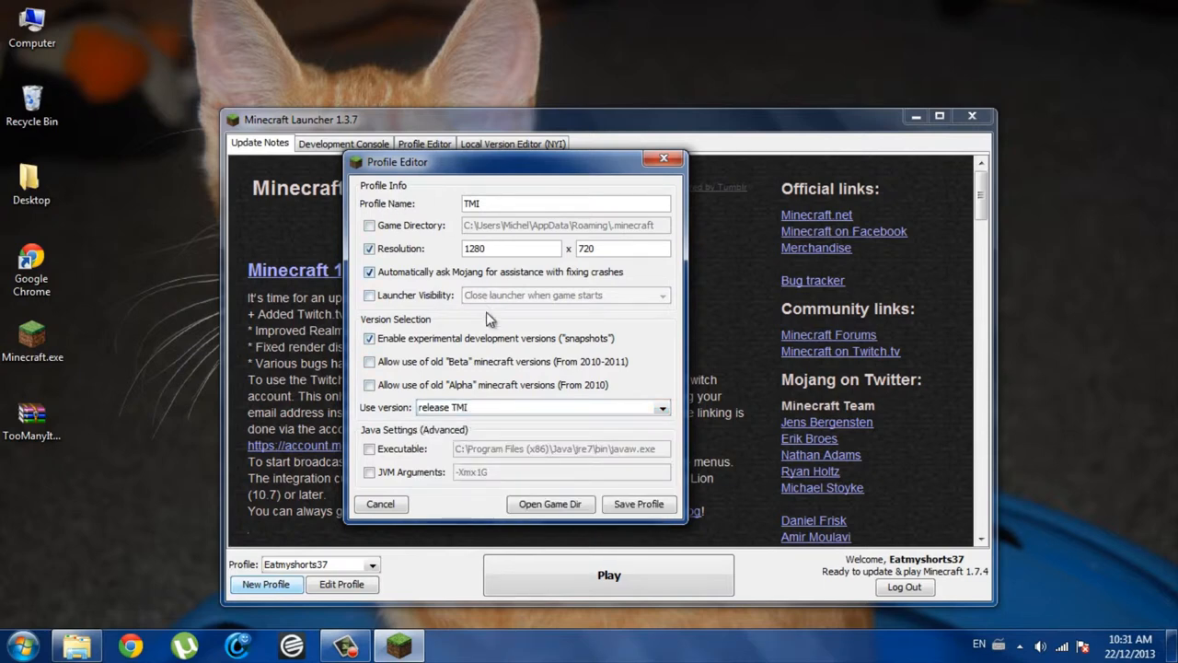
click(638, 504)
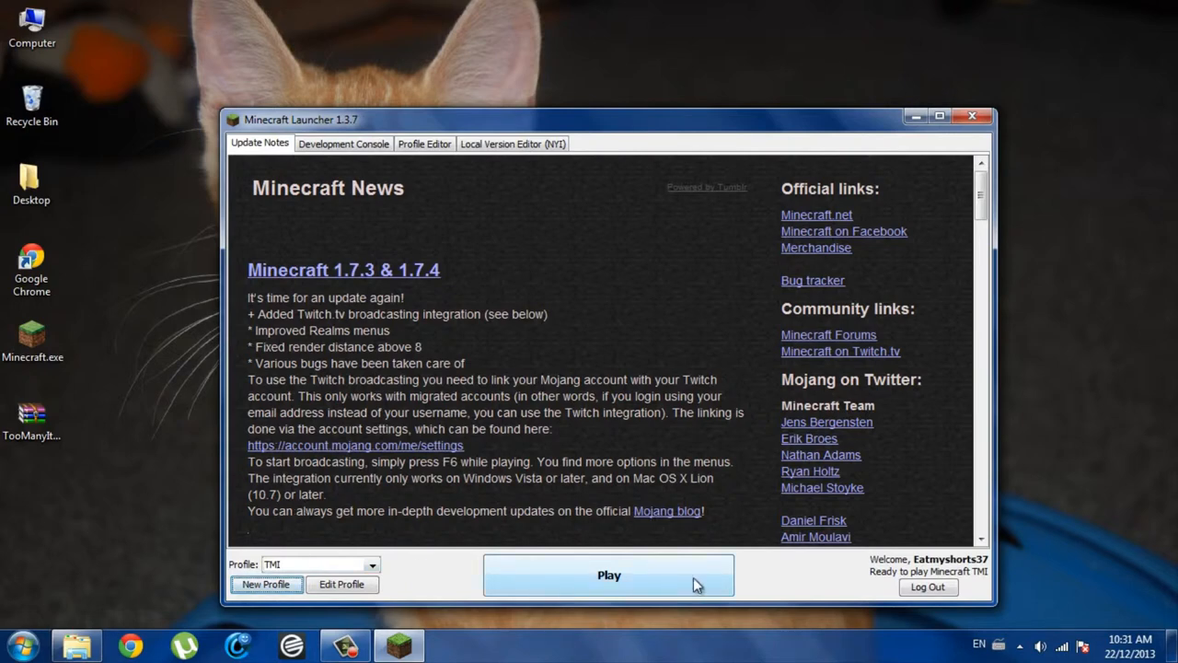
click(608, 574)
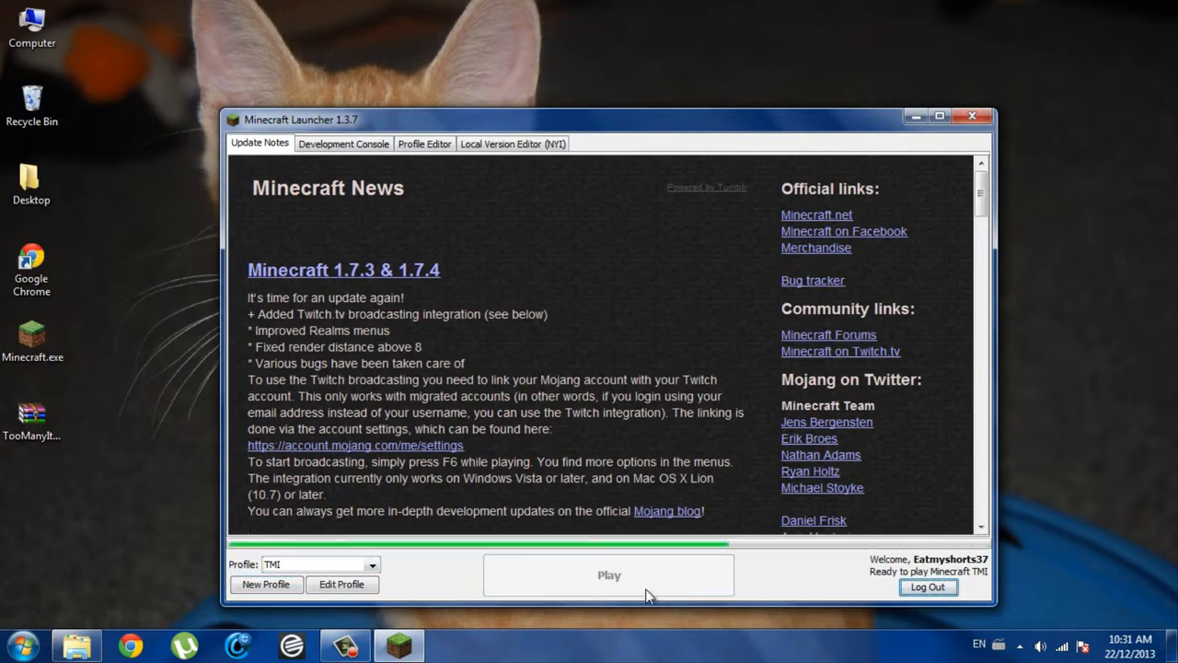
Step: Create a new Survival-mode world named New World and maximize the game window
click(972, 116)
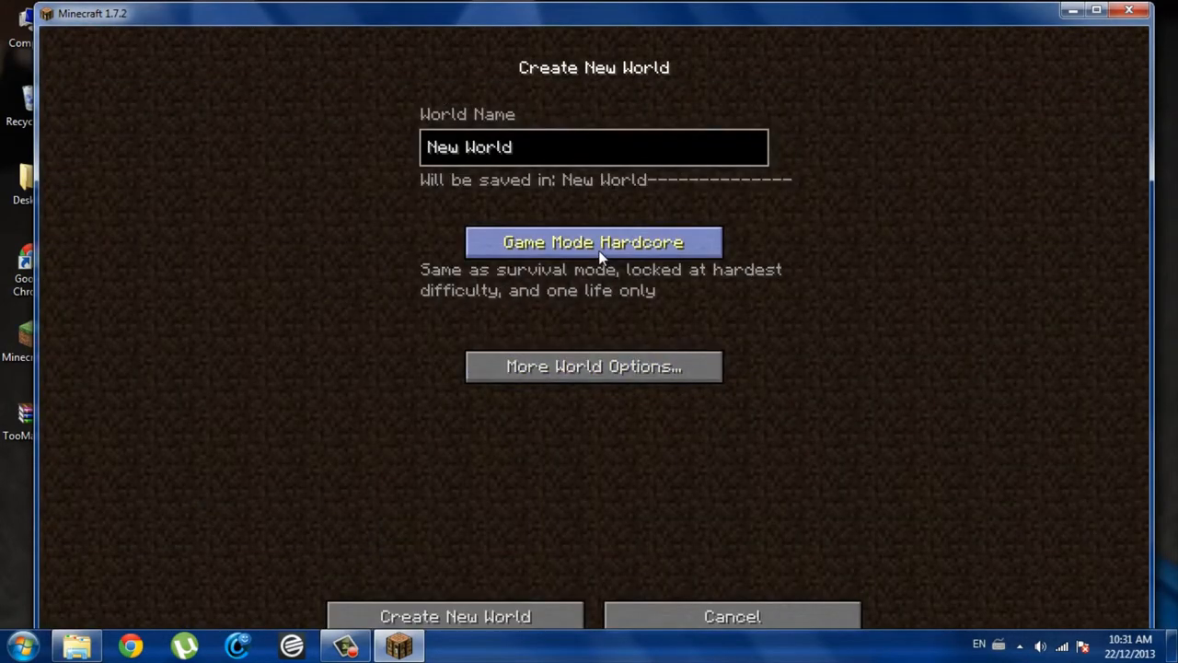
click(594, 242)
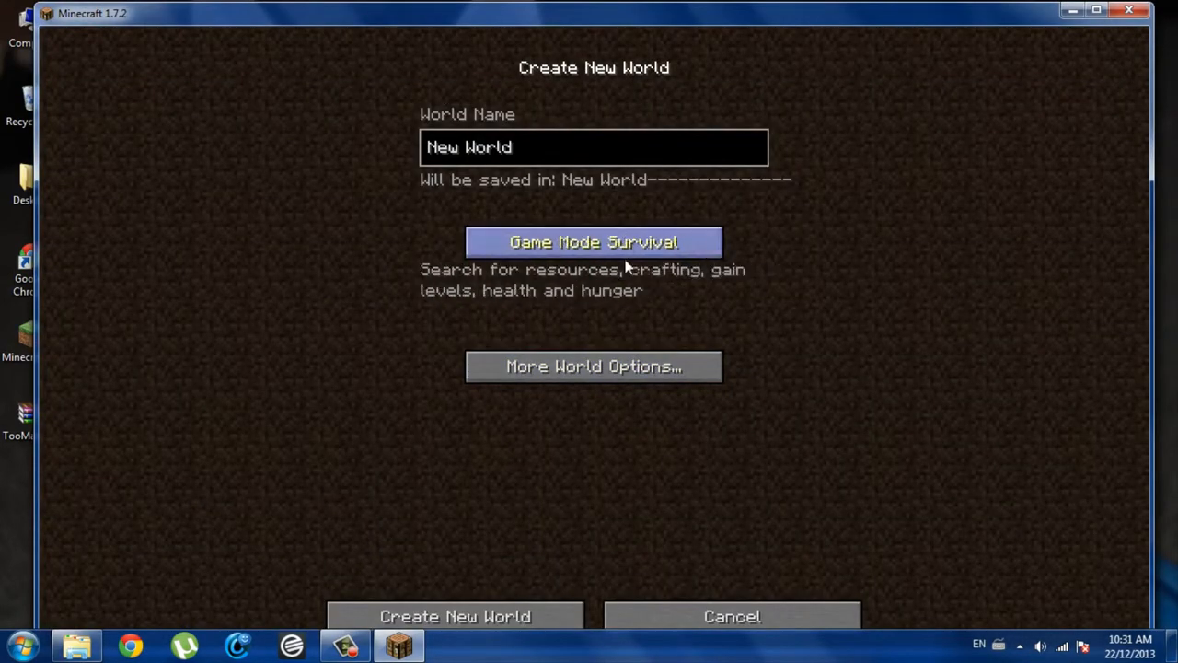
click(455, 616)
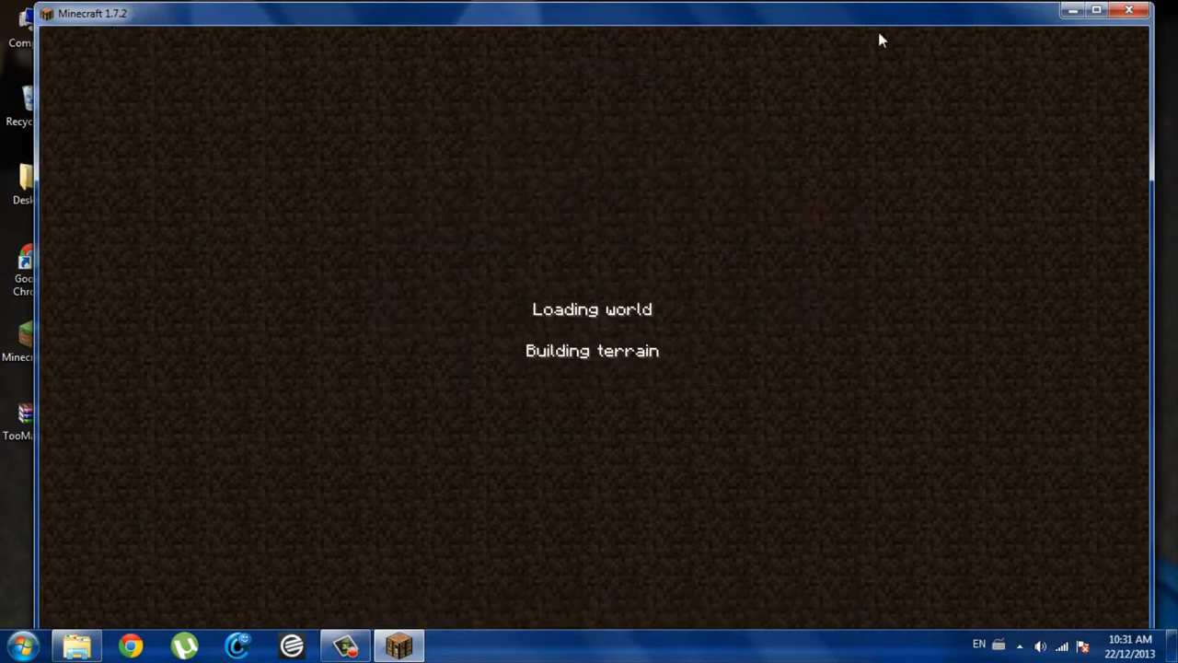
click(1096, 10)
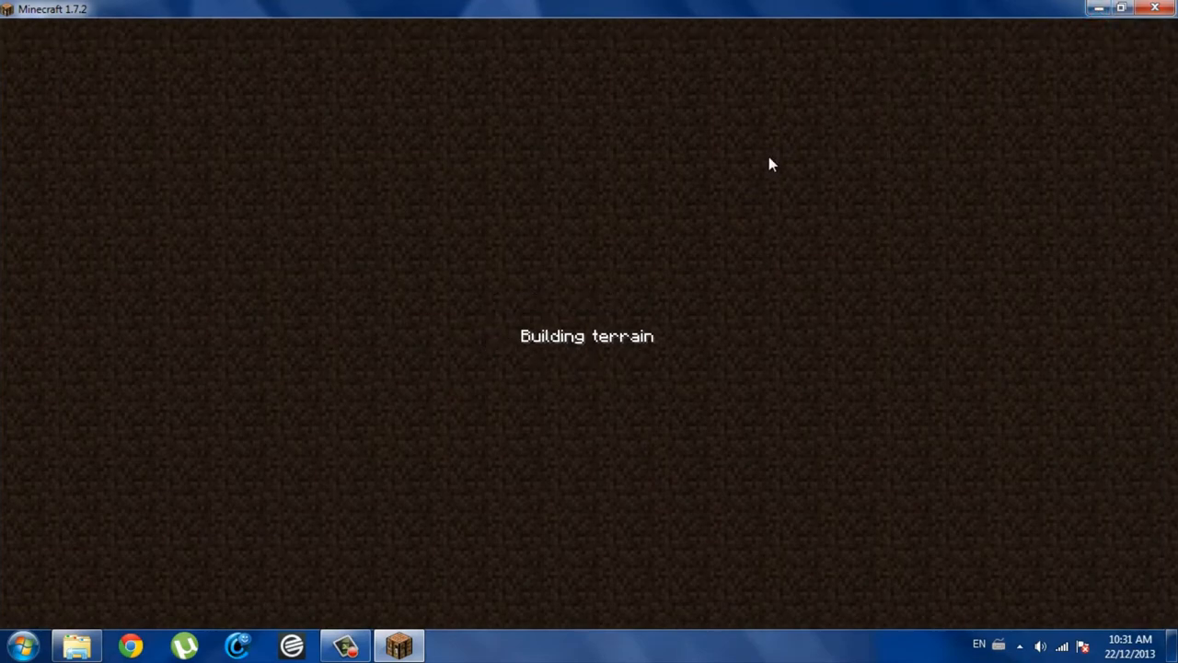
mouse_move(748, 175)
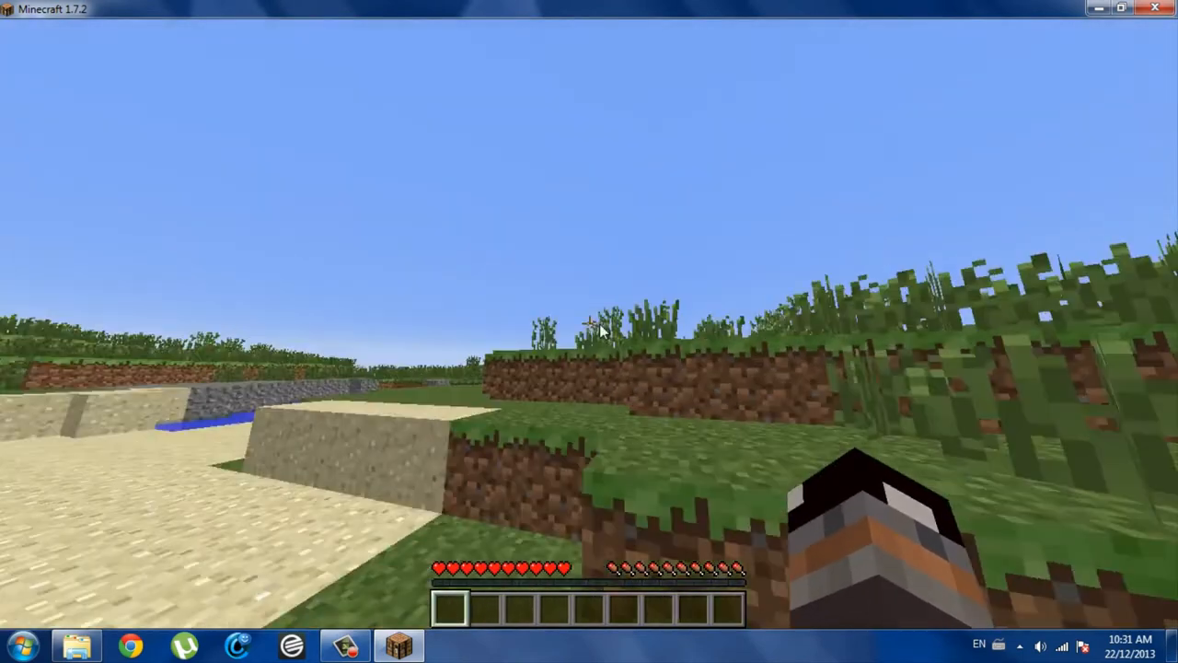
Step: Take fire and a monster spawner from the TMI panel, then reopen the inventory overlay
key(e)
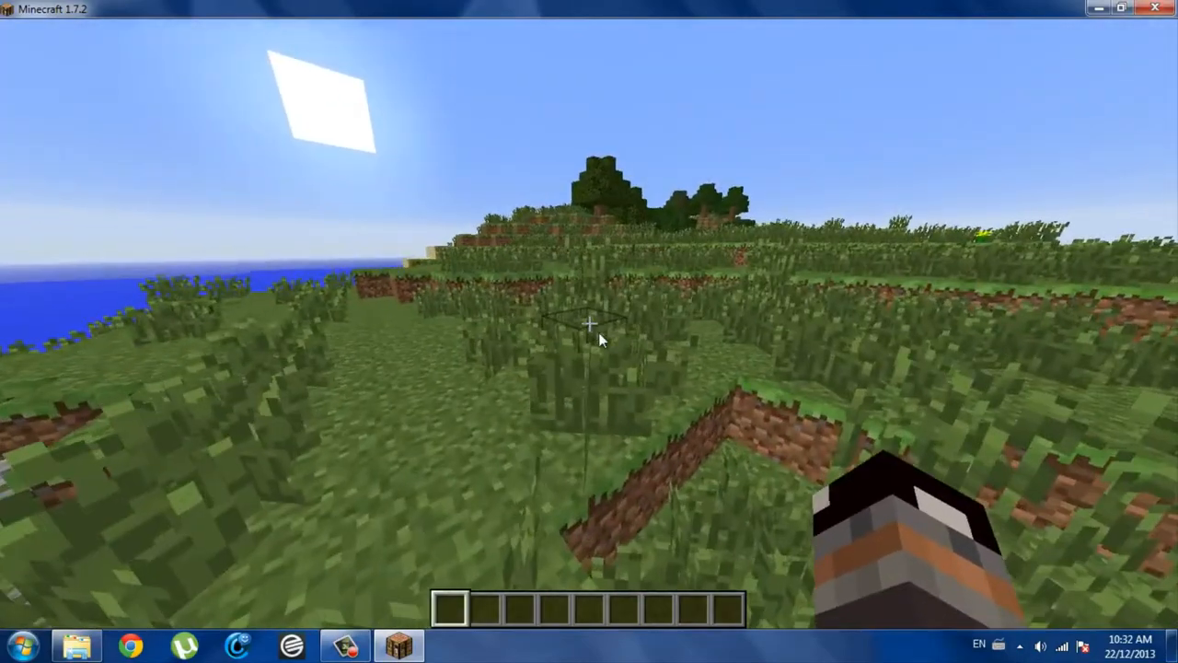
key(e)
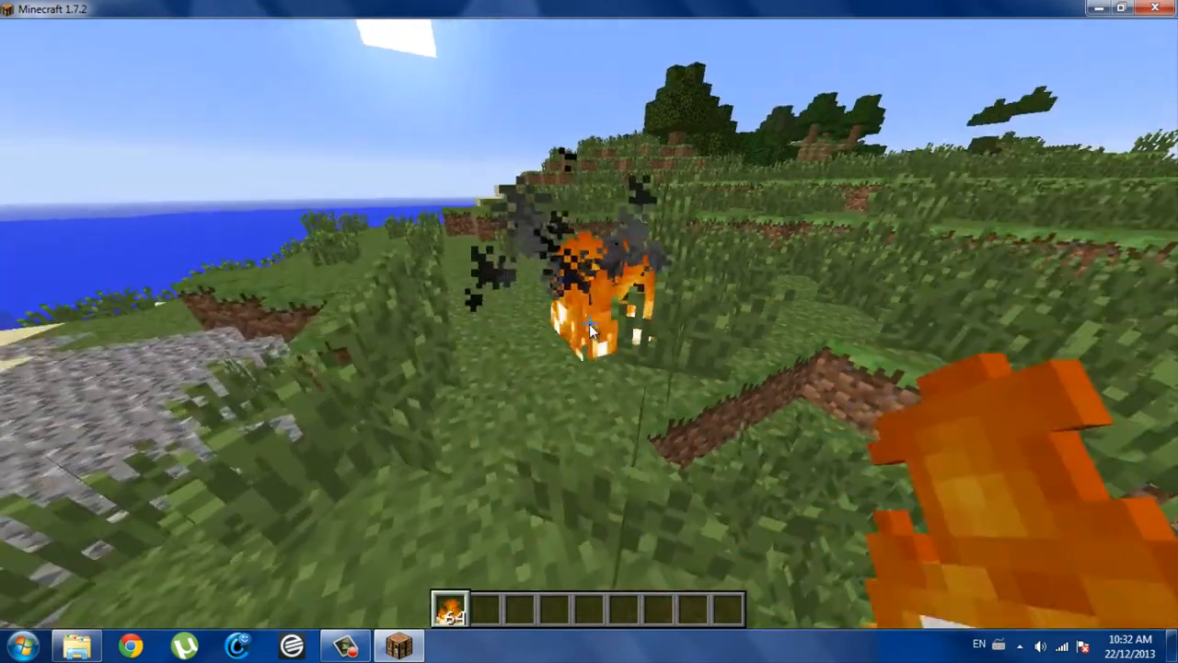
key(e)
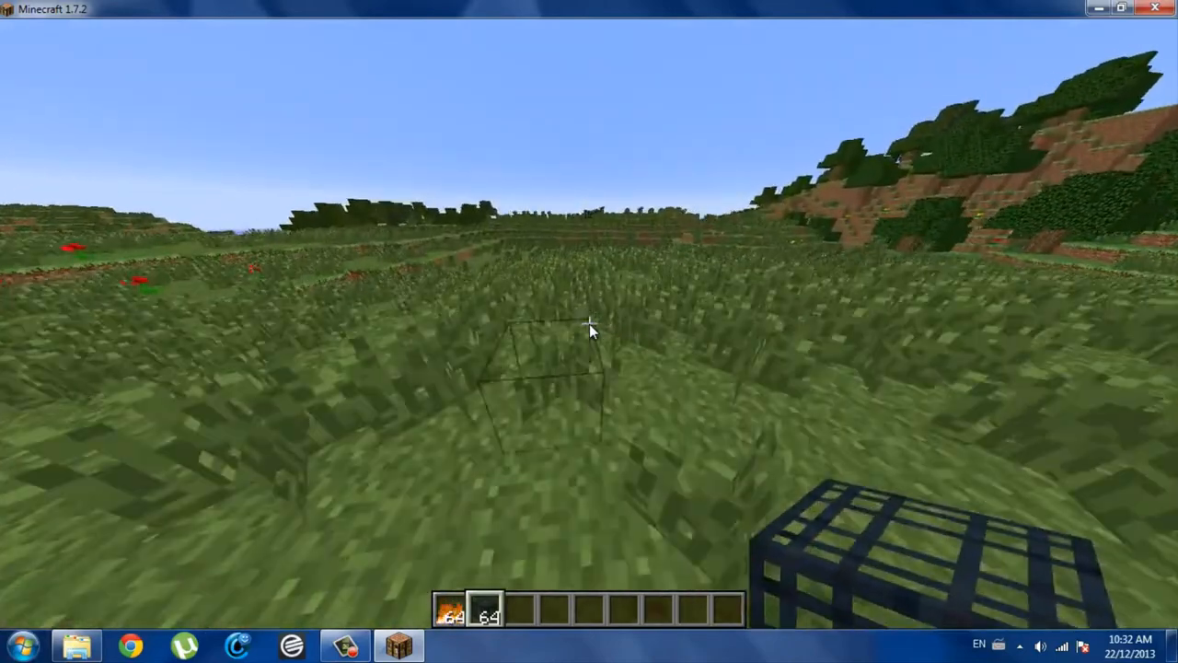
key(e)
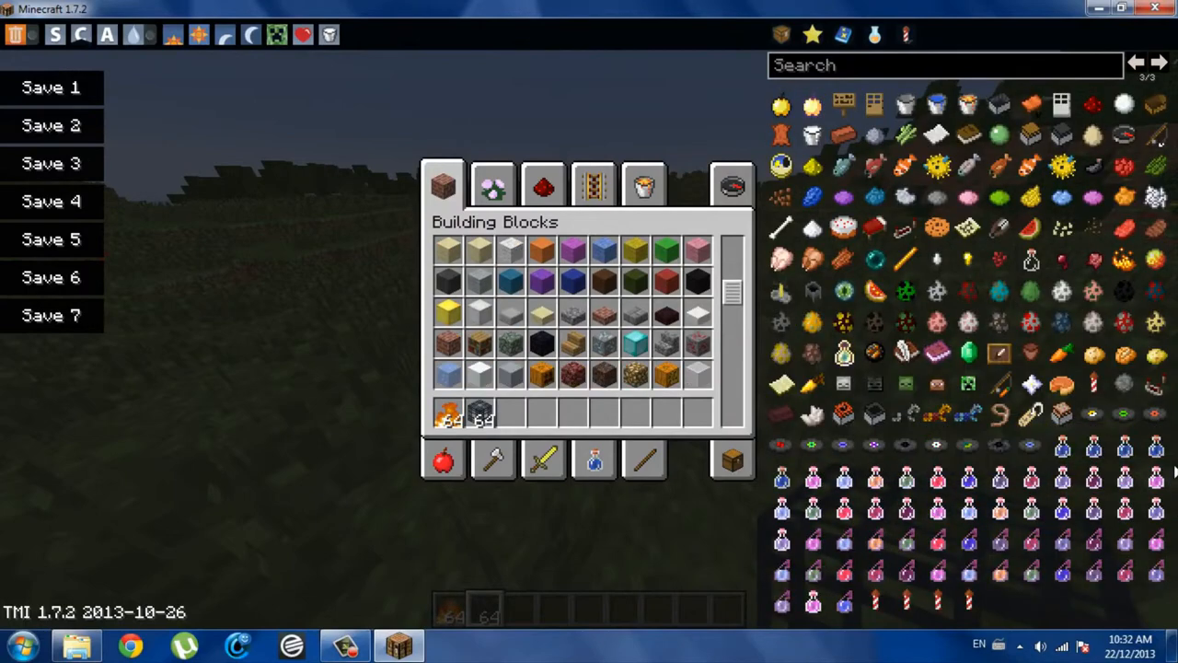
mouse_move(966, 598)
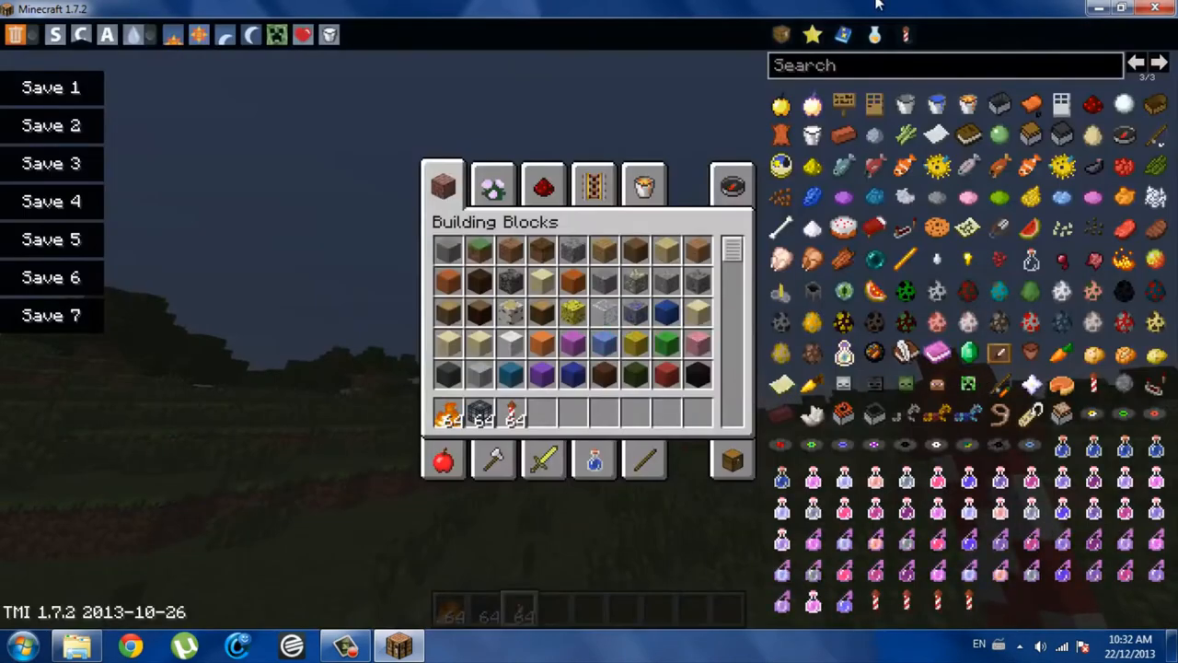
mouse_move(968, 387)
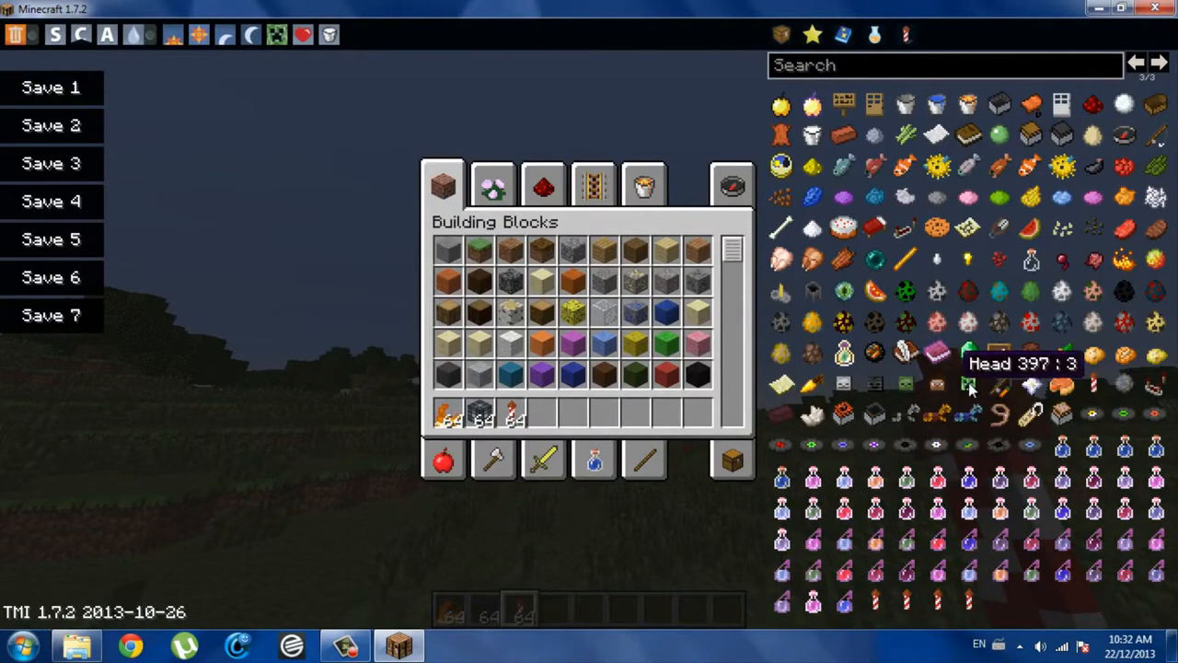
mouse_move(1058, 387)
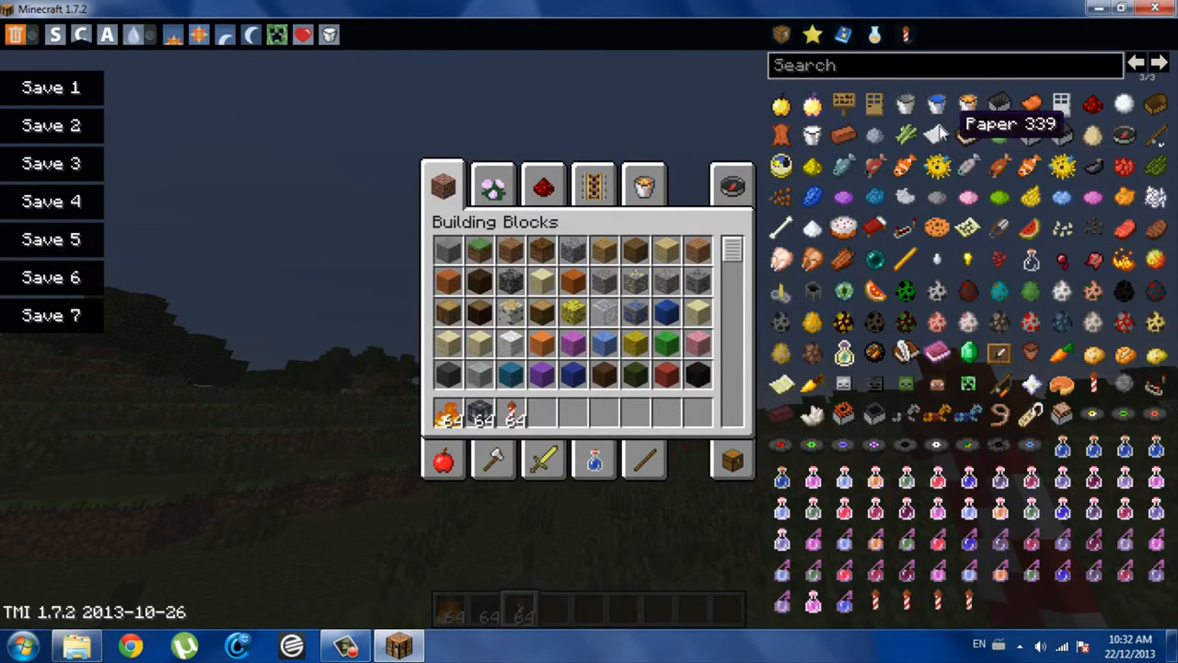
mouse_move(906, 200)
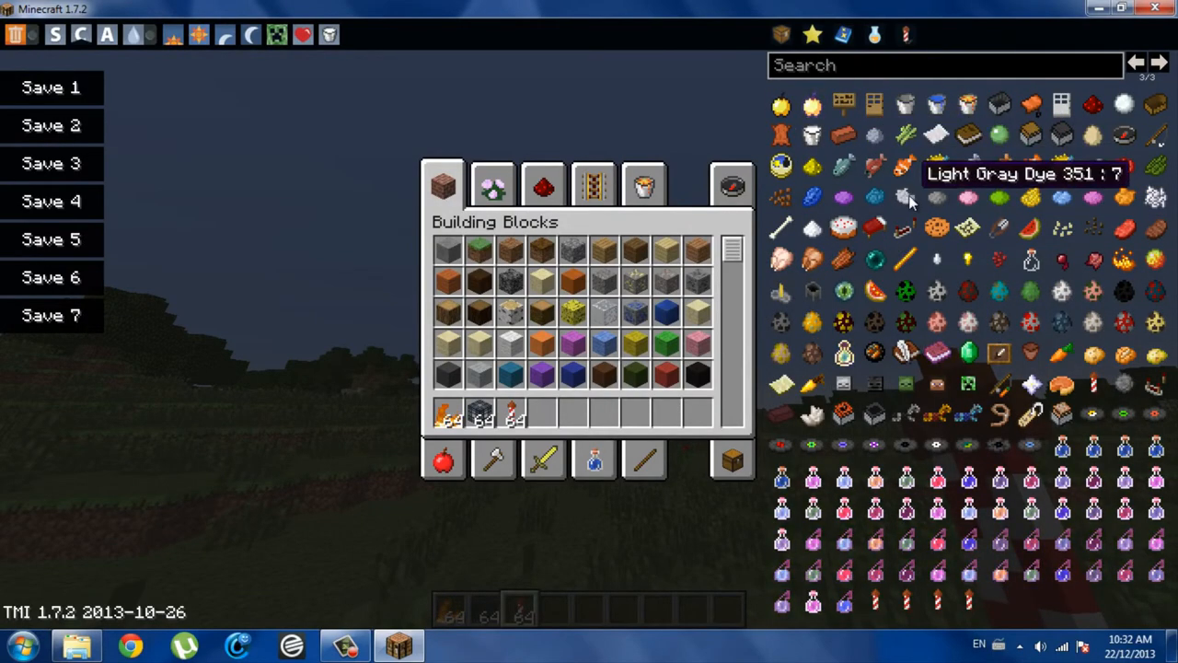